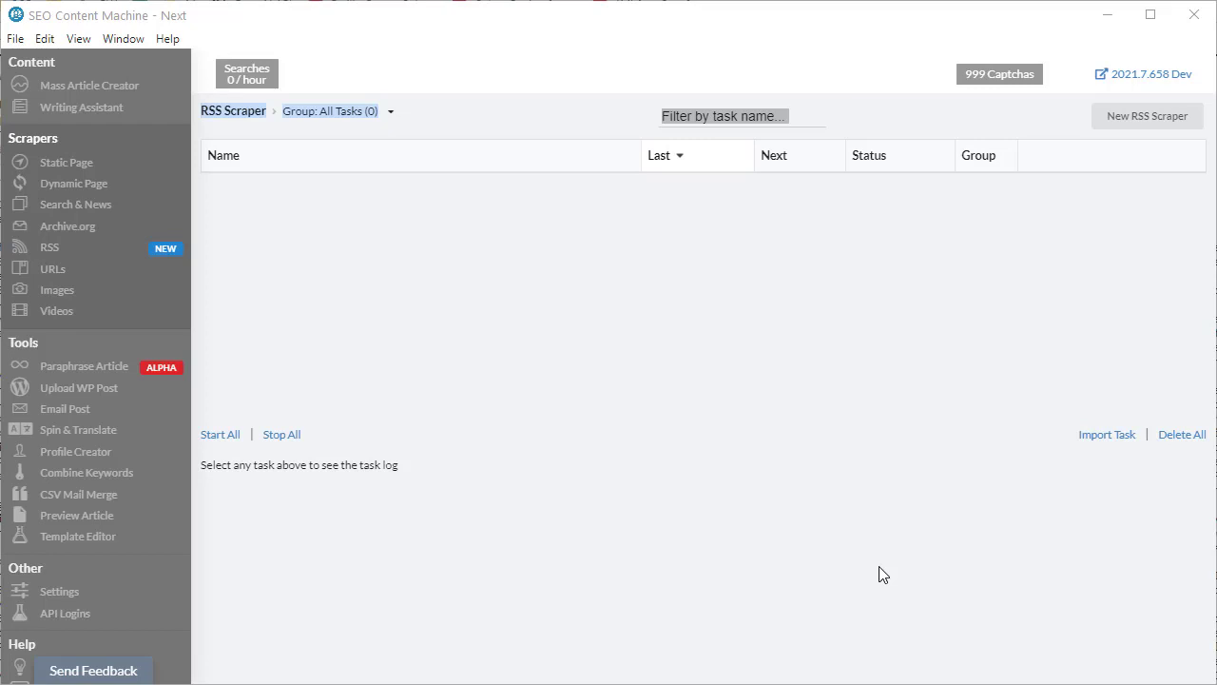
mouse_move(873, 572)
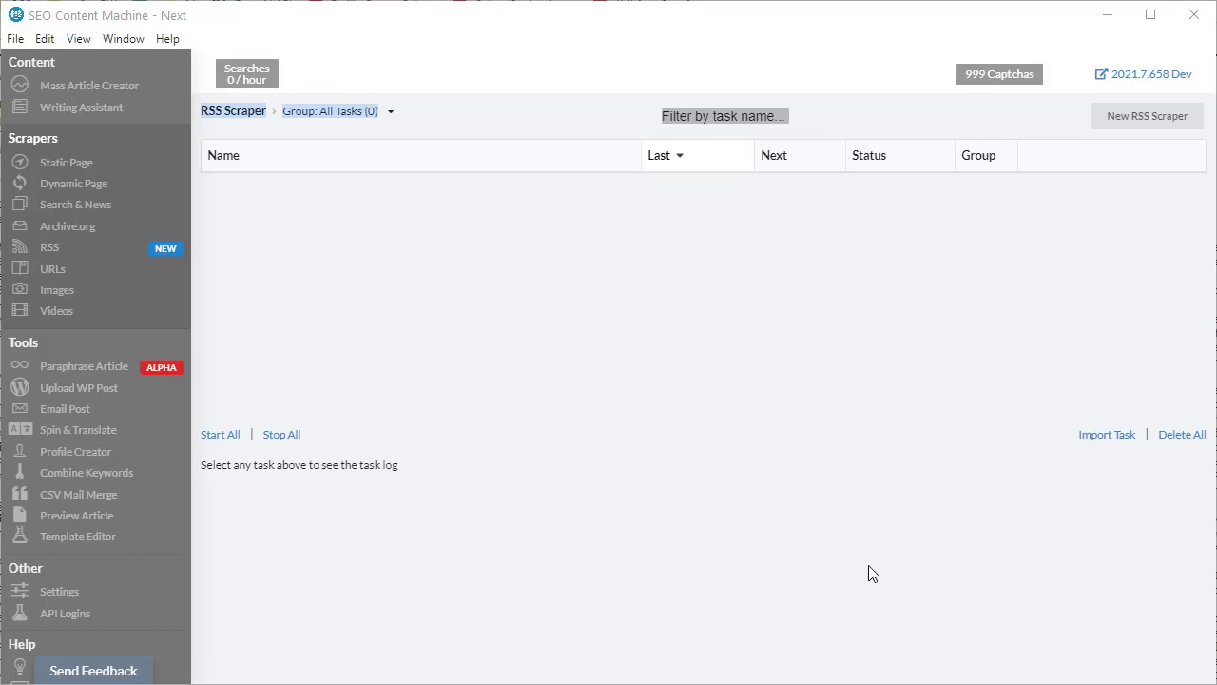
mouse_move(879, 583)
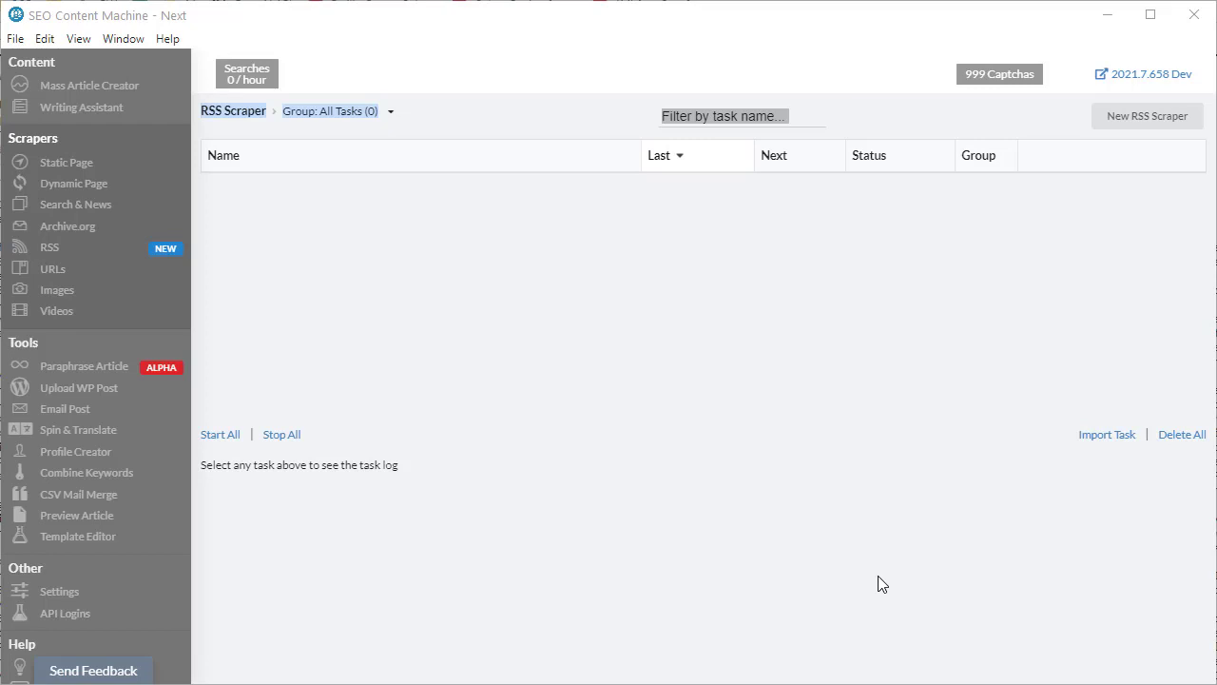
mouse_move(719, 608)
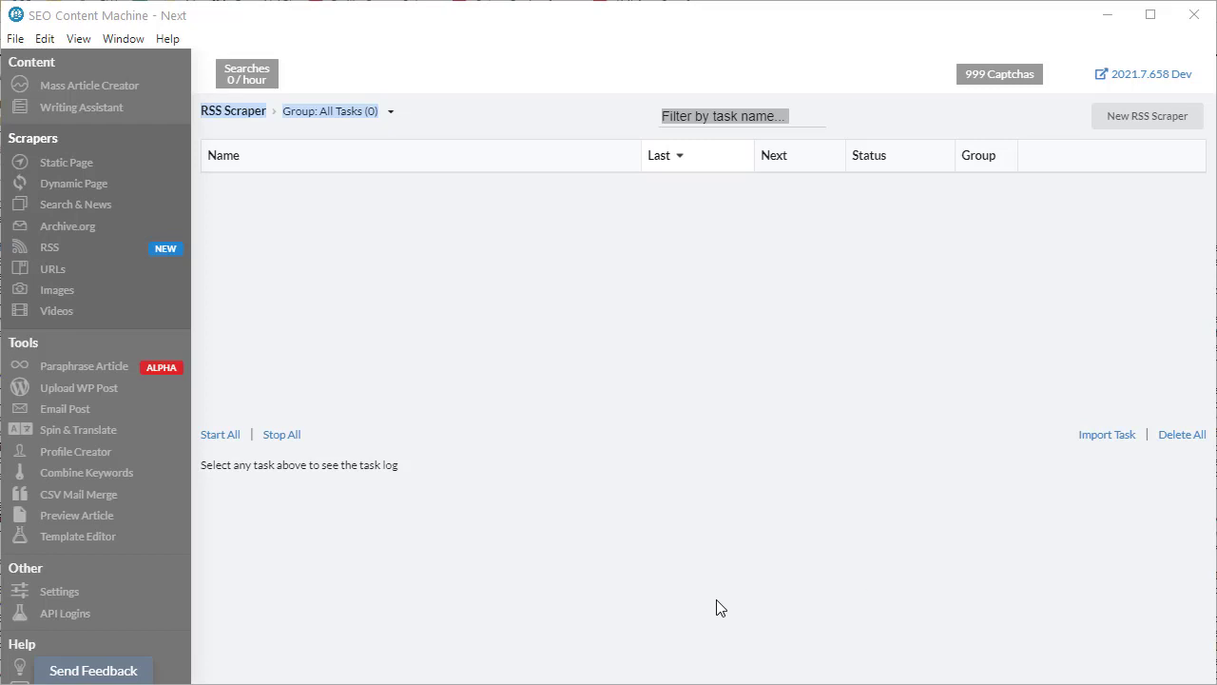
mouse_move(73, 183)
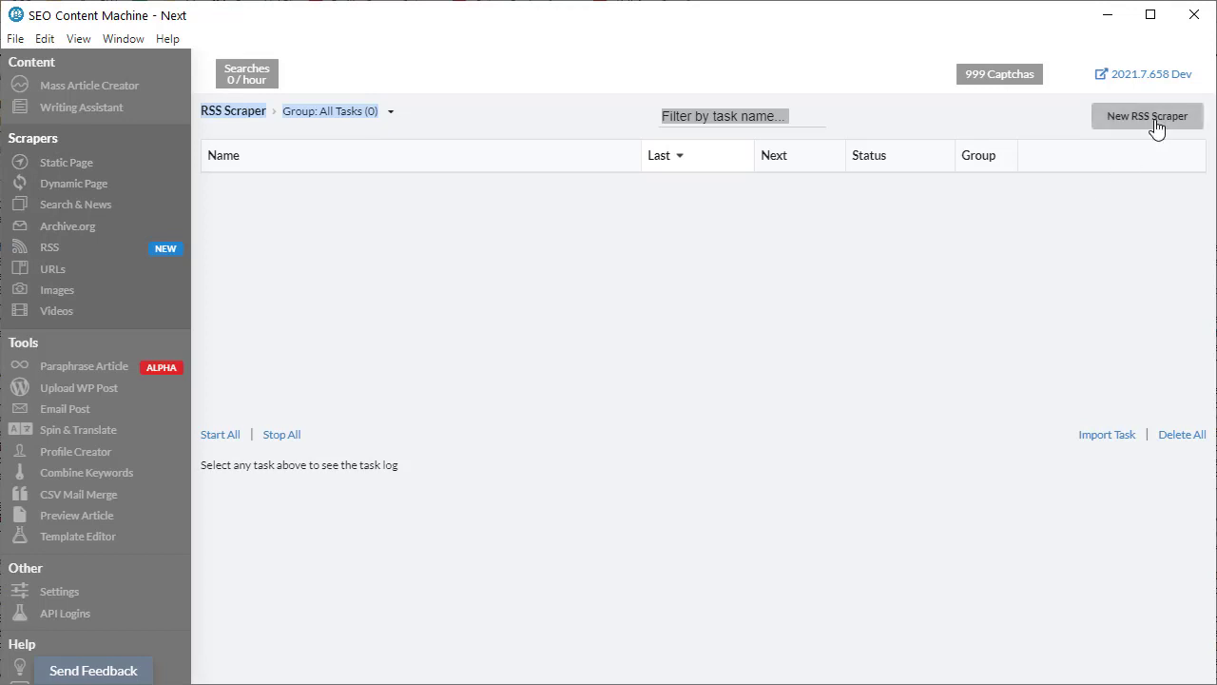
left_click(1147, 115)
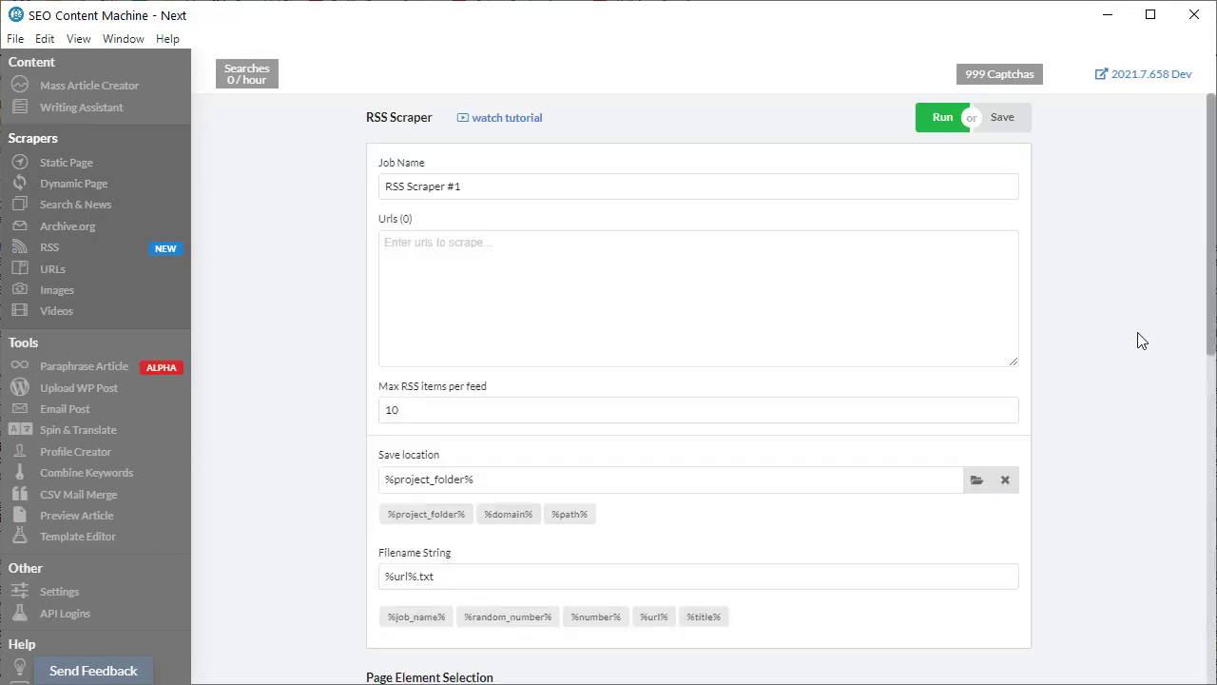
mouse_move(618, 260)
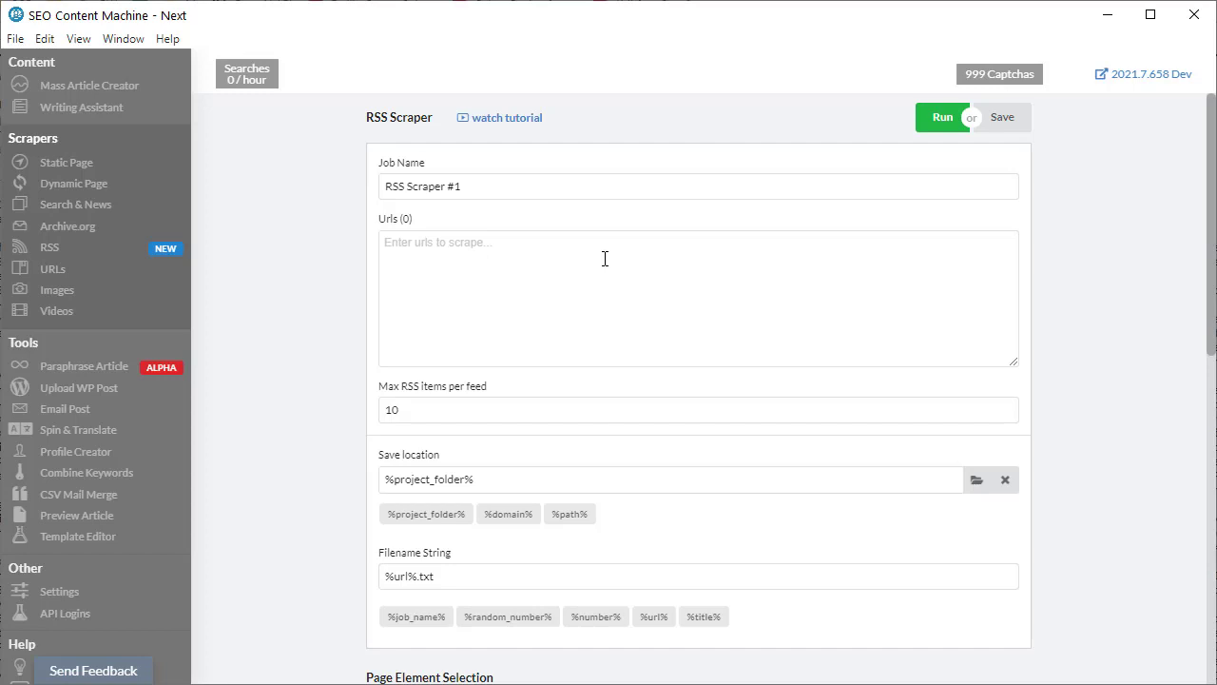
type("https://www.gamespot.com/feeds/game-news")
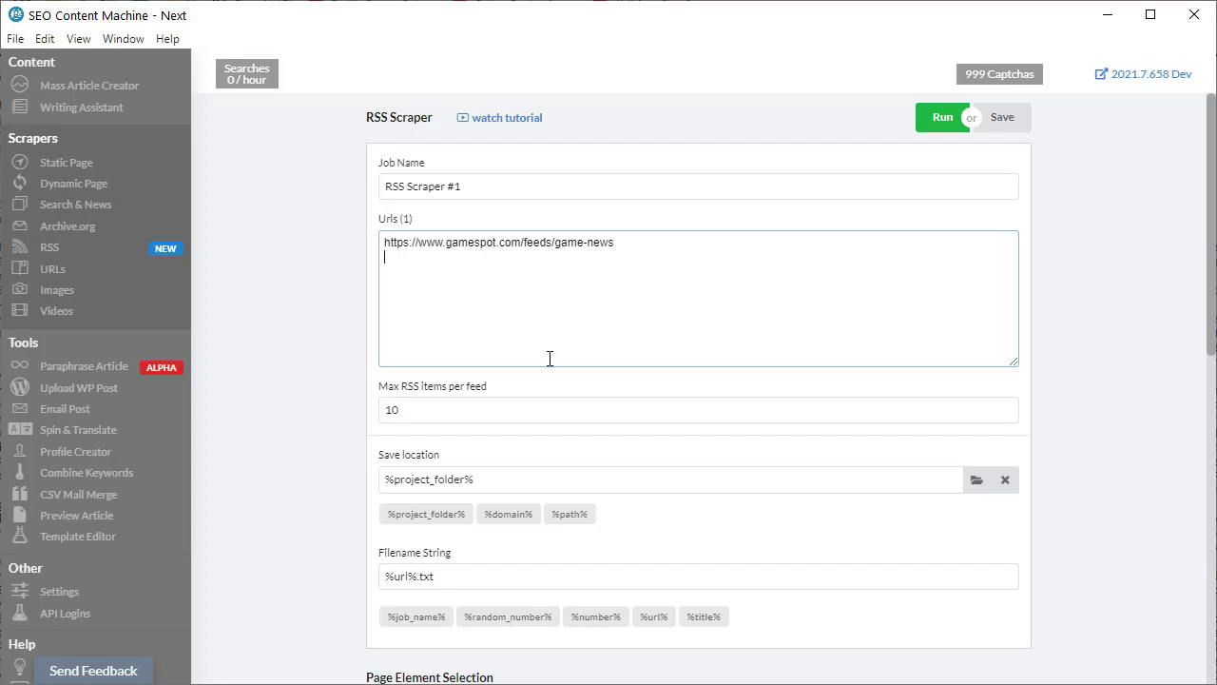
type("https://www.gamespot.com/feeds/game-news")
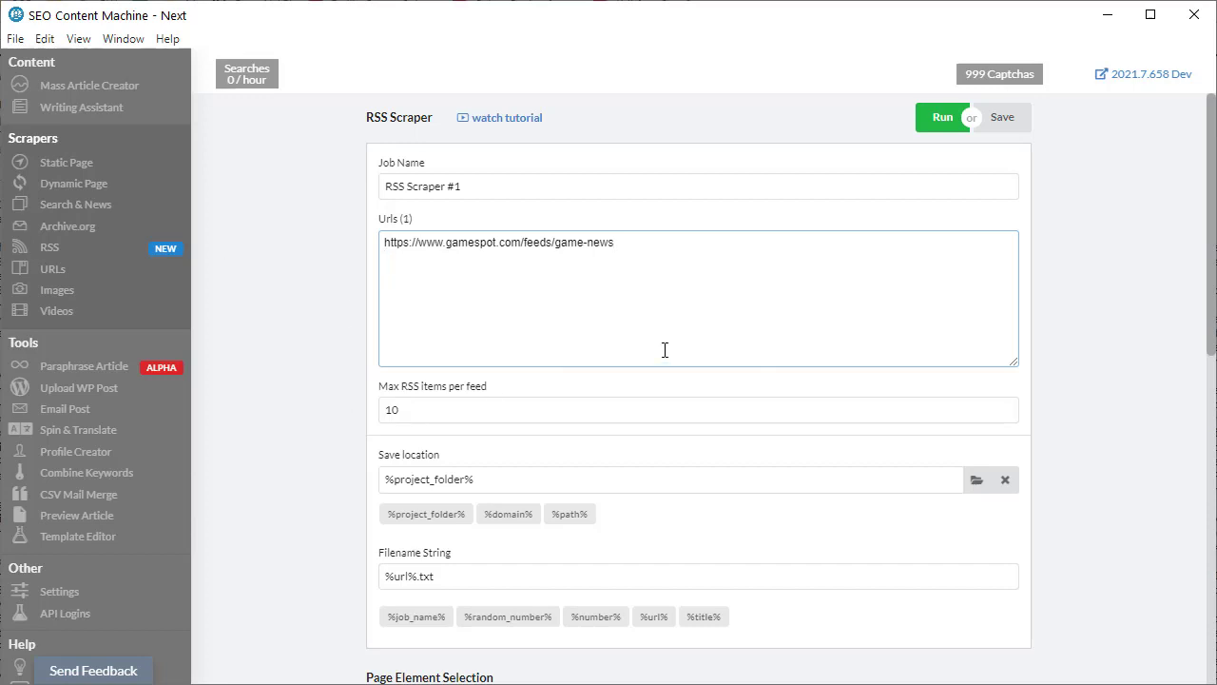
mouse_move(322, 386)
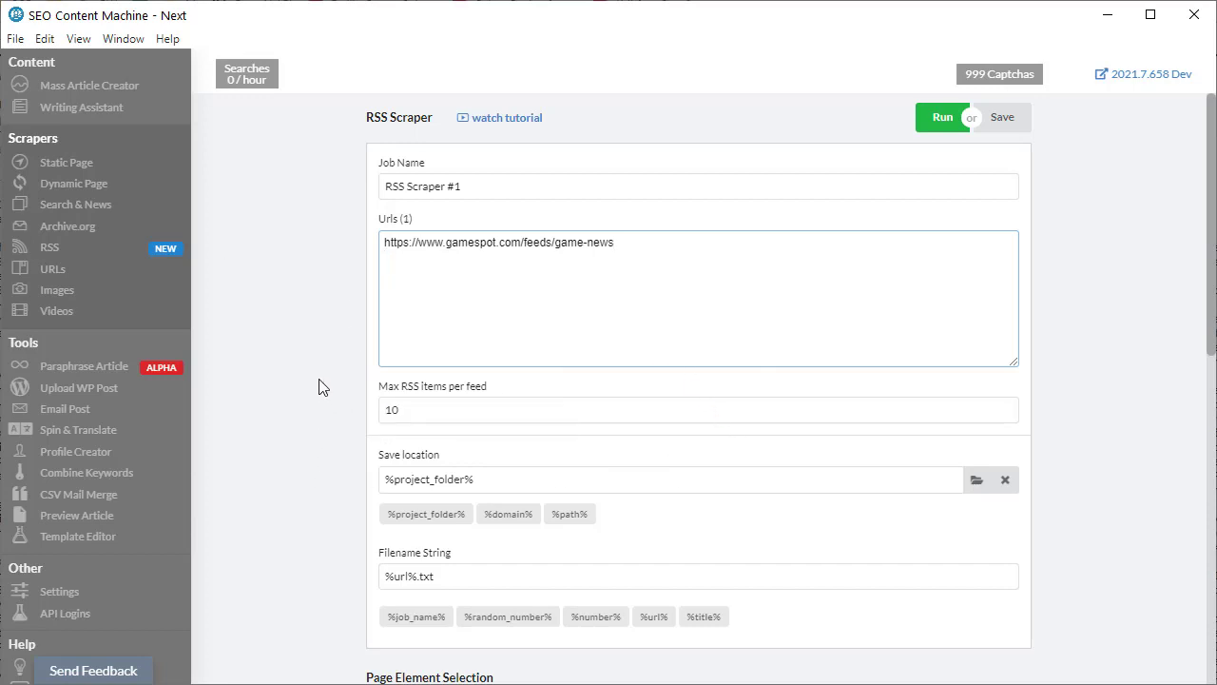
left_click(545, 410)
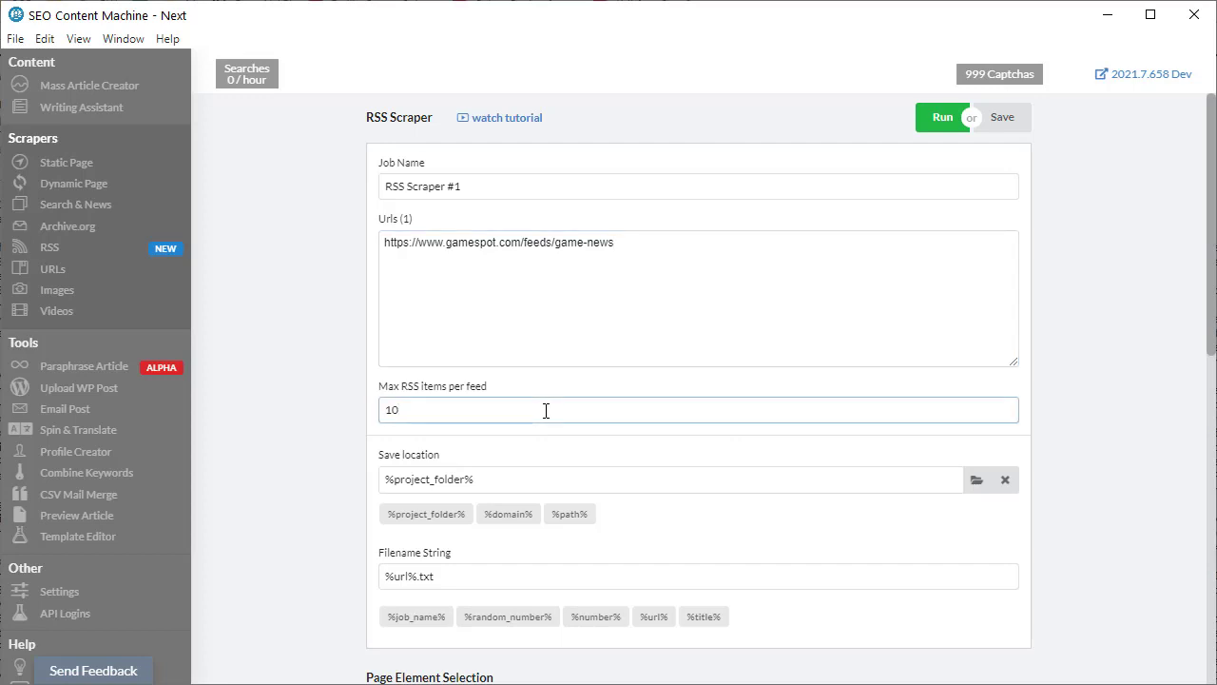
mouse_move(308, 448)
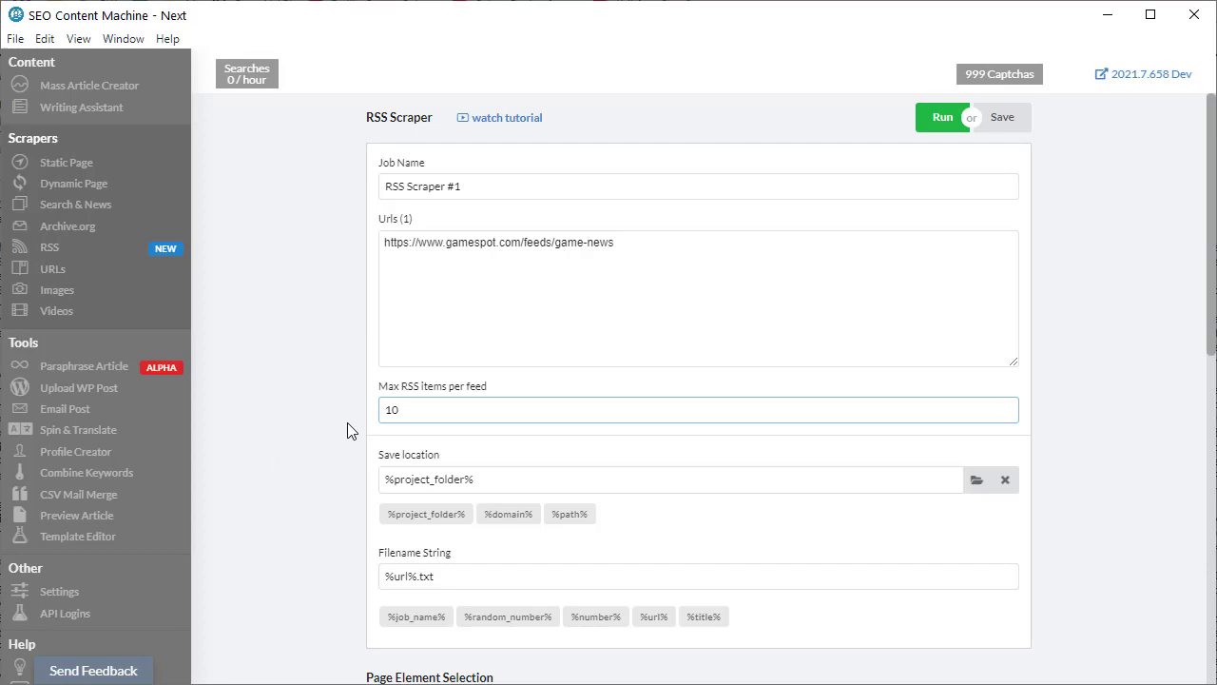
mouse_move(299, 452)
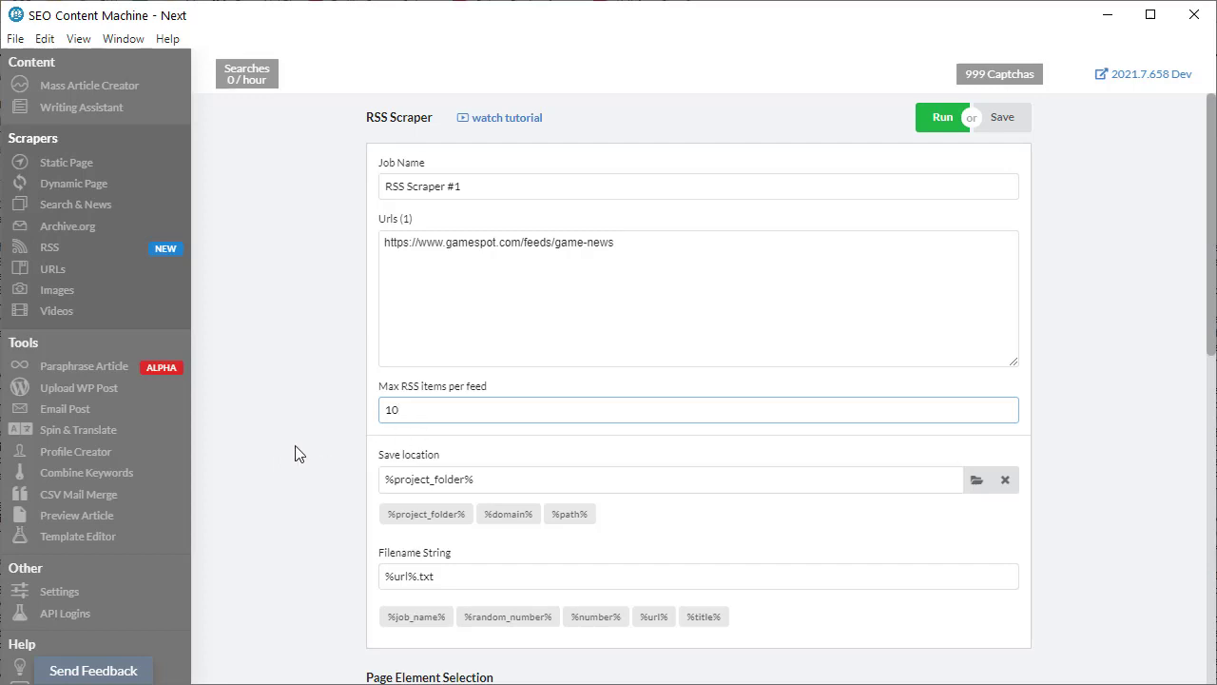
mouse_move(304, 453)
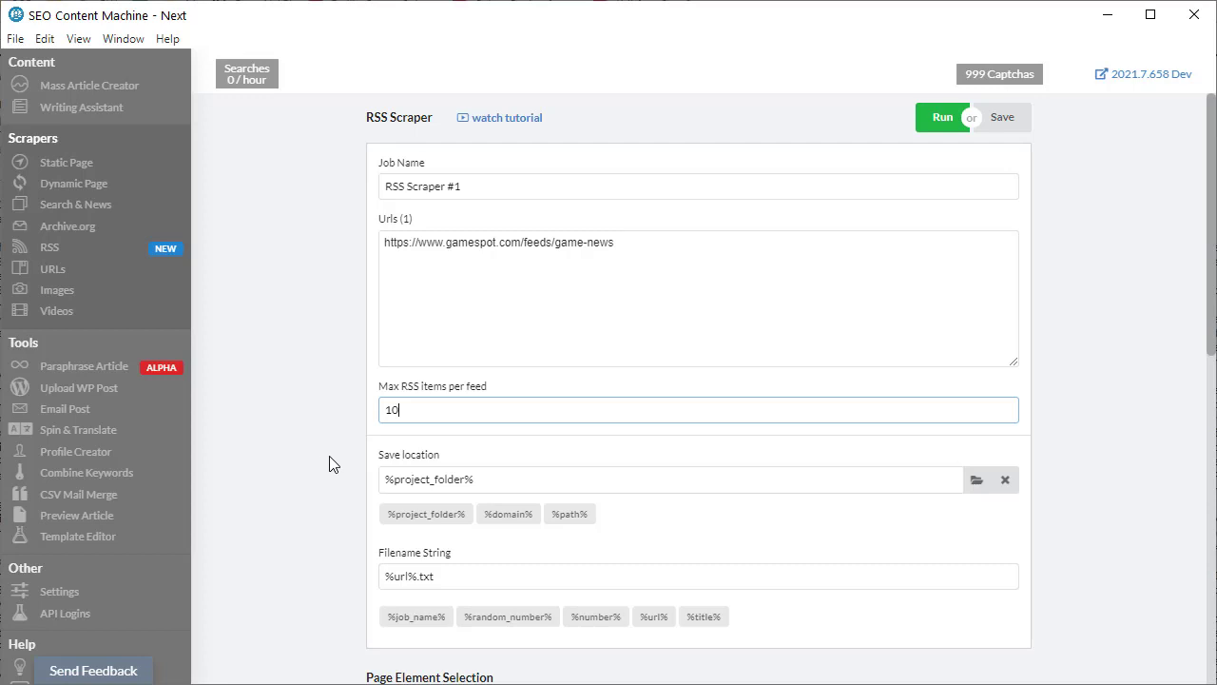
mouse_move(351, 413)
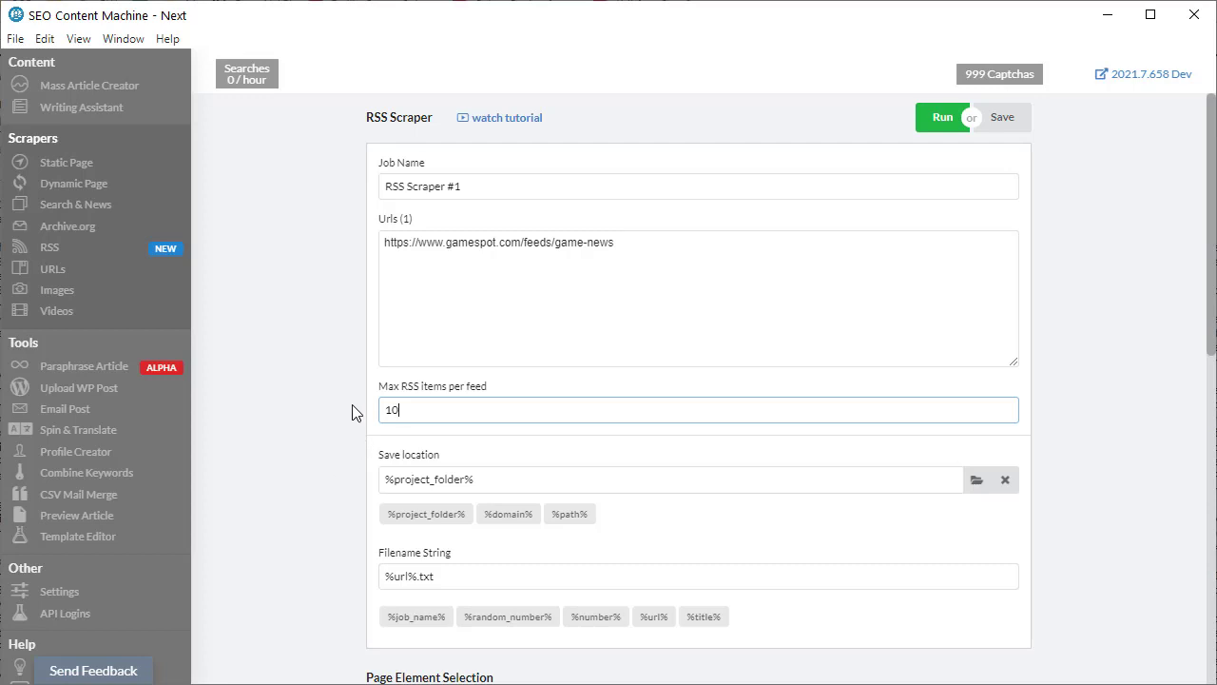
mouse_move(503, 413)
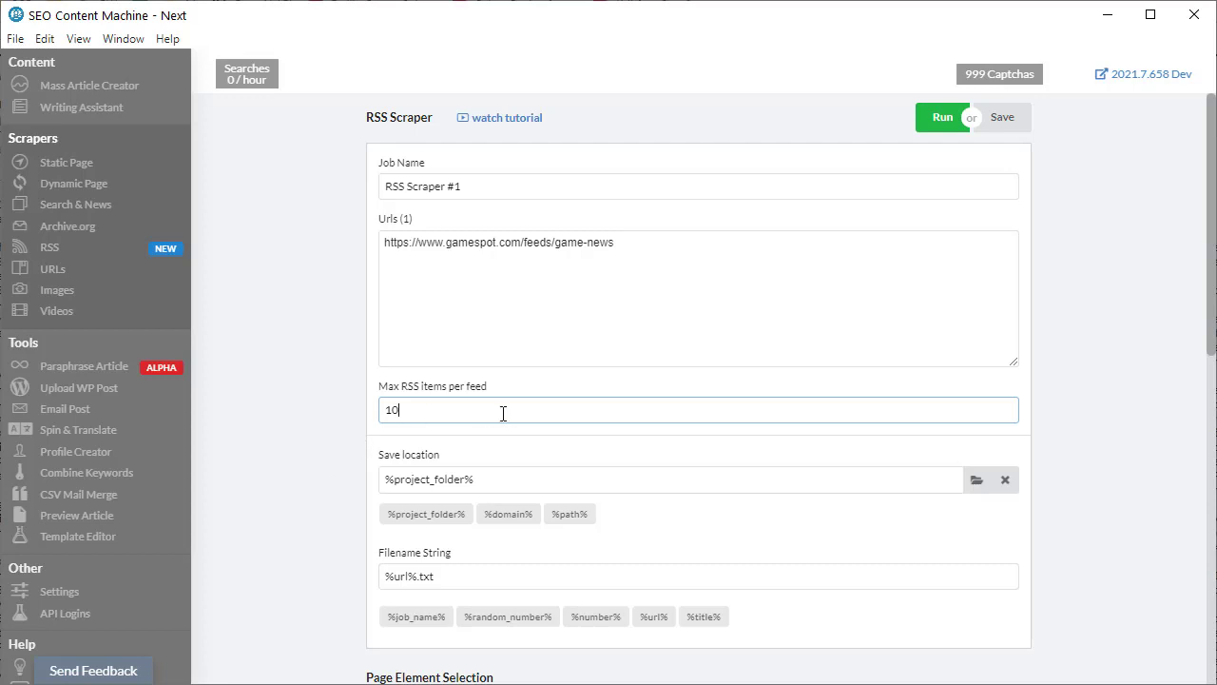
mouse_move(533, 400)
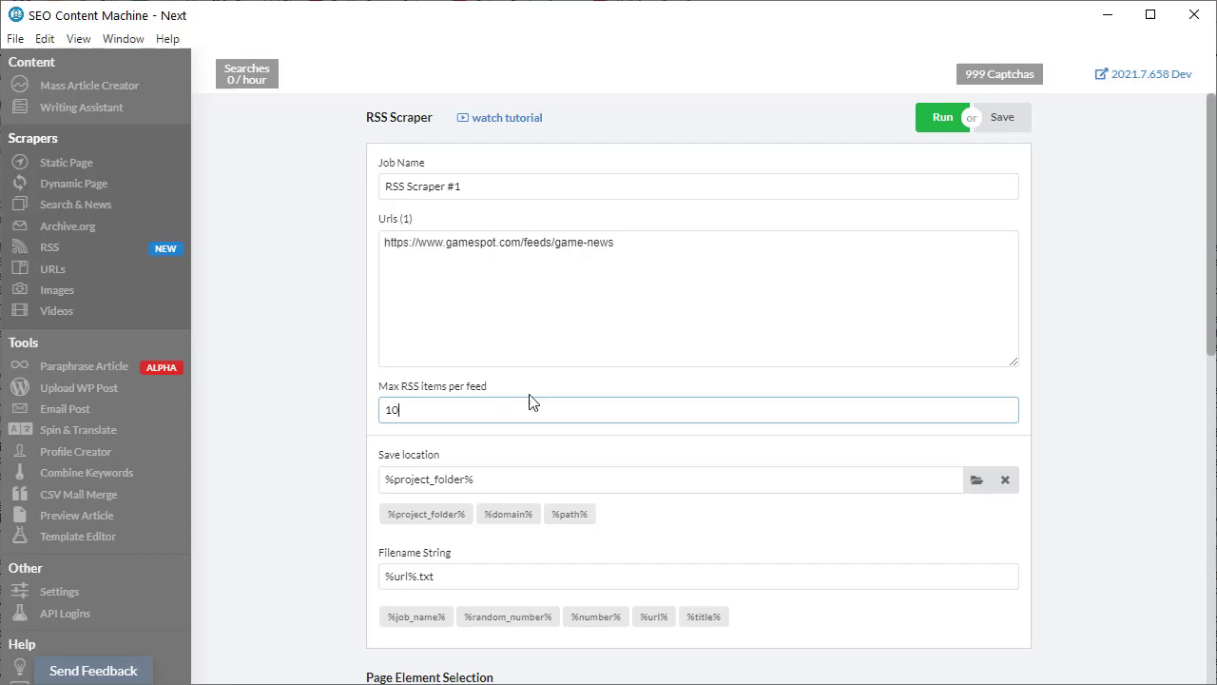
mouse_move(406, 437)
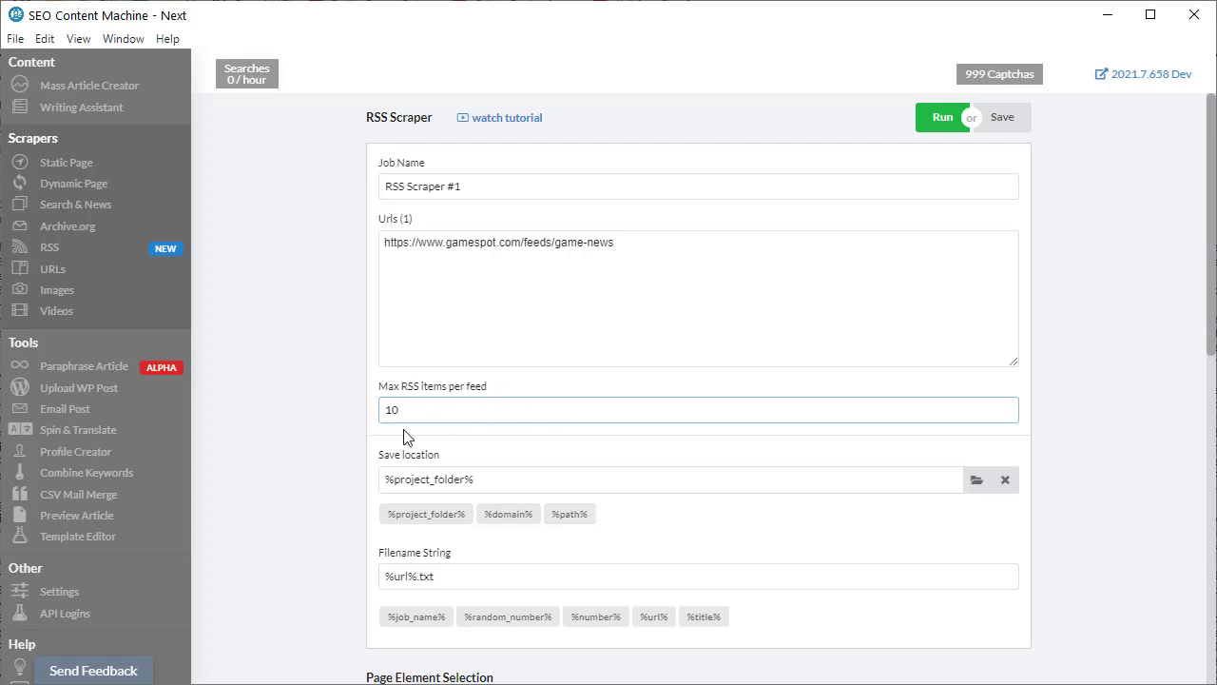
mouse_move(631, 488)
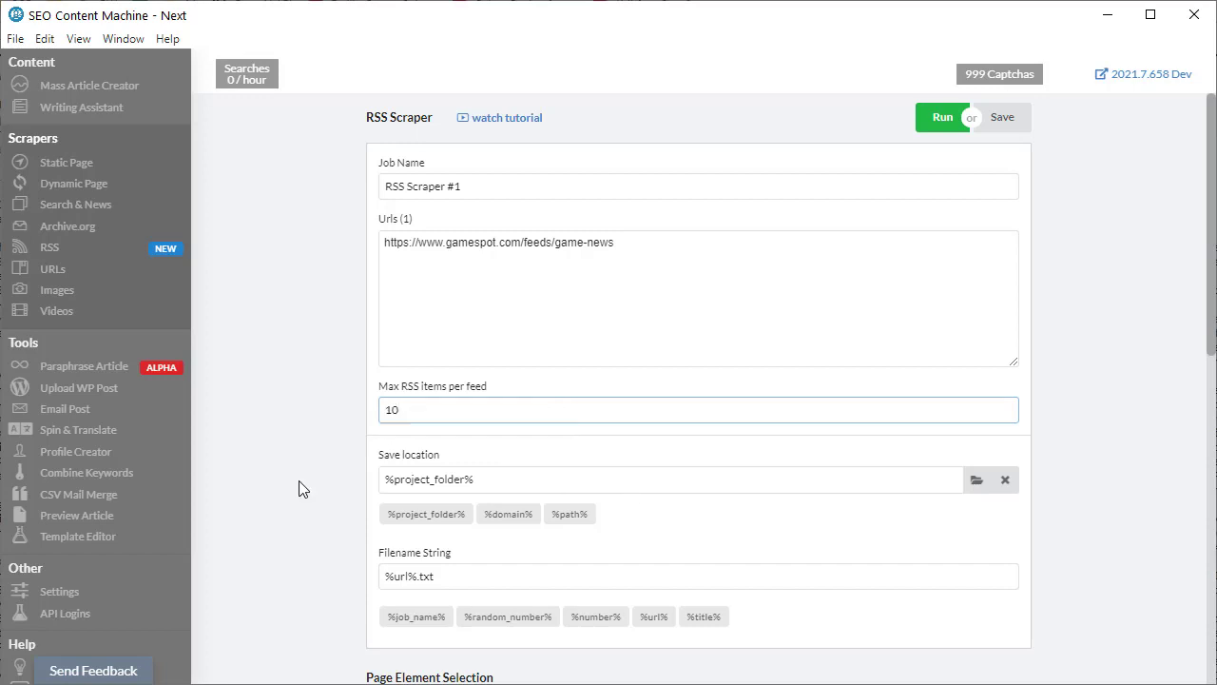
Paste the %domain% macro into the save location so it reads %project_folder%\%domain%
scroll("down", 3)
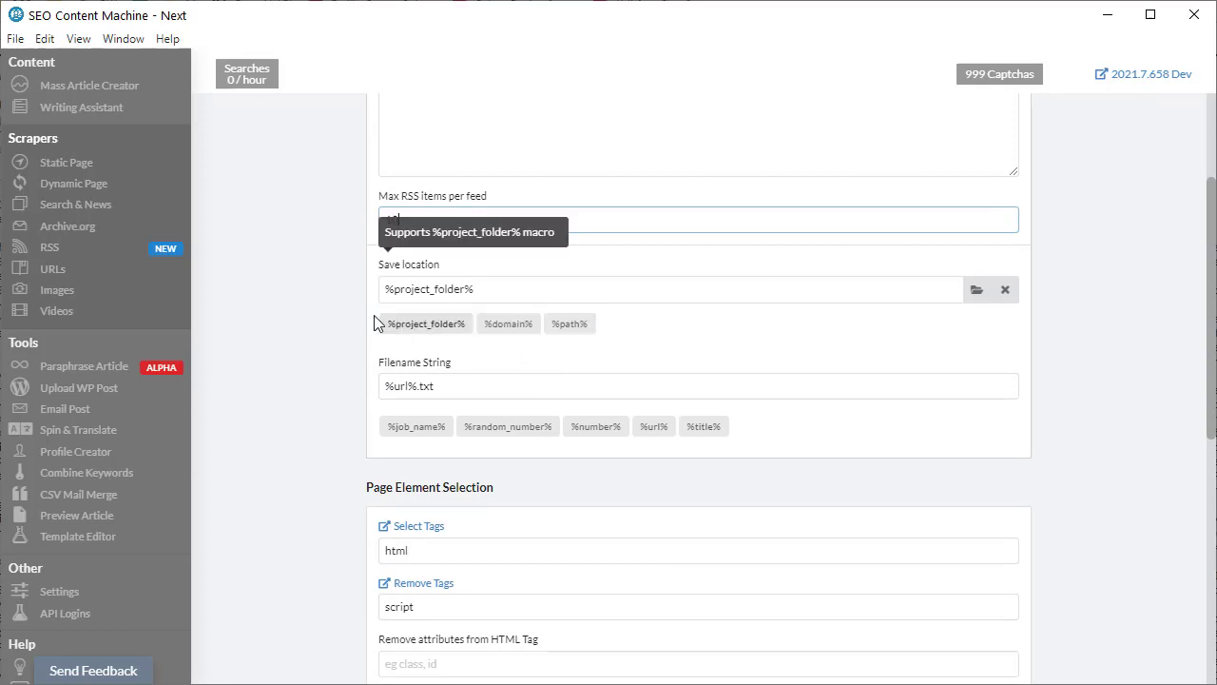
left_click(508, 323)
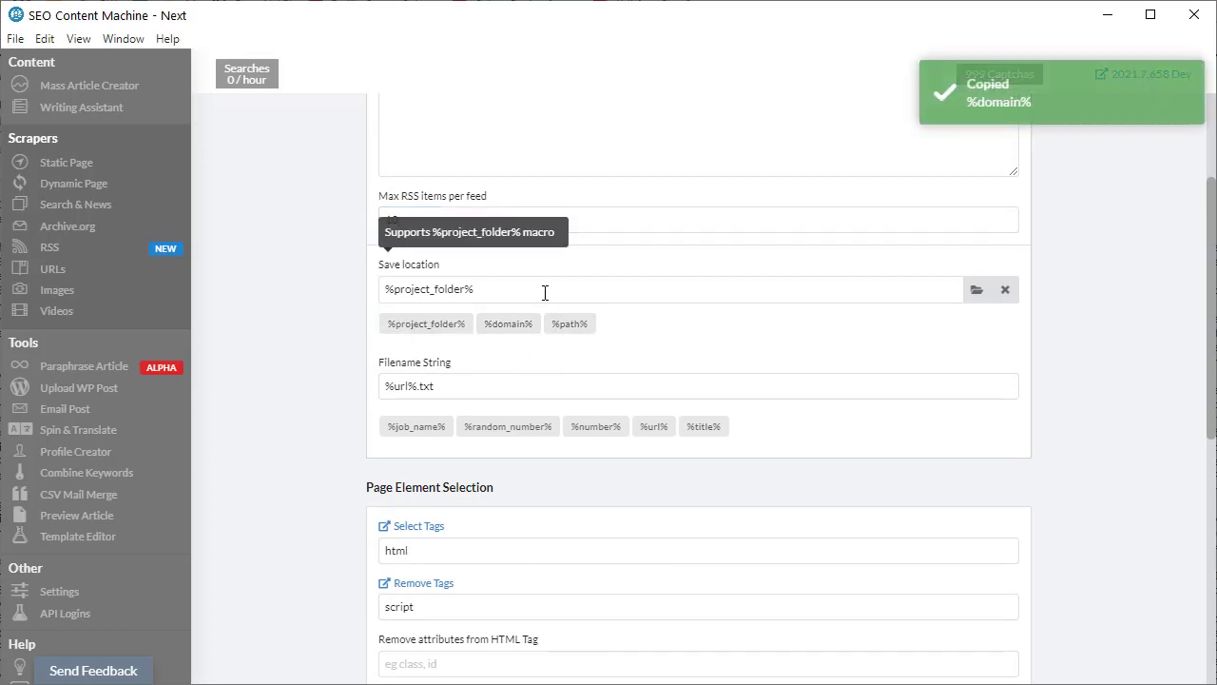
right_click(545, 289)
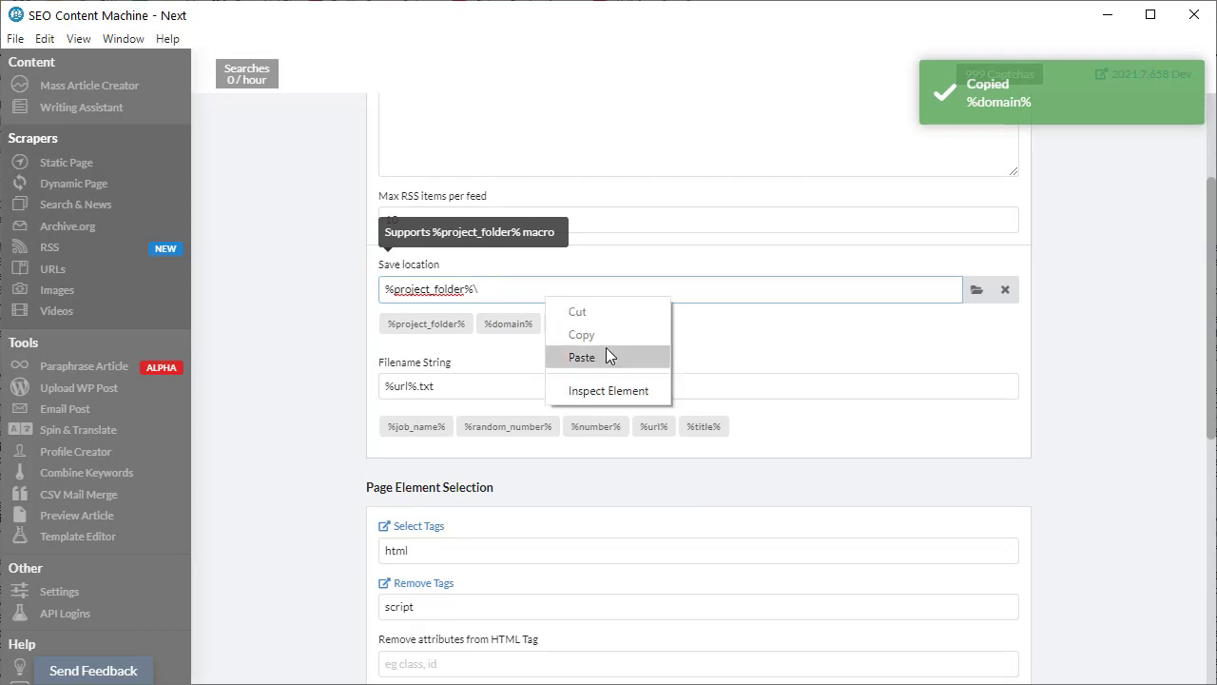
left_click(581, 356)
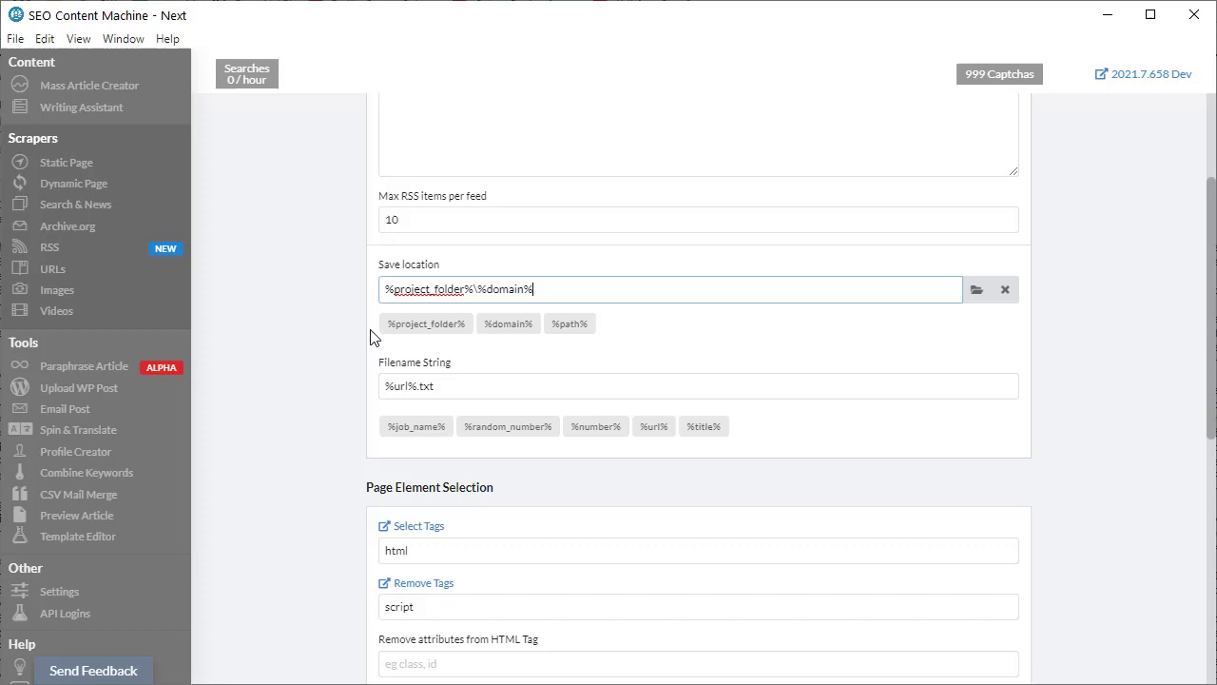
mouse_move(560, 286)
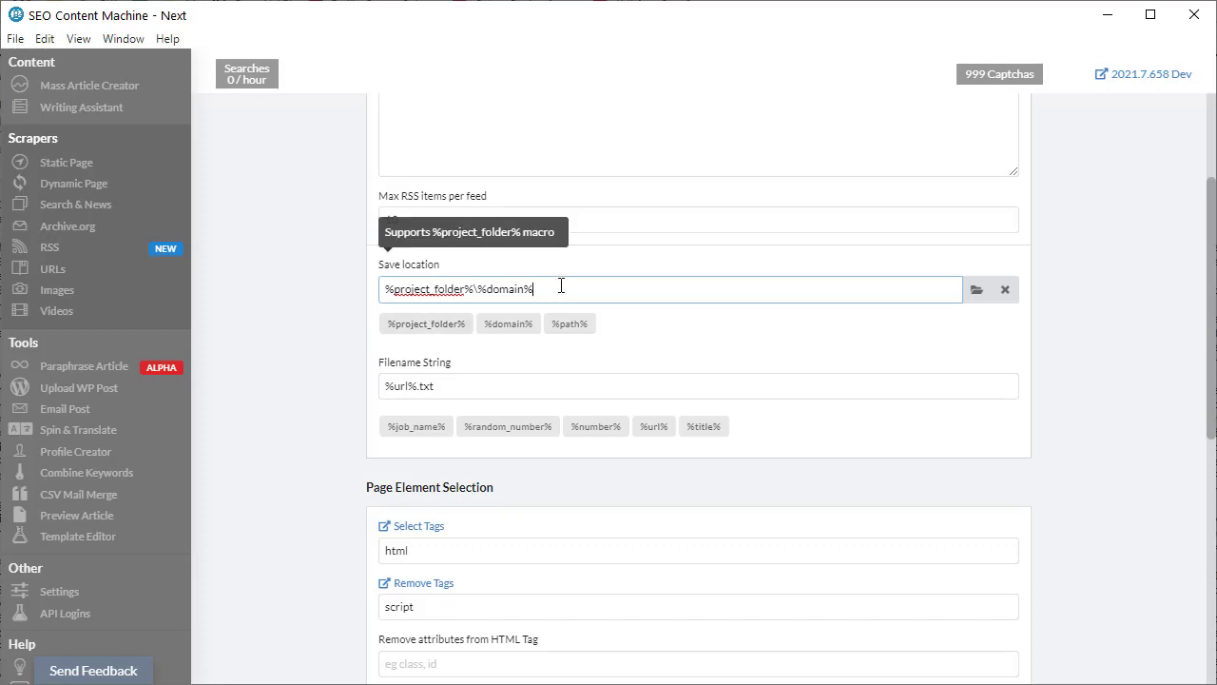
mouse_move(269, 403)
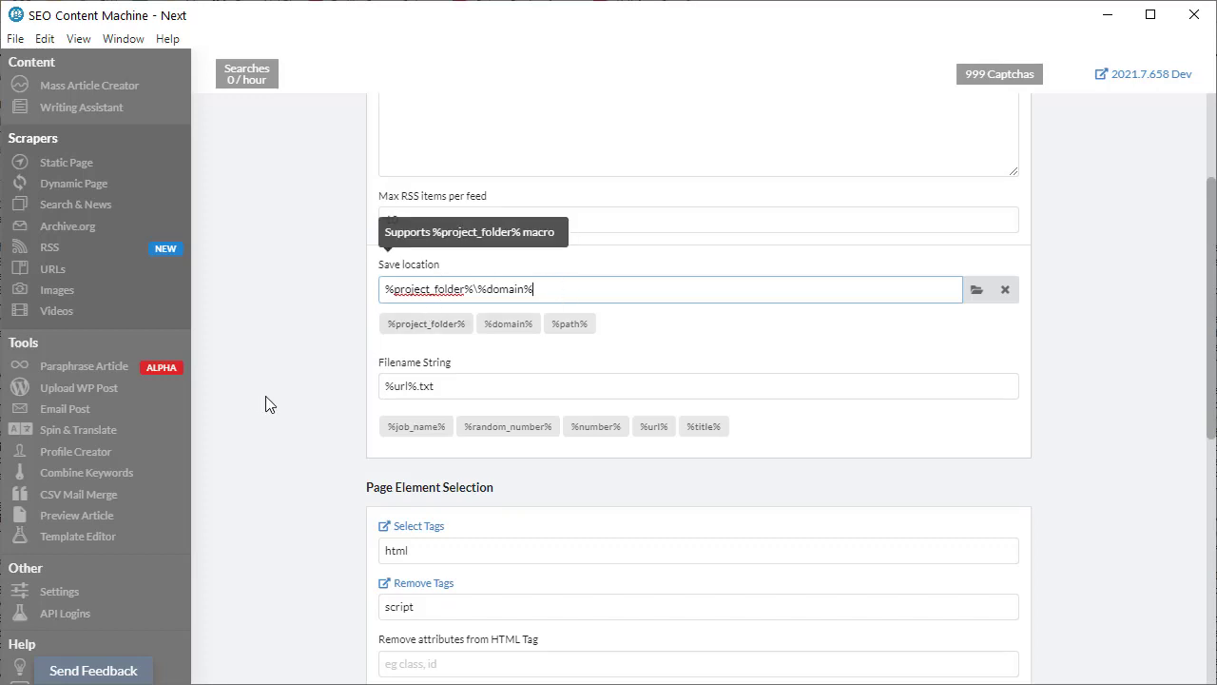
scroll("up", 3)
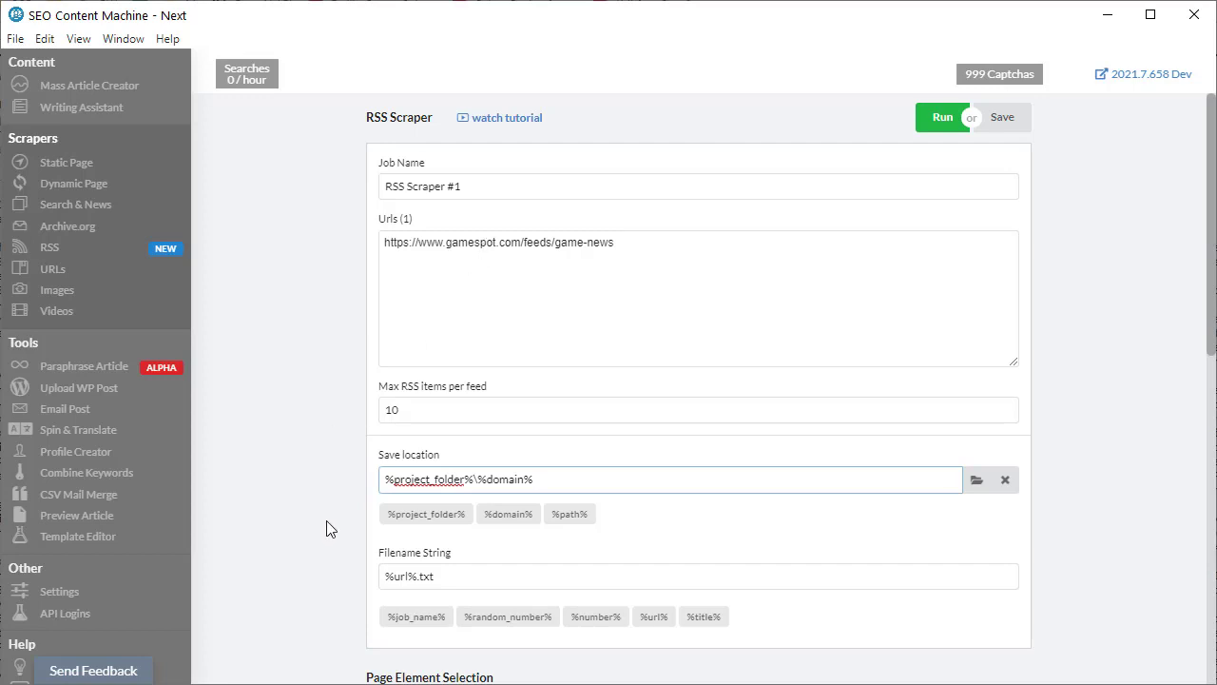
mouse_move(475, 478)
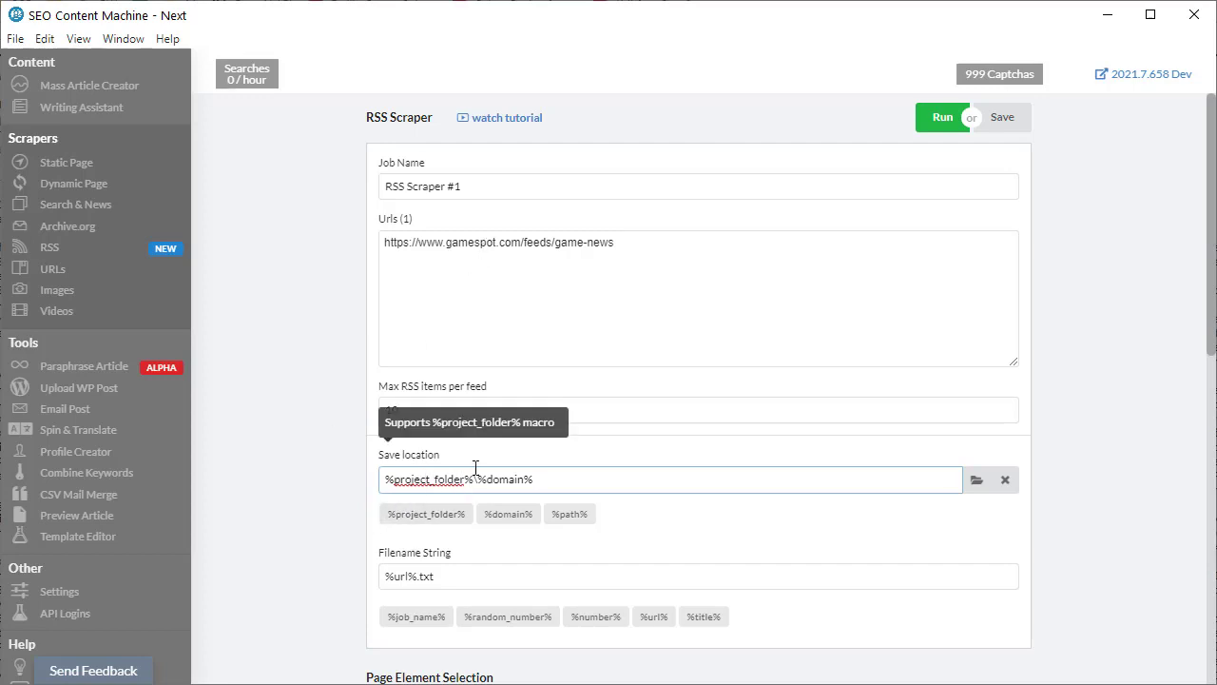
scroll("down", 3)
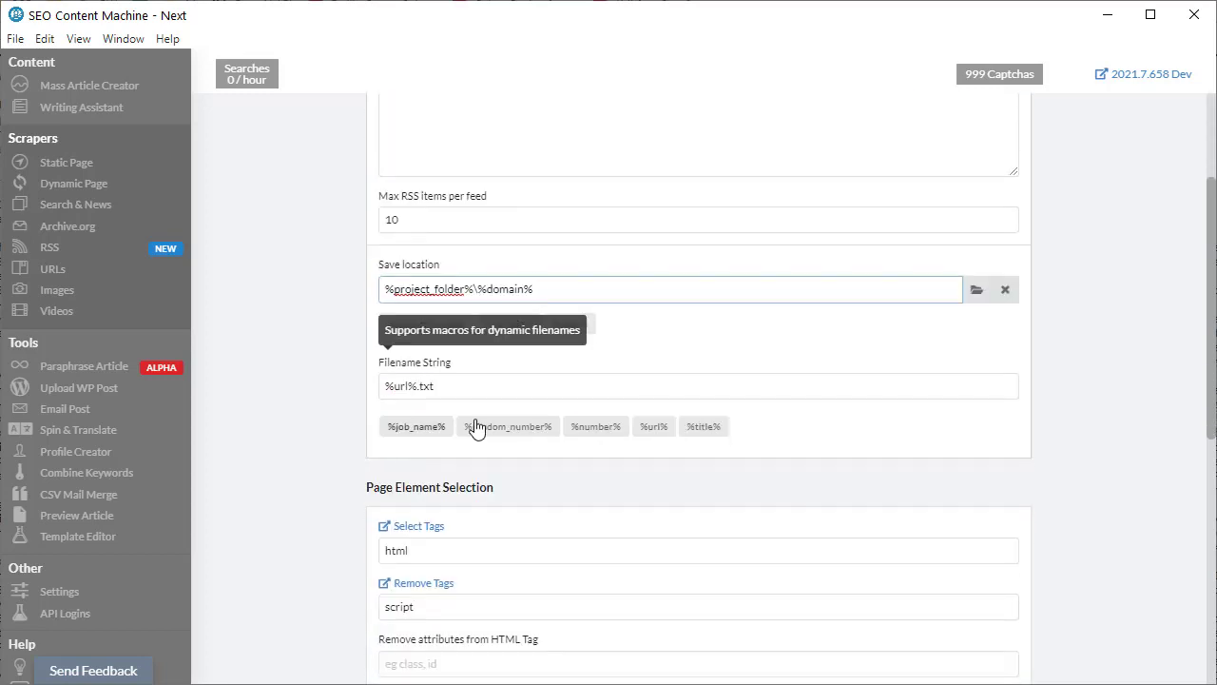
left_click(698, 385)
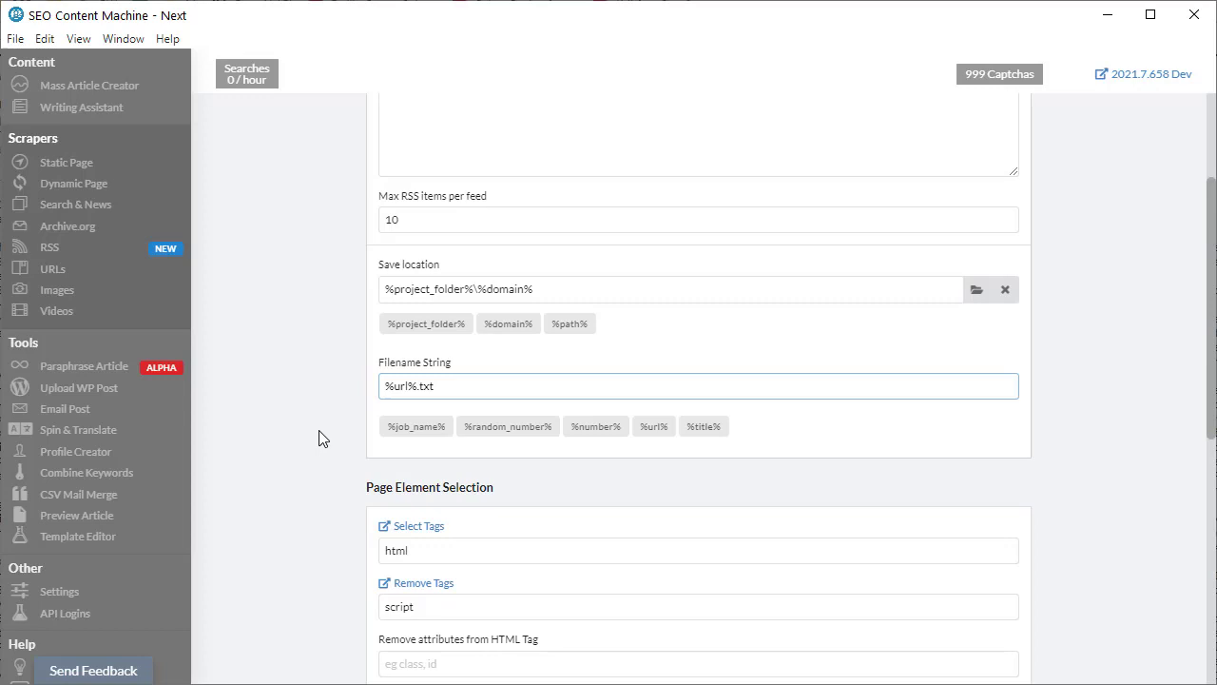
mouse_move(343, 409)
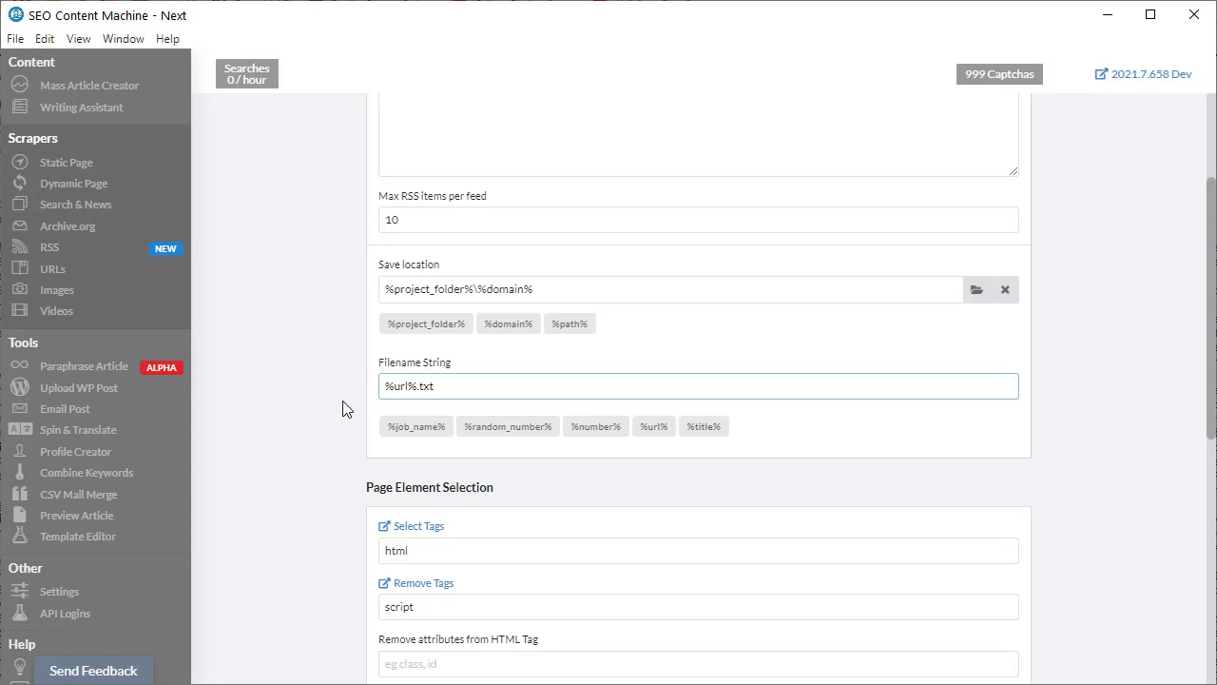
mouse_move(459, 485)
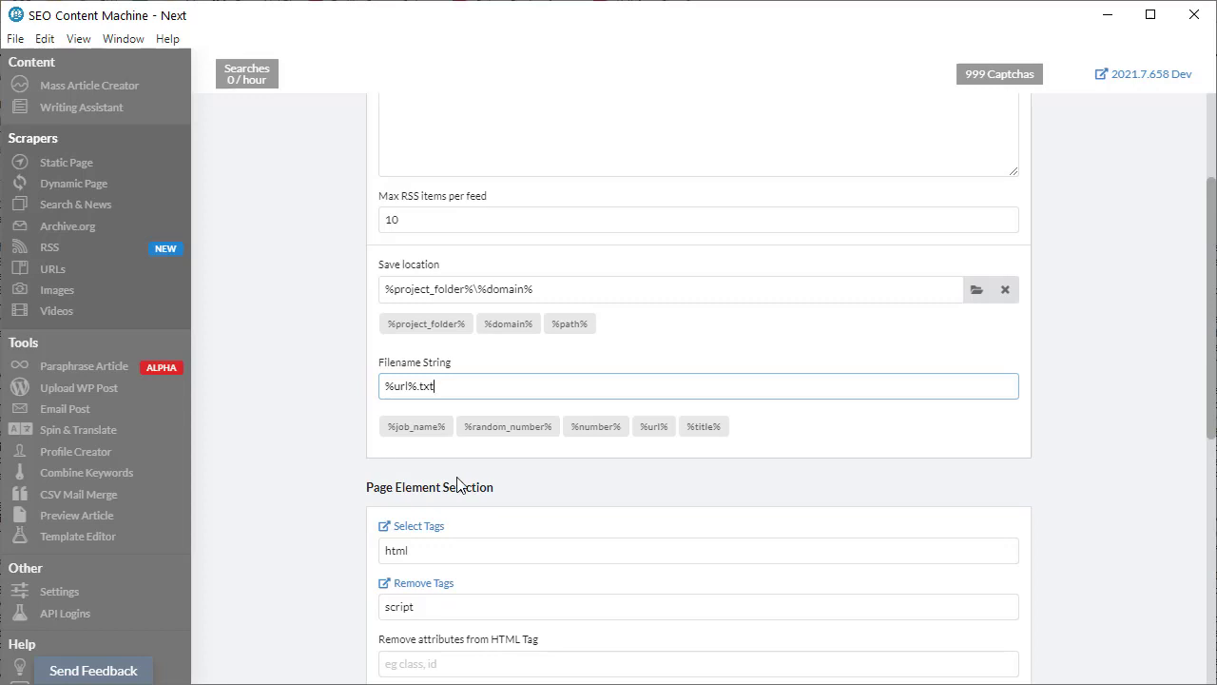
mouse_move(528, 442)
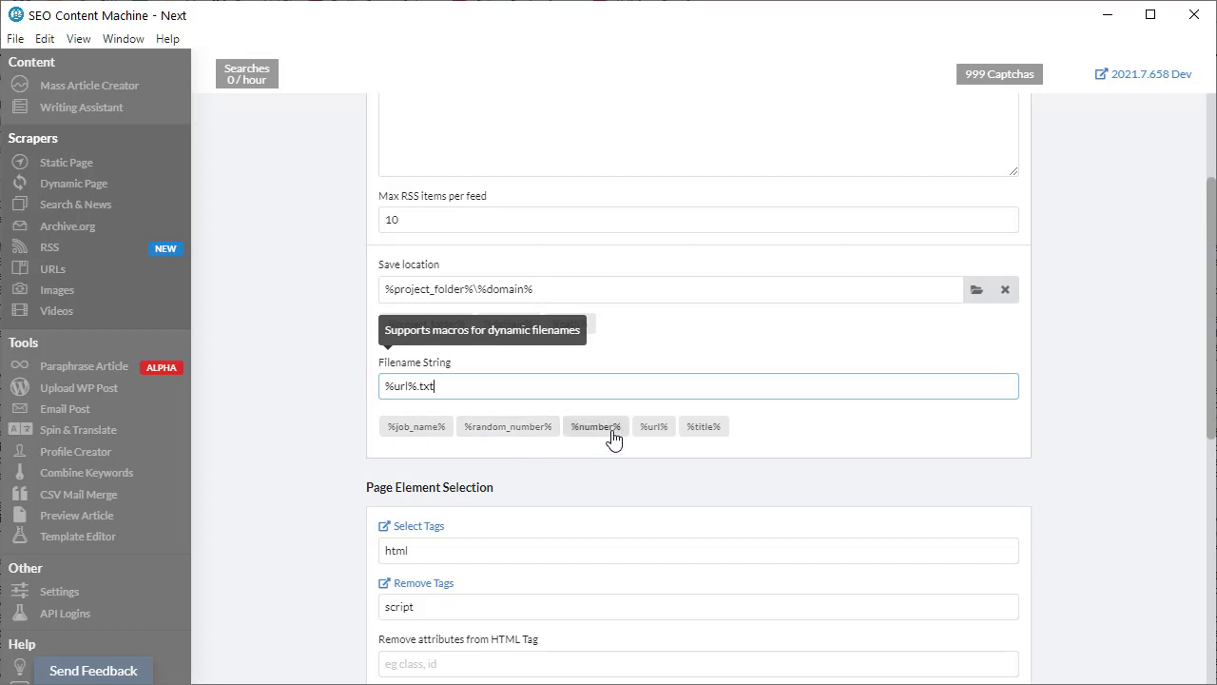
mouse_move(604, 473)
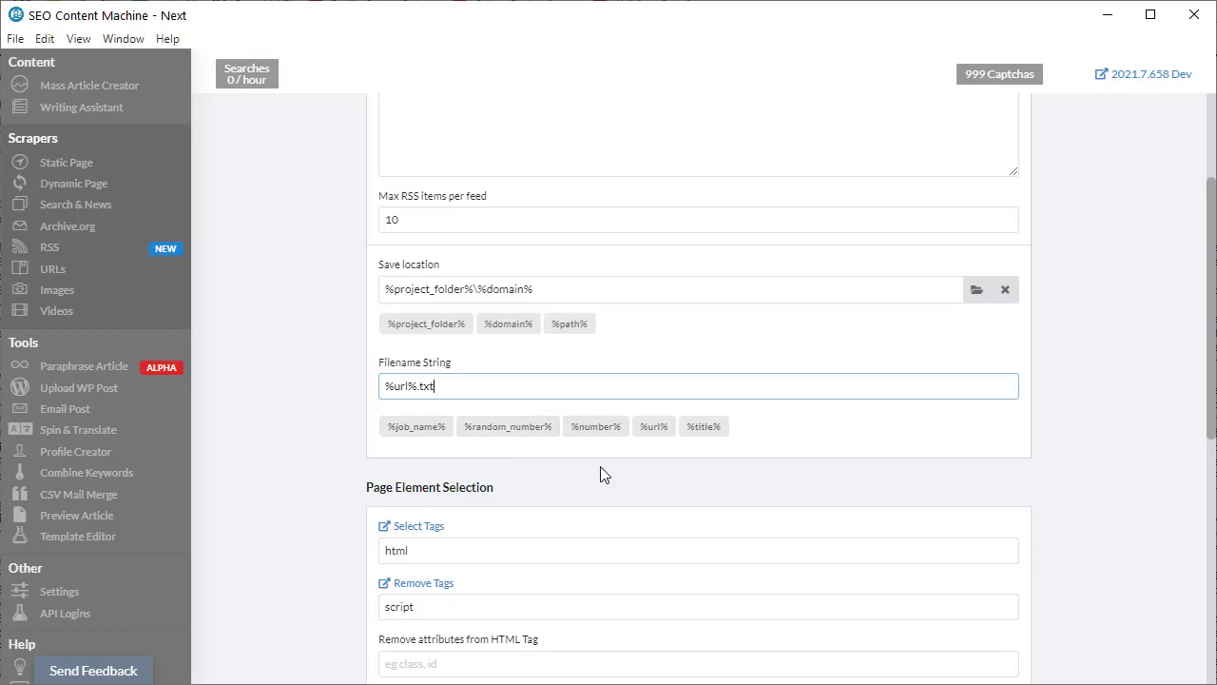
mouse_move(653, 426)
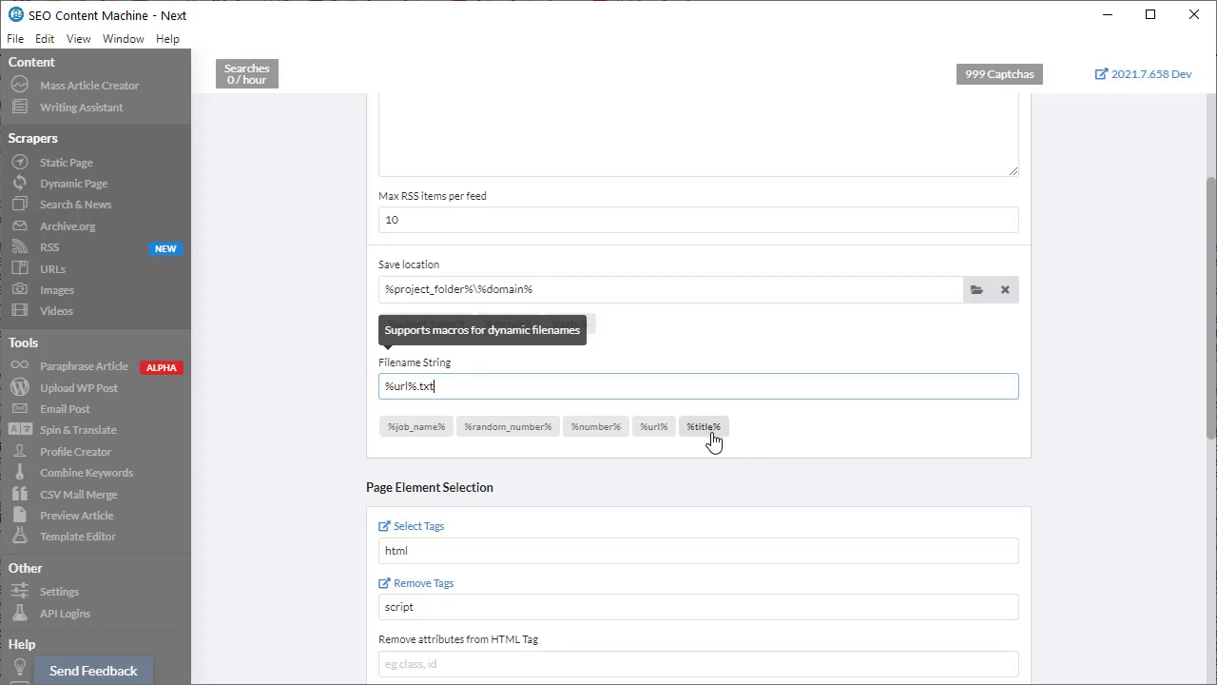
Change Select Tags from html to p and clear script from Remove Tags
scroll("down", 3)
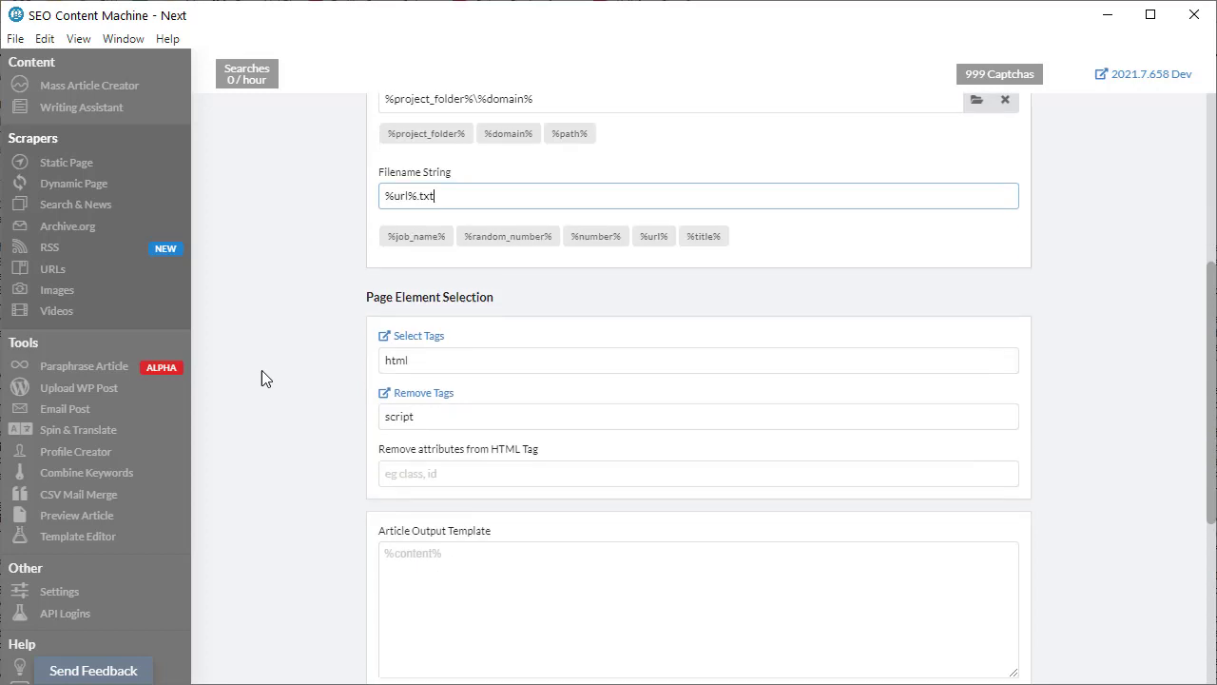
mouse_move(332, 392)
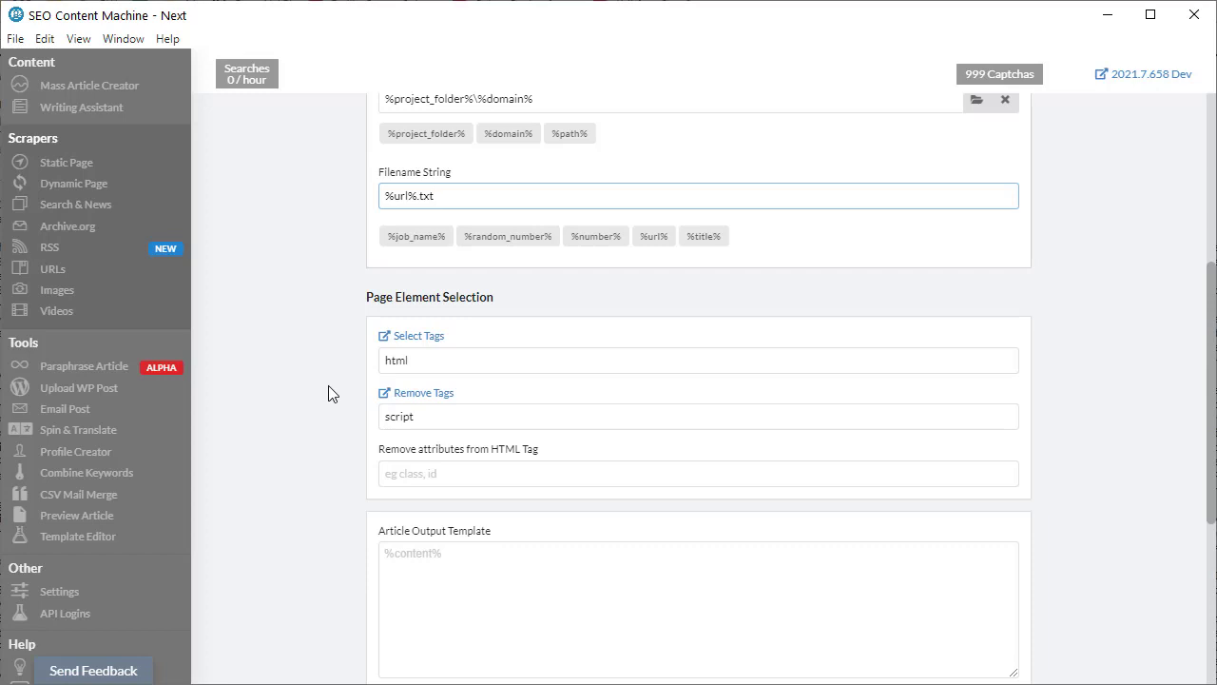
mouse_move(336, 402)
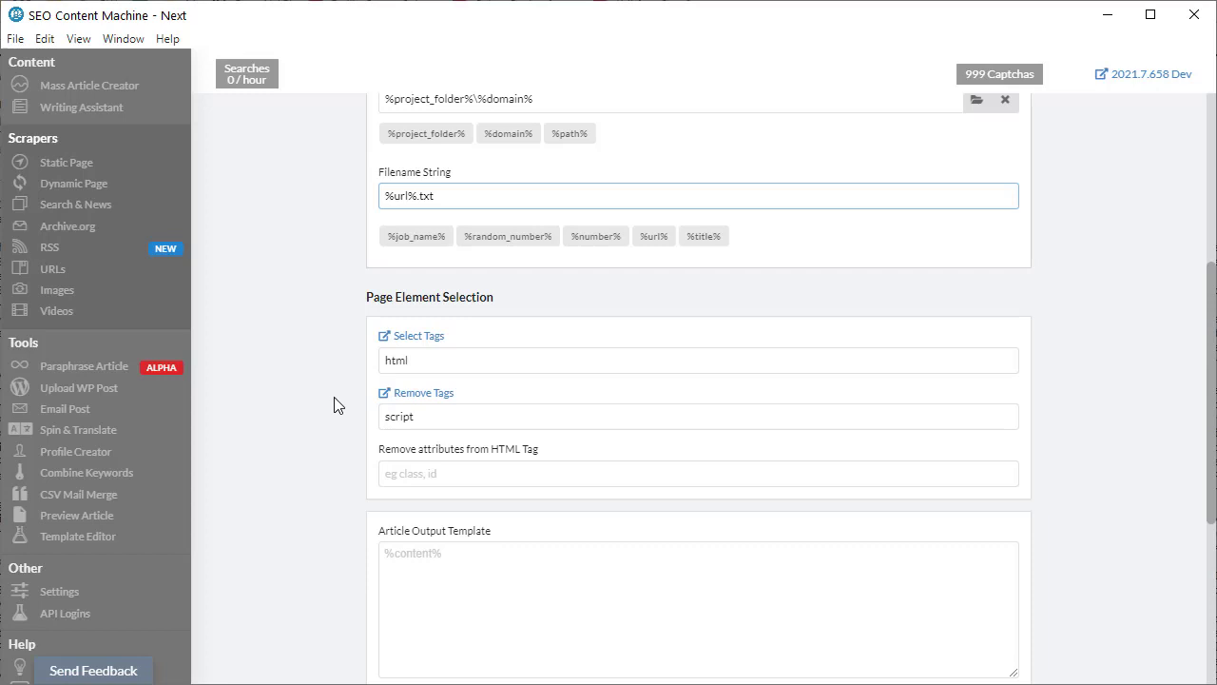
mouse_move(321, 451)
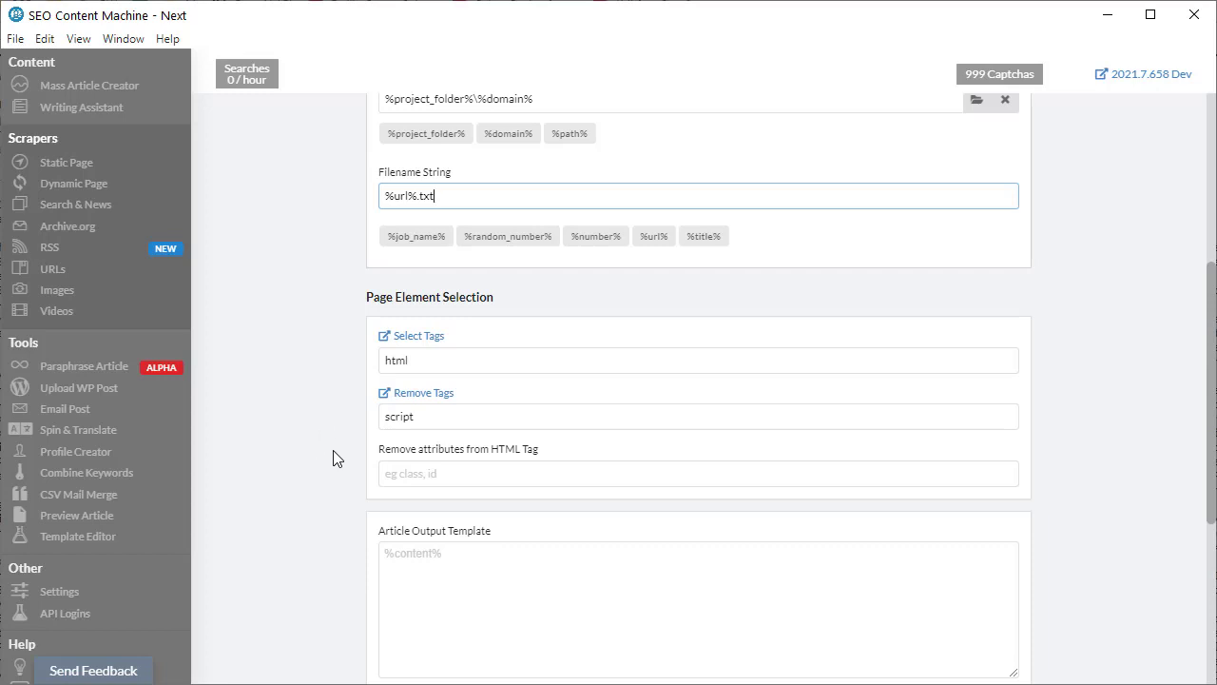
mouse_move(466, 368)
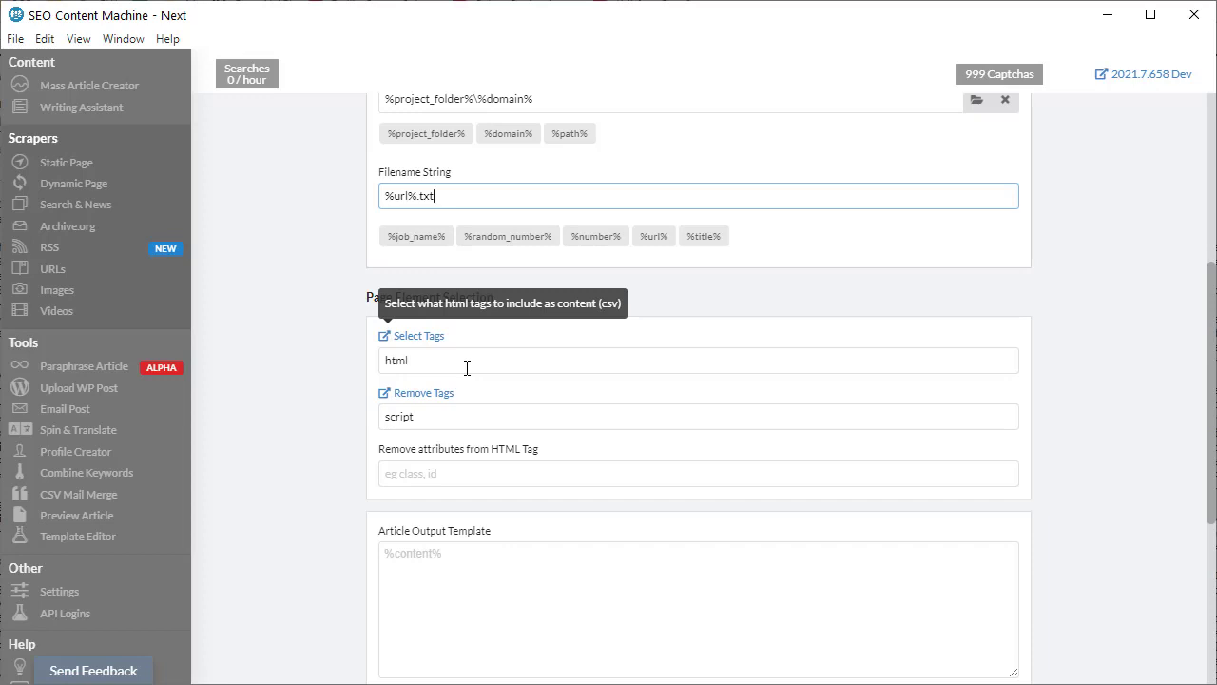
left_click(466, 360)
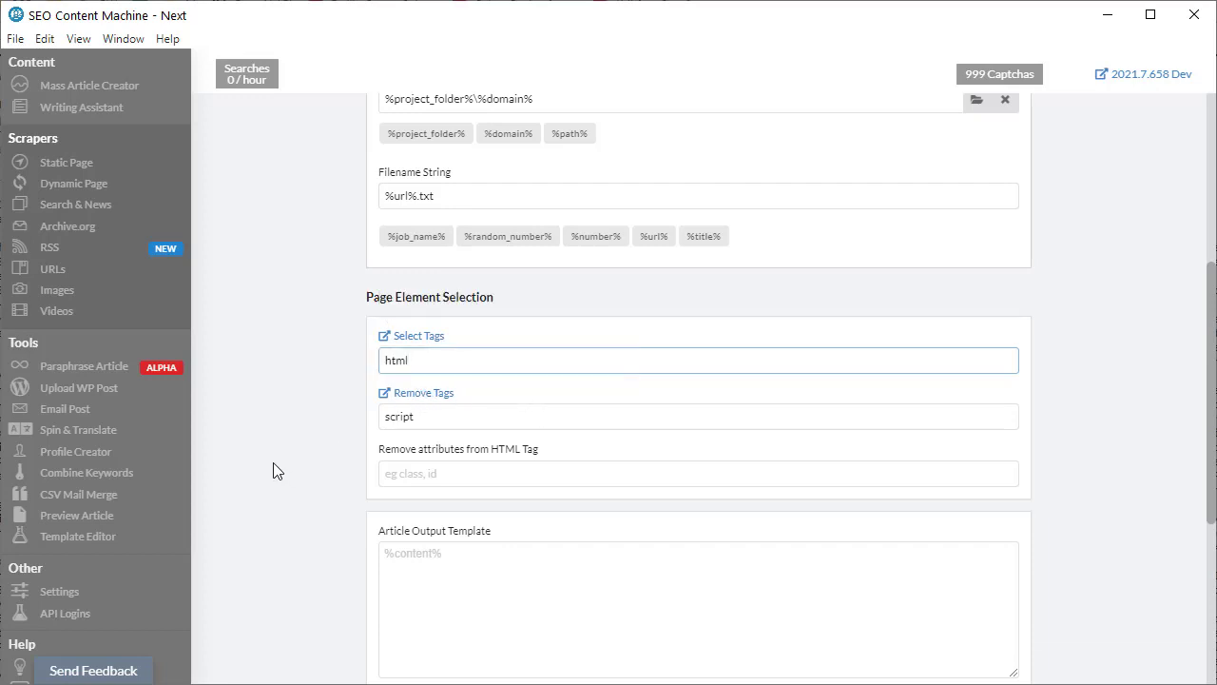
mouse_move(235, 457)
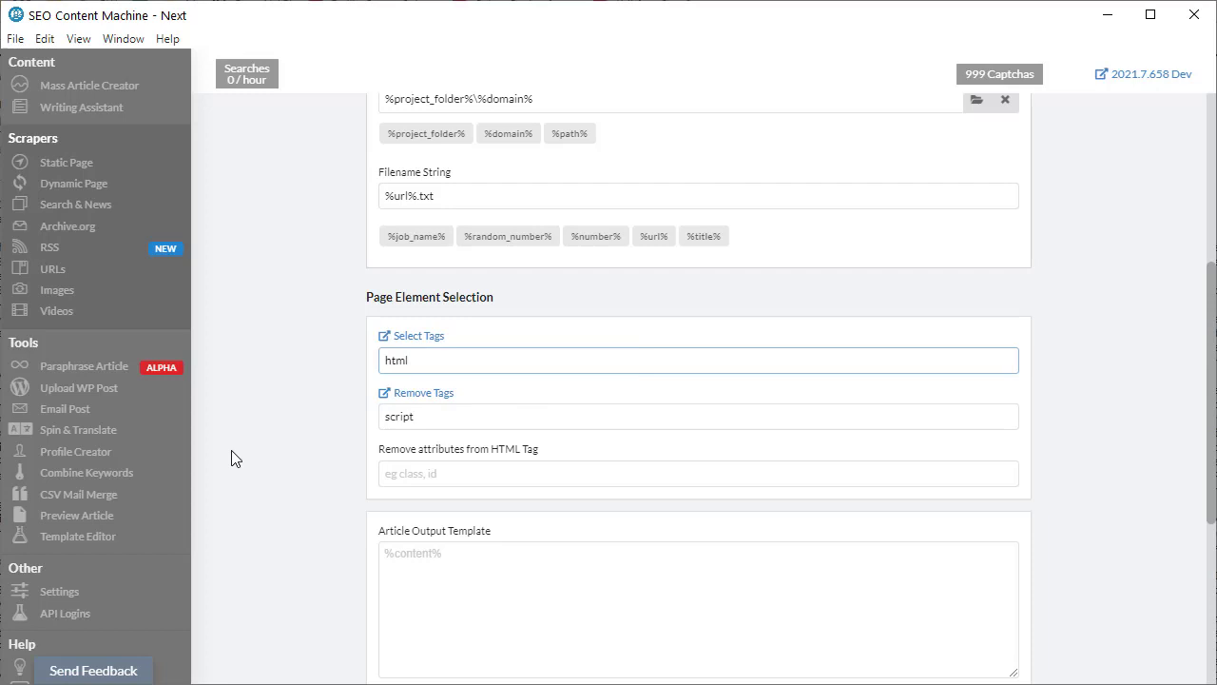
key("Backspace")
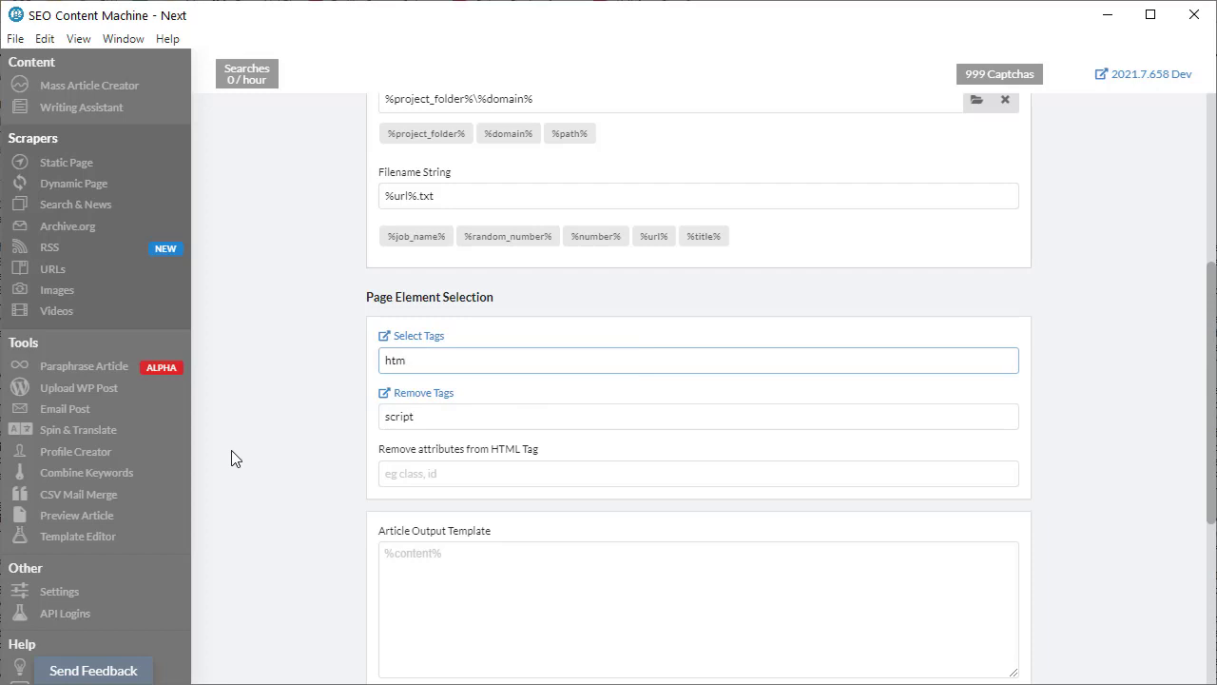
triple_click(699, 360)
type("p")
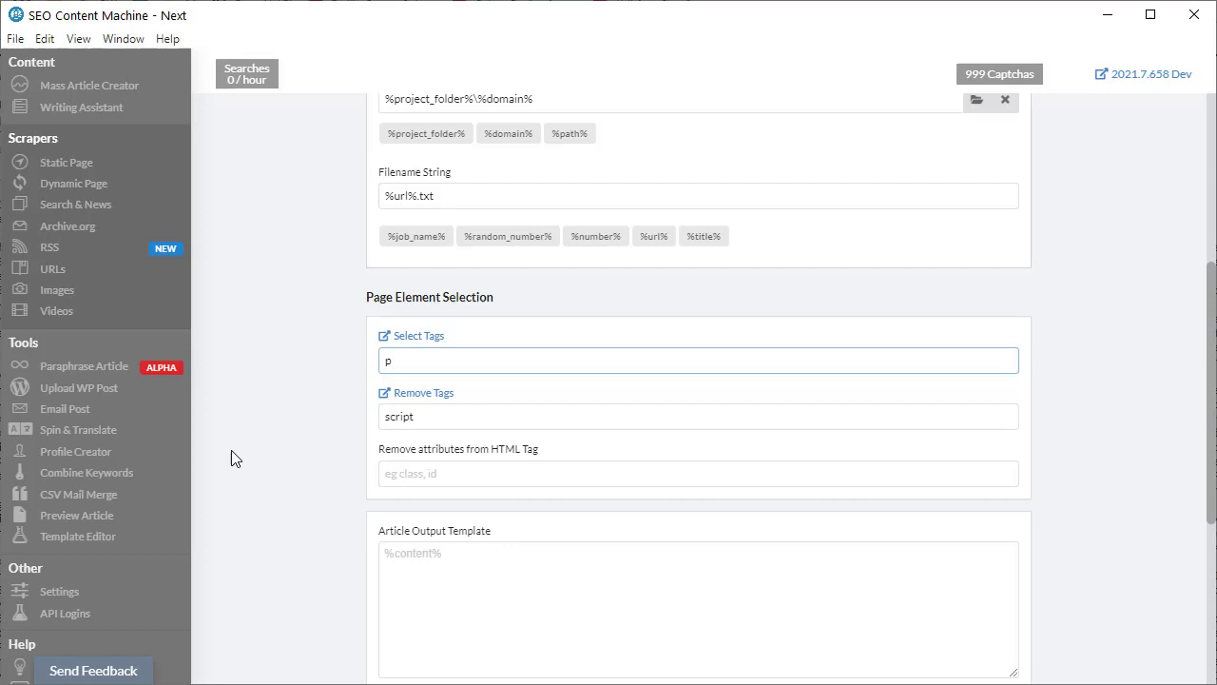
type(".")
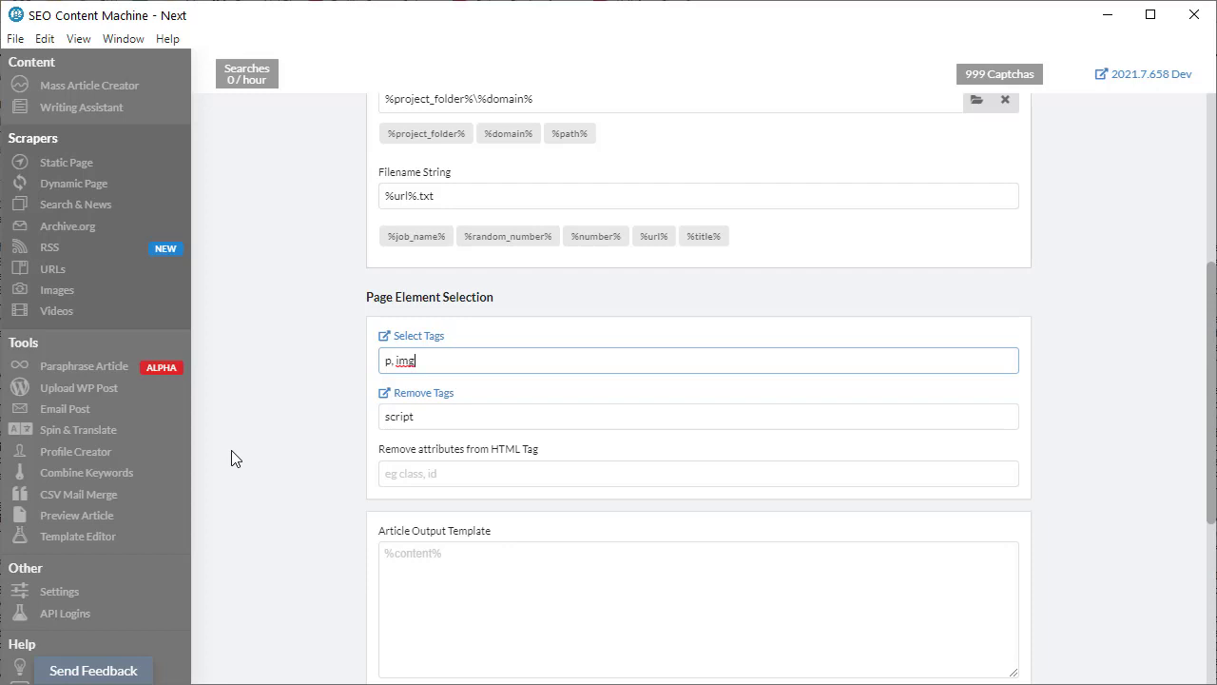
type("g")
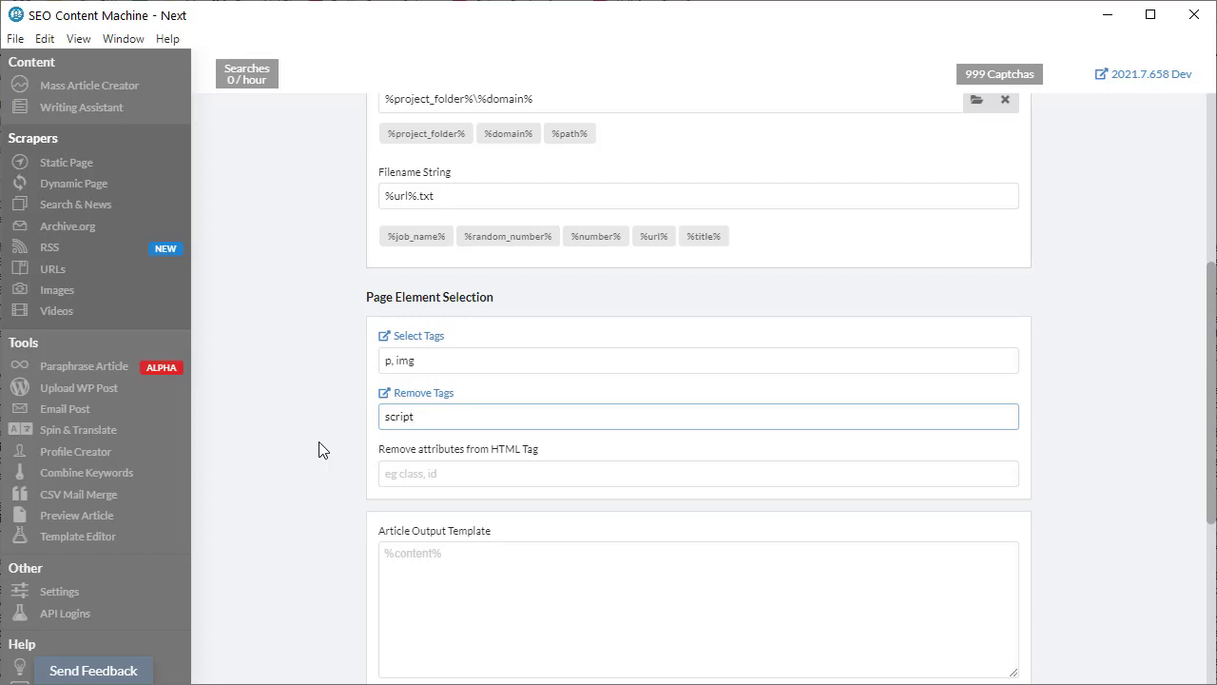
type(", li")
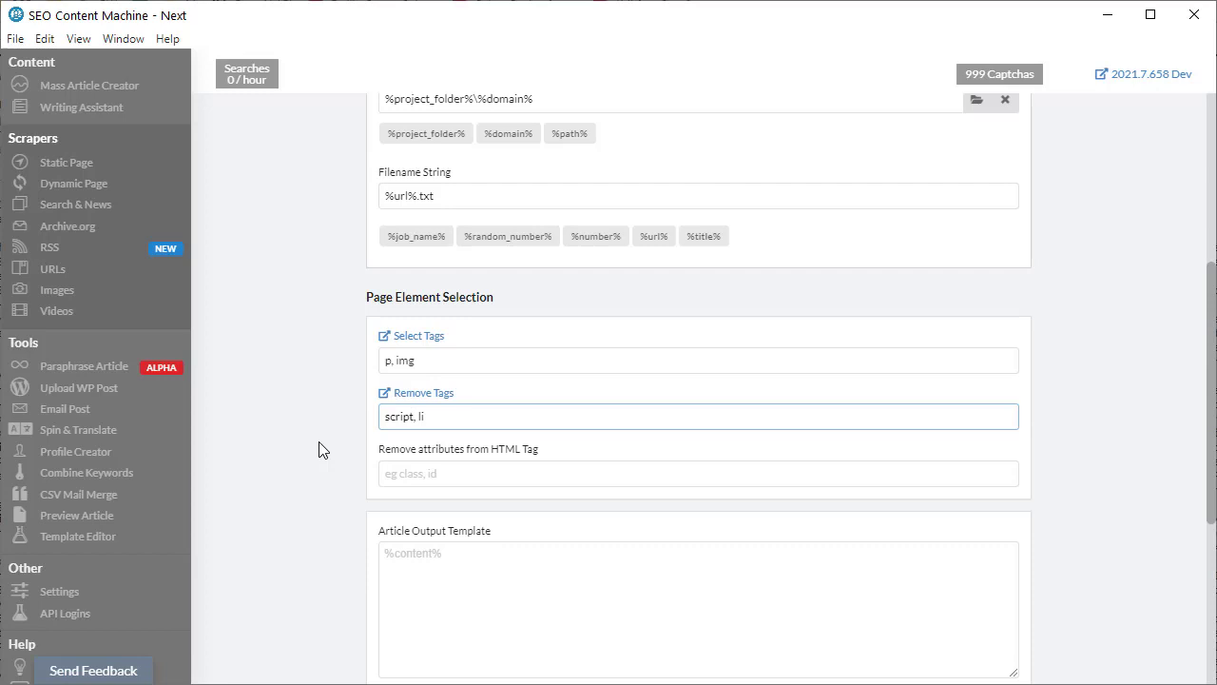
type(", img")
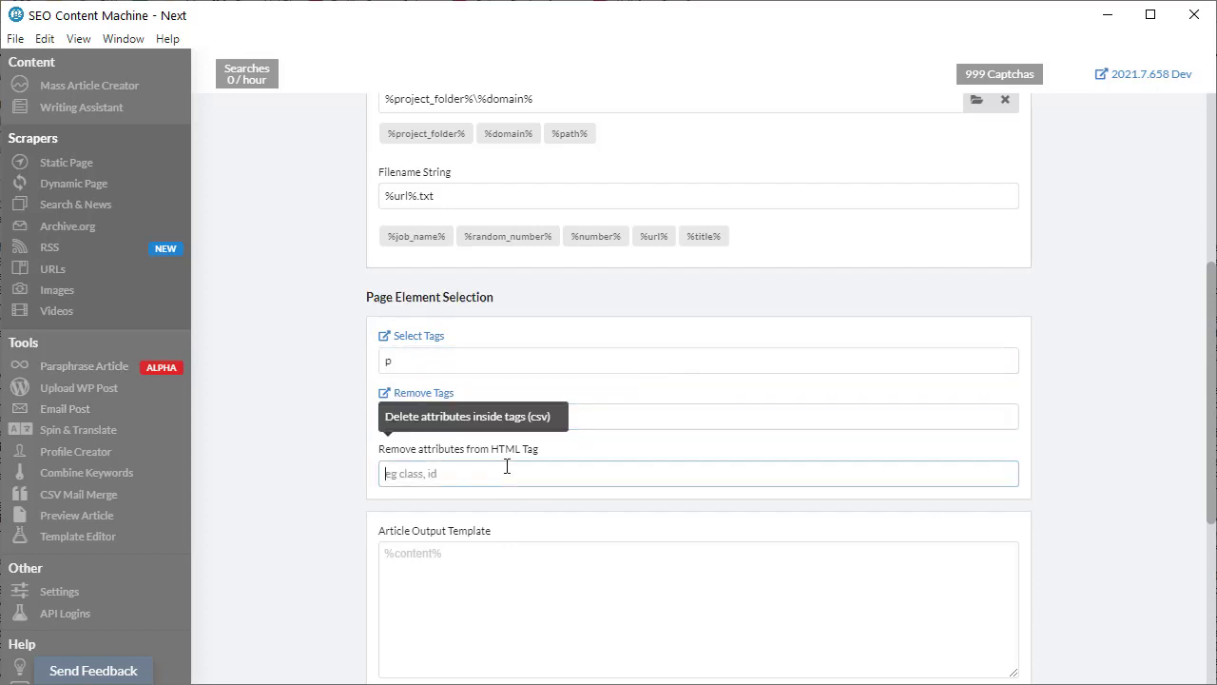
mouse_move(281, 504)
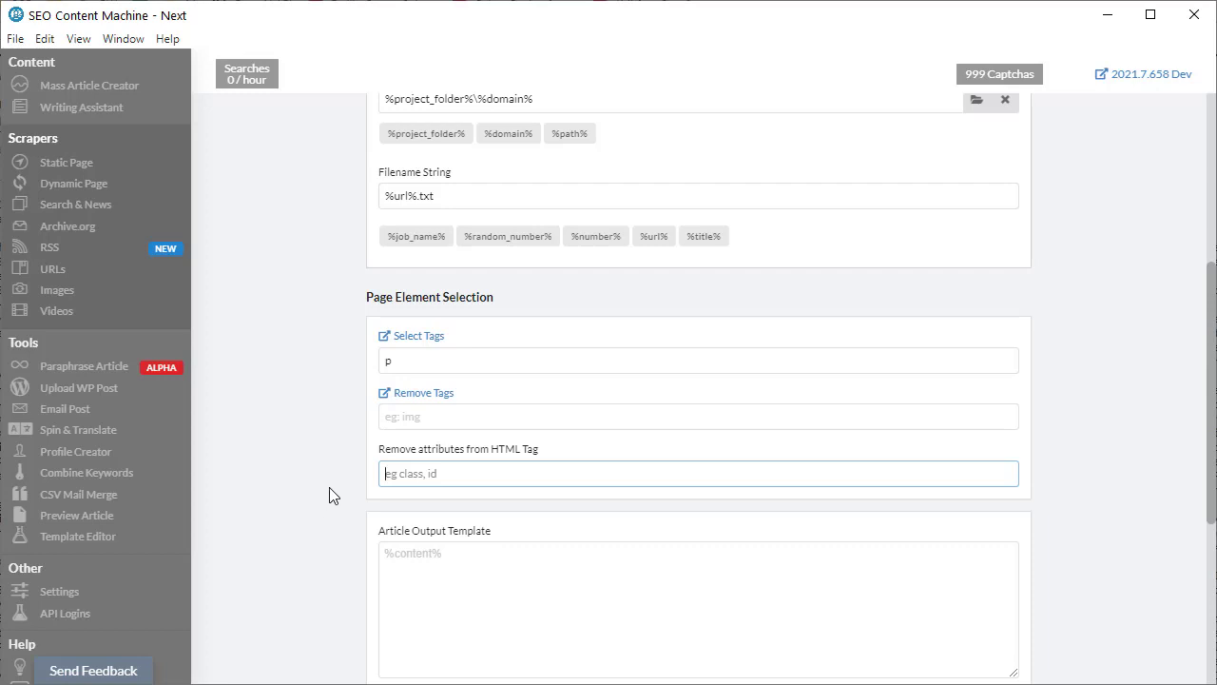
mouse_move(305, 497)
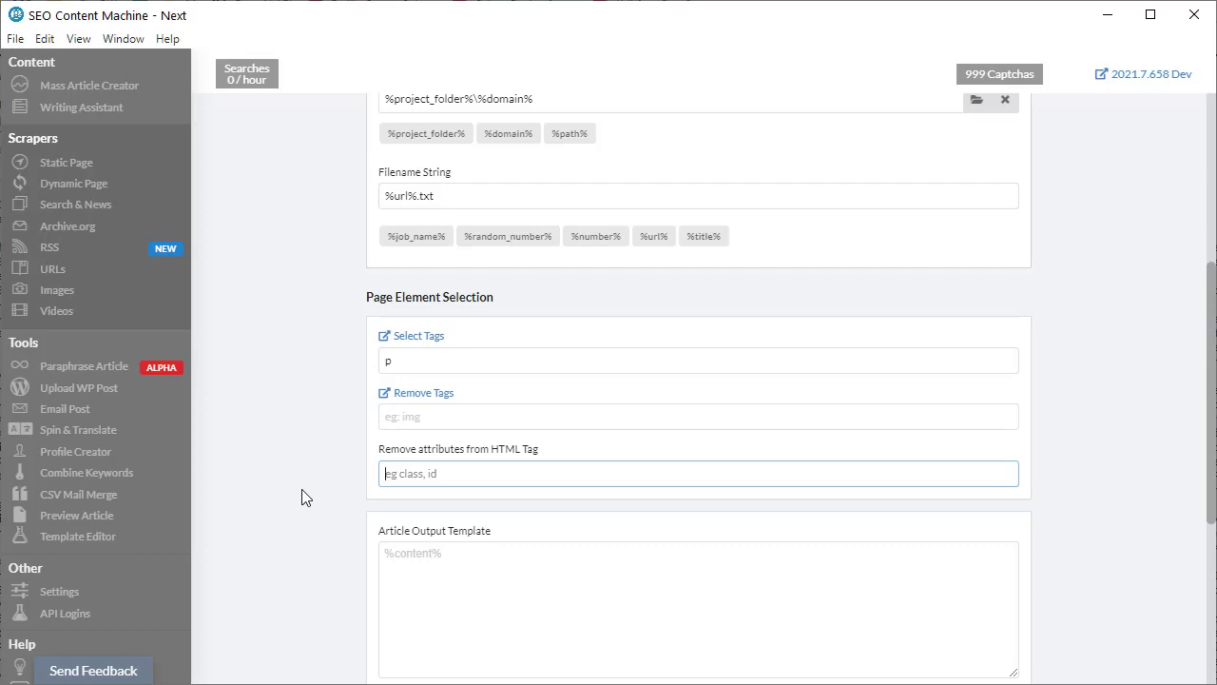
mouse_move(218, 464)
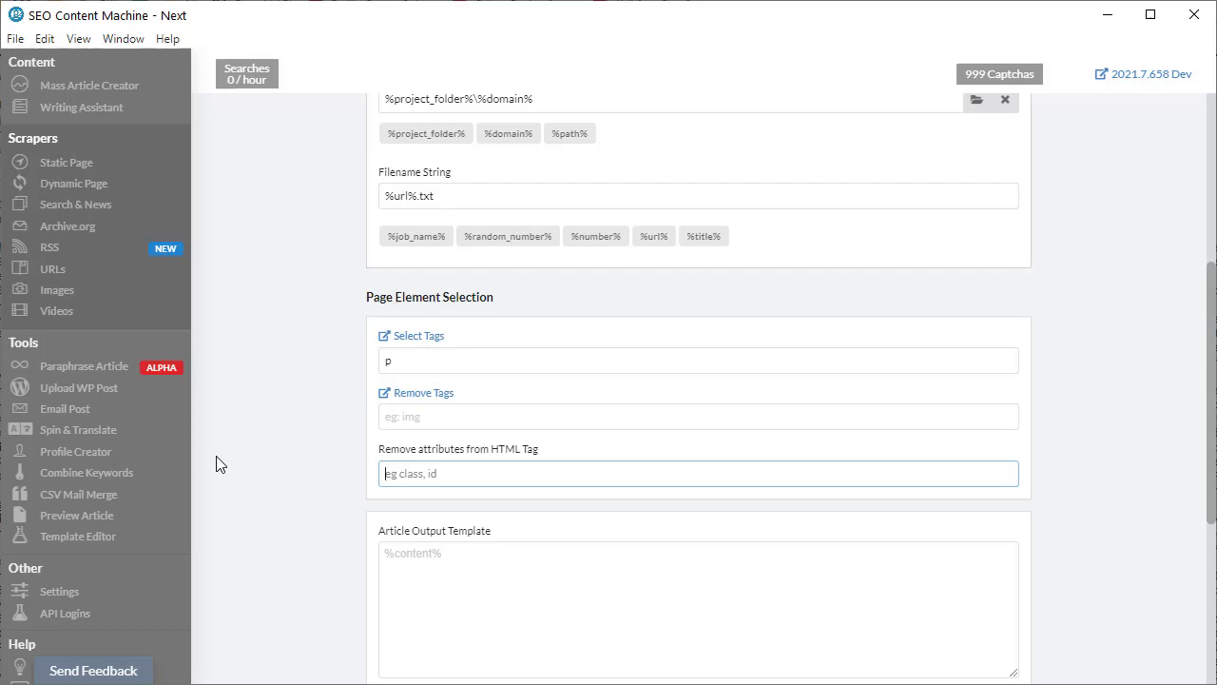
Enter 'class, id' in the Remove attributes from HTML Tag field
type("cla")
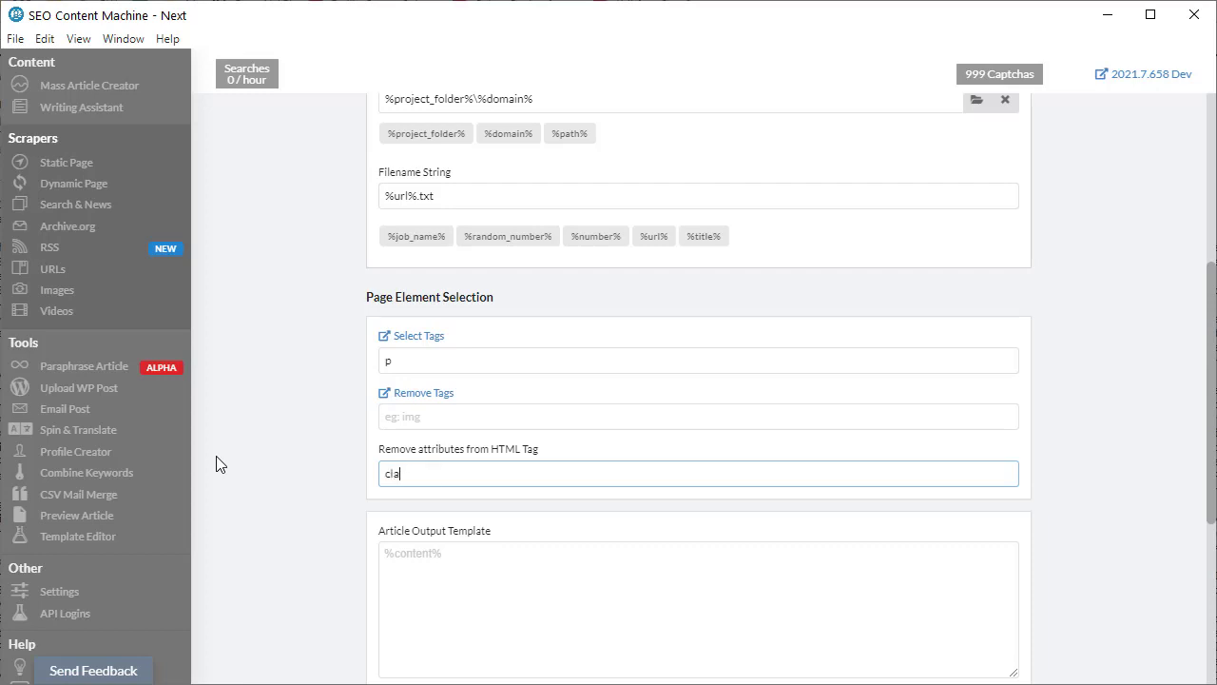
type("ss,")
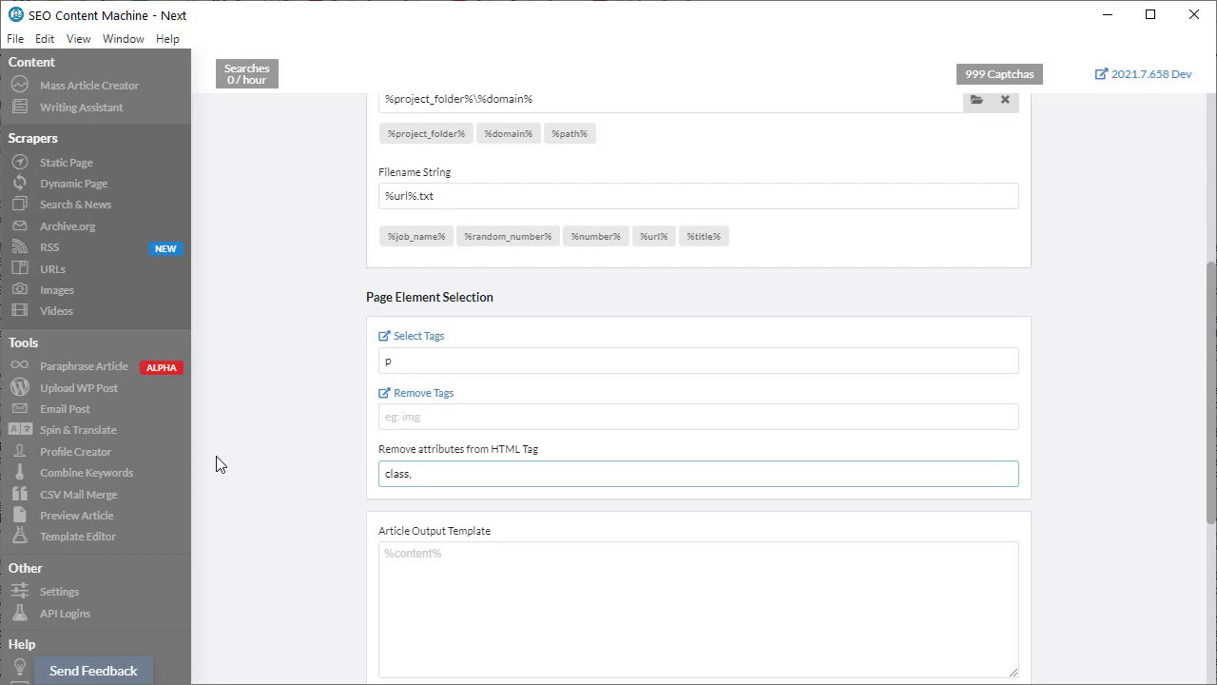
type("id")
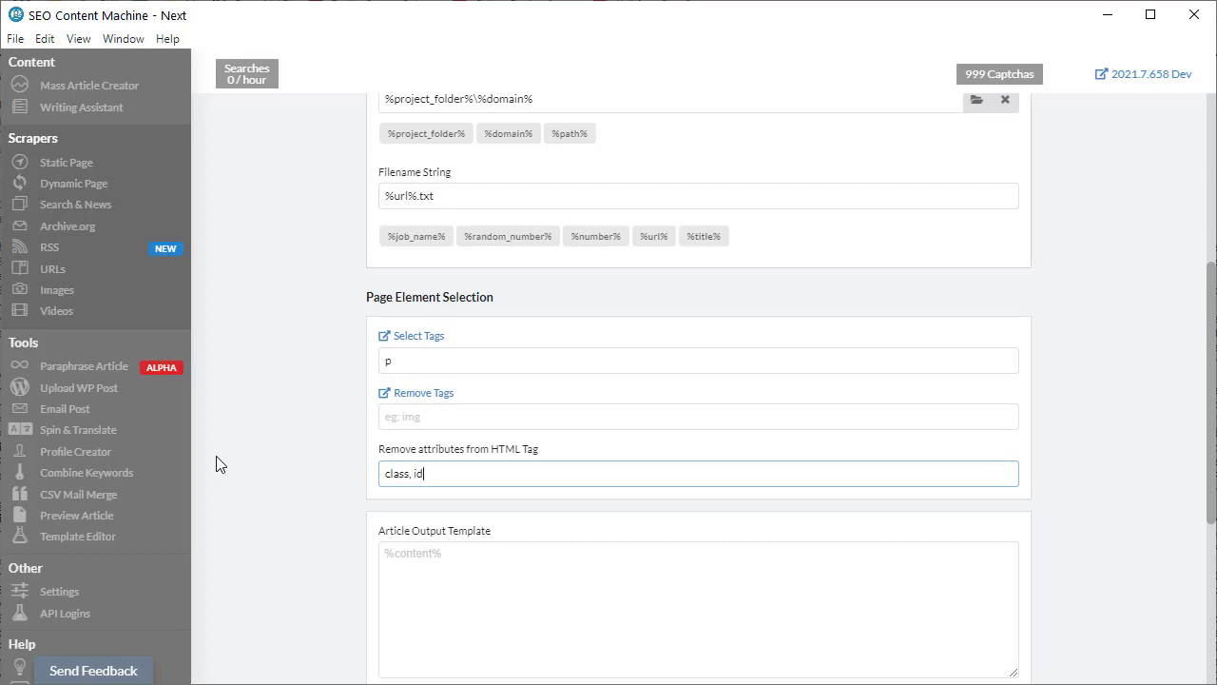
Add a '<h1>%title%</h1>' line above %content% in the Article Output Template
scroll("down", 3)
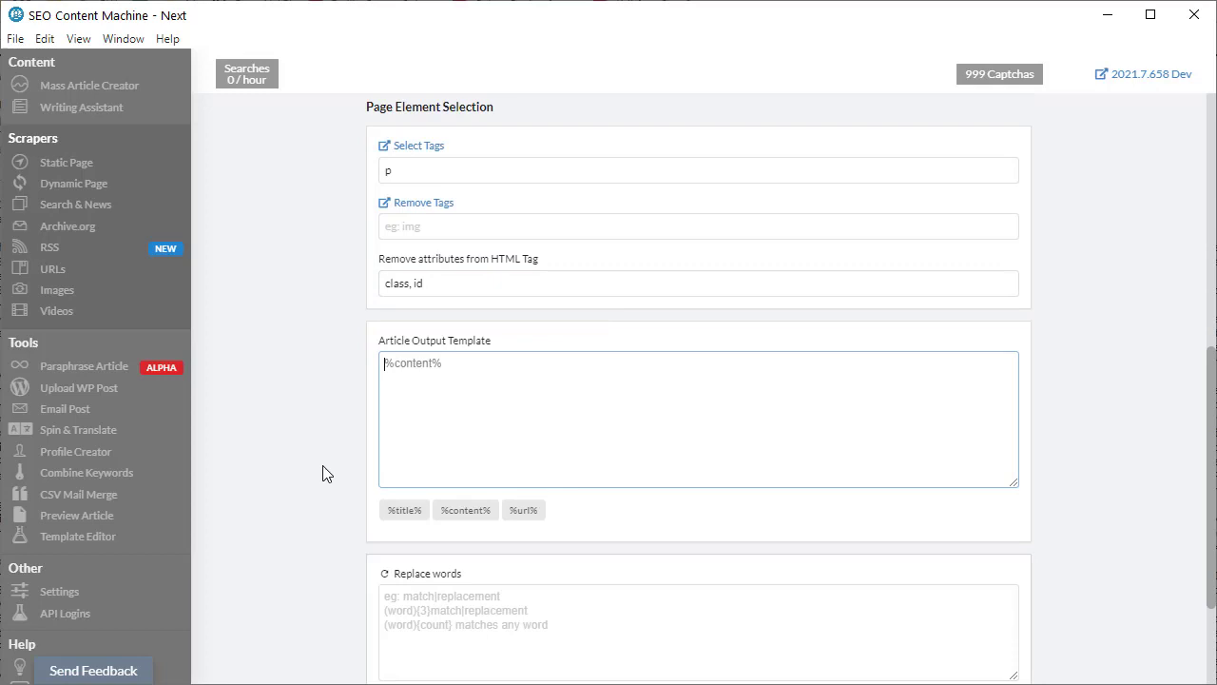
mouse_move(323, 478)
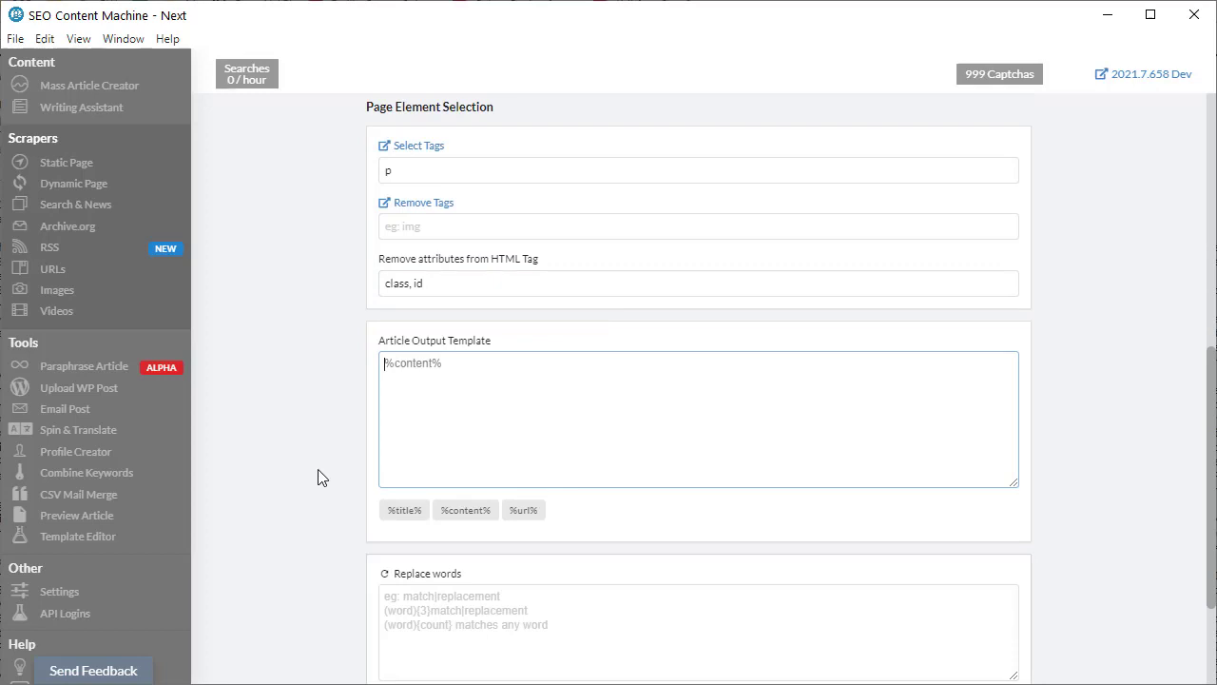
left_click(465, 510)
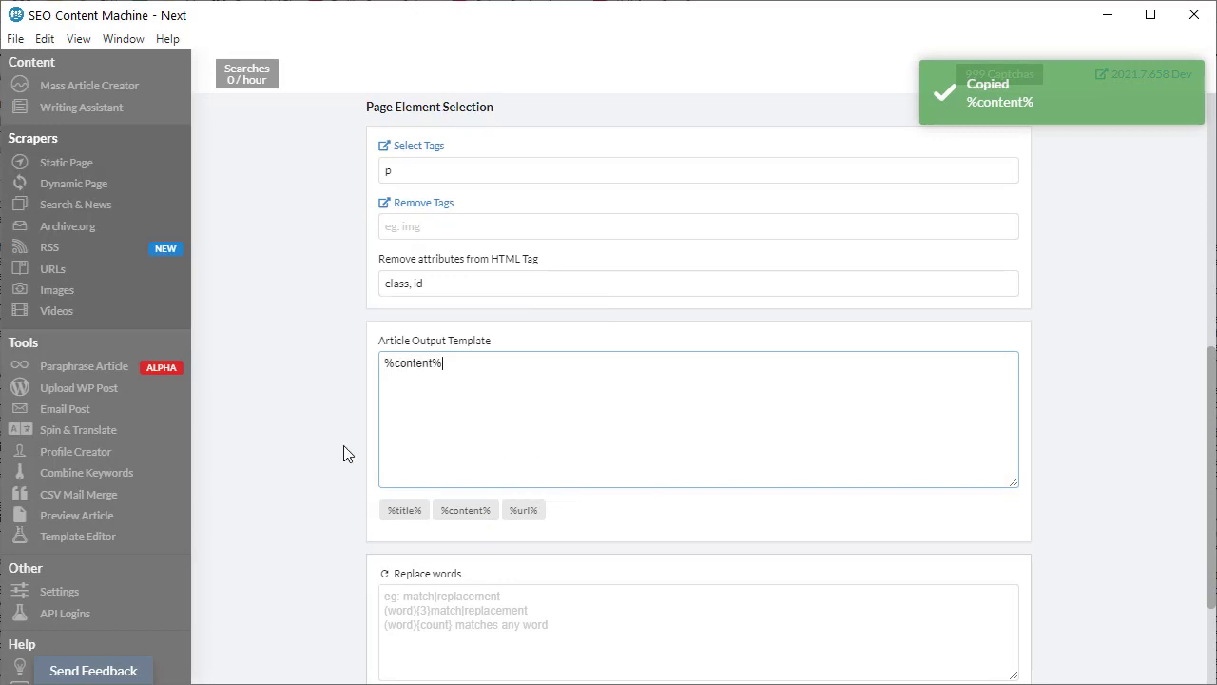
mouse_move(359, 444)
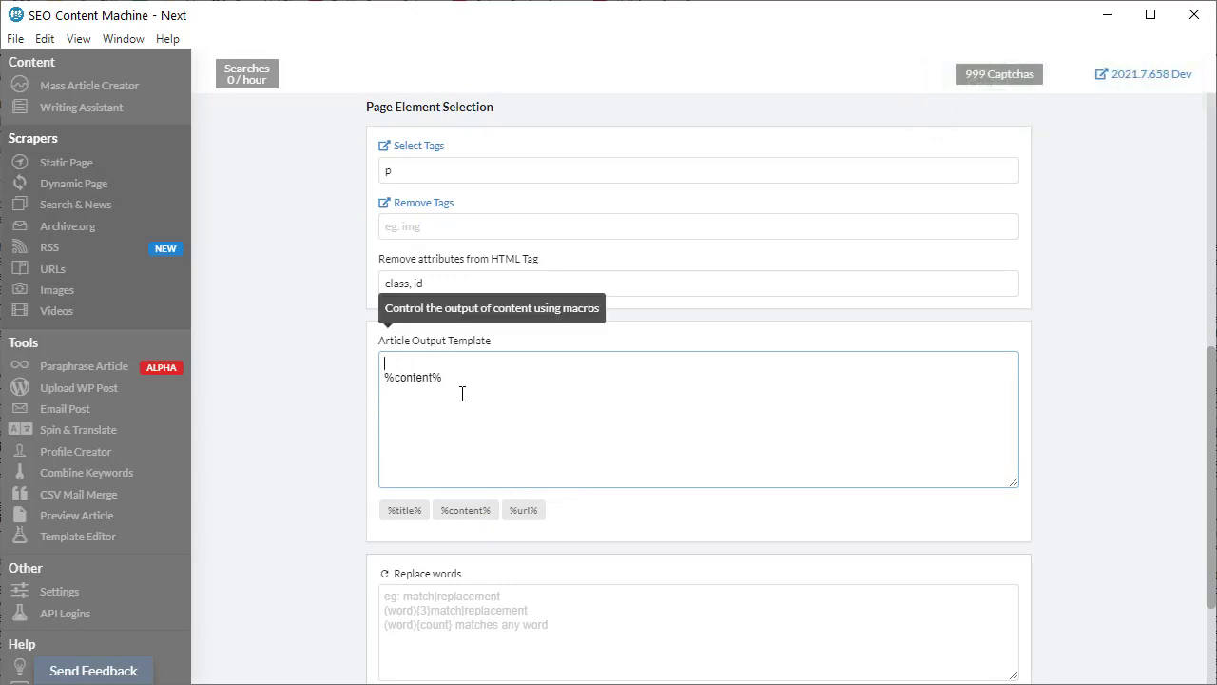
type("<h")
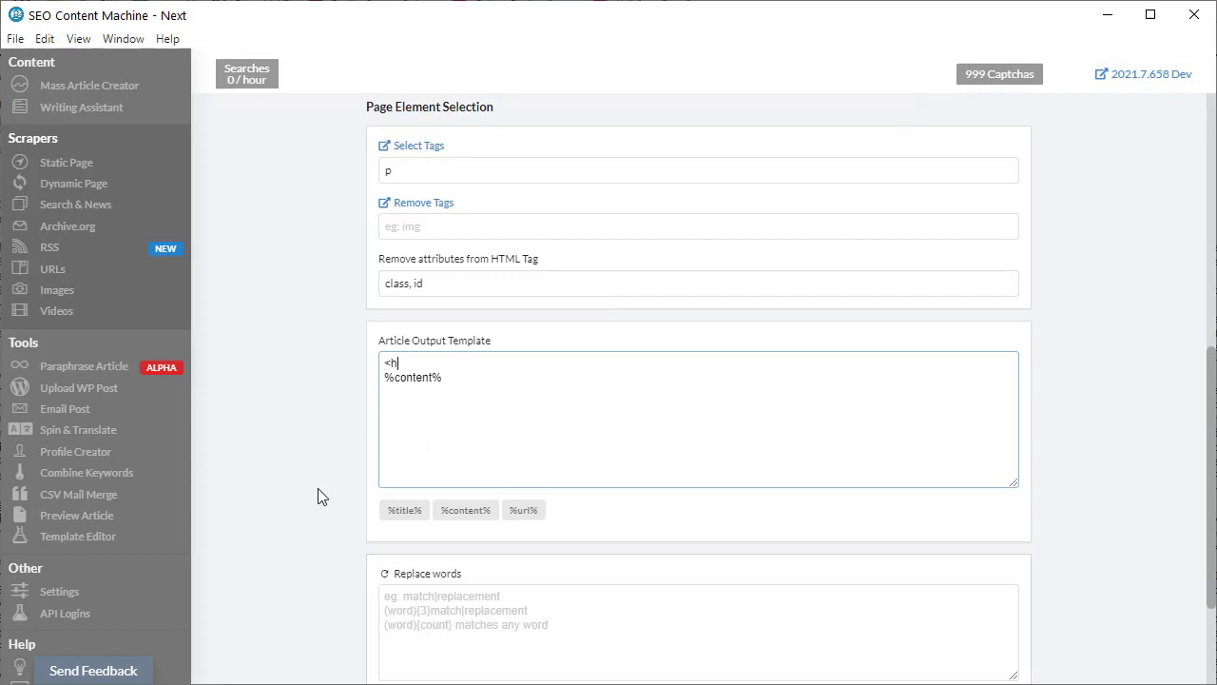
left_click(403, 509)
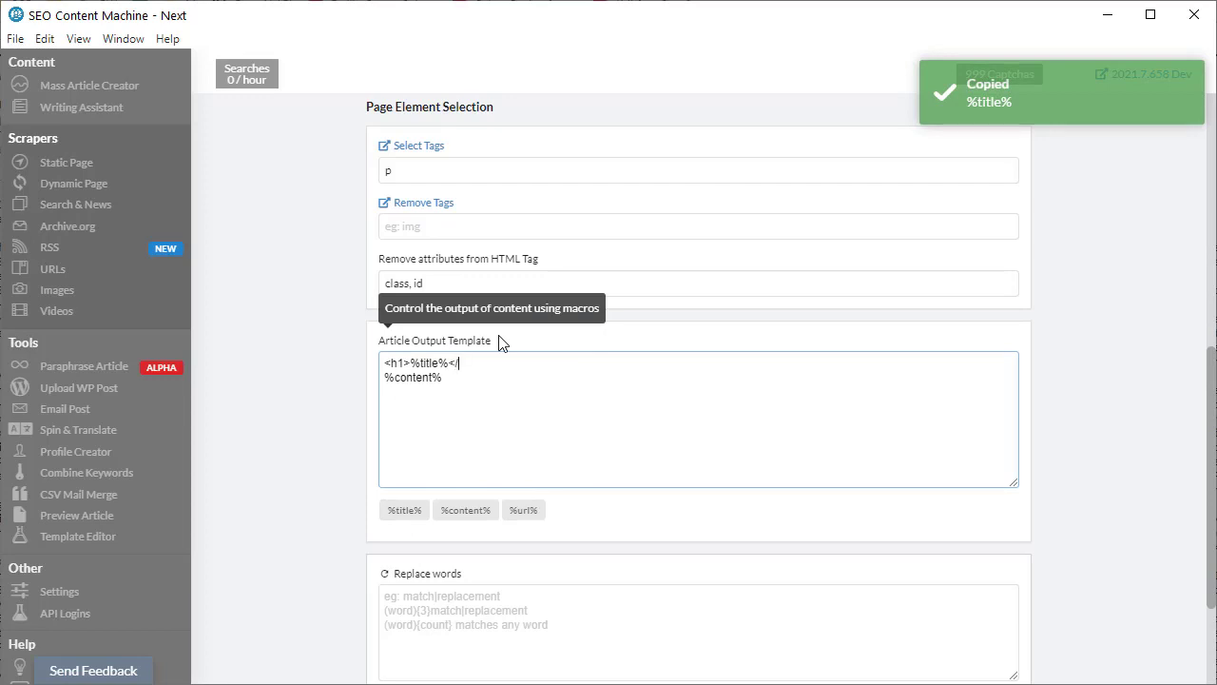
type("h1>")
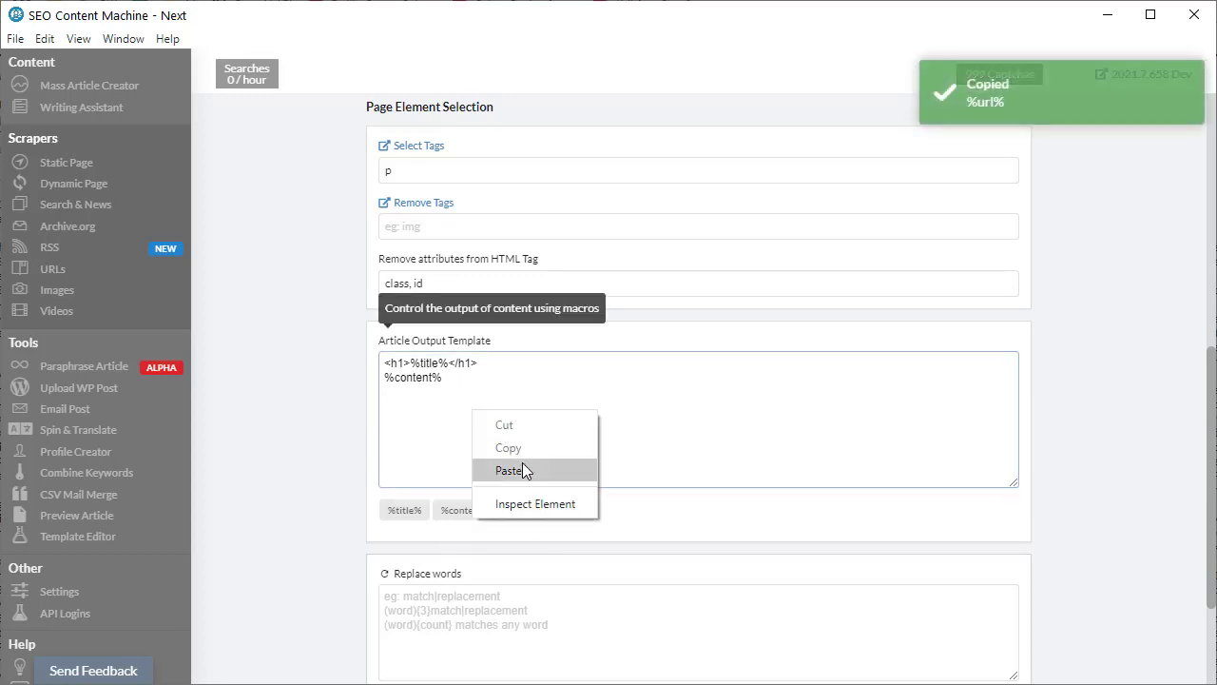
left_click(511, 469)
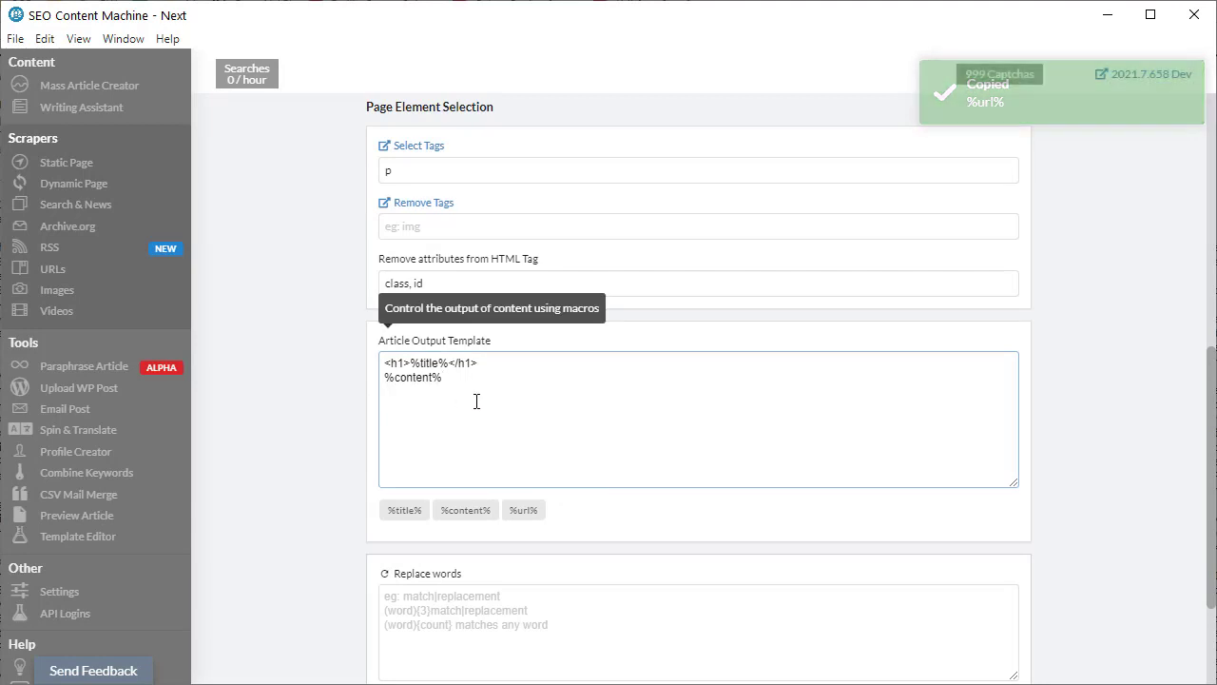
Enter a game|ball replace-words rule and begin a second line reading 'coupon'
scroll("down", 3)
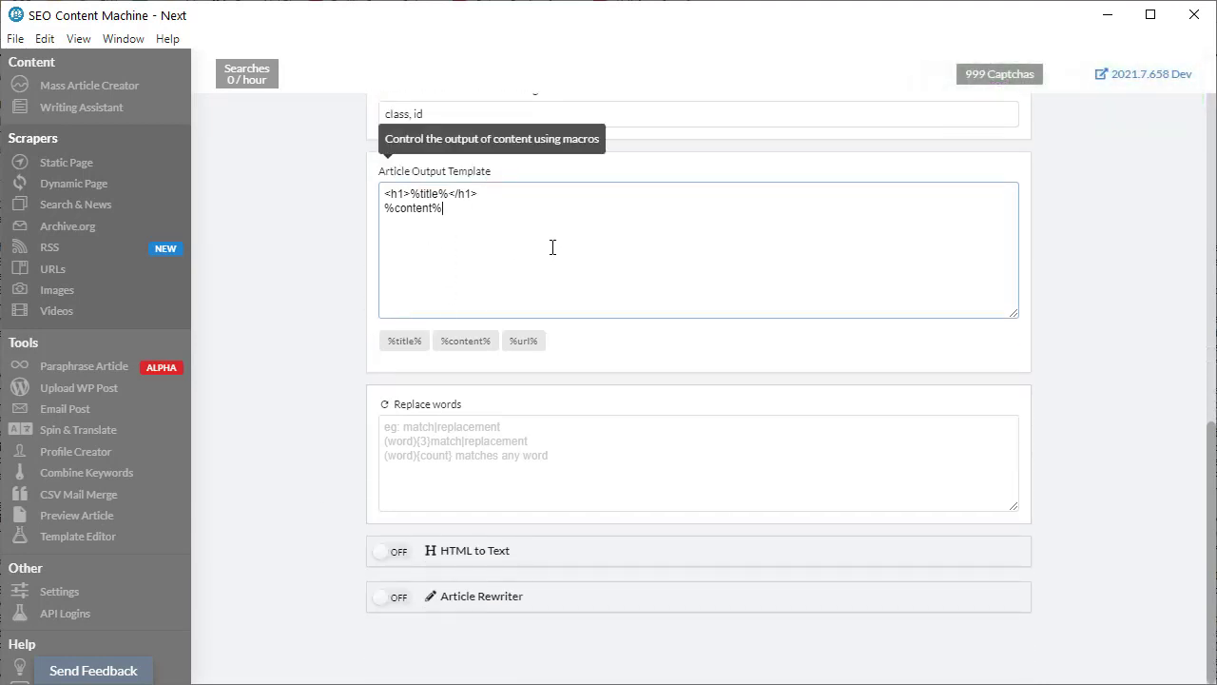
mouse_move(570, 288)
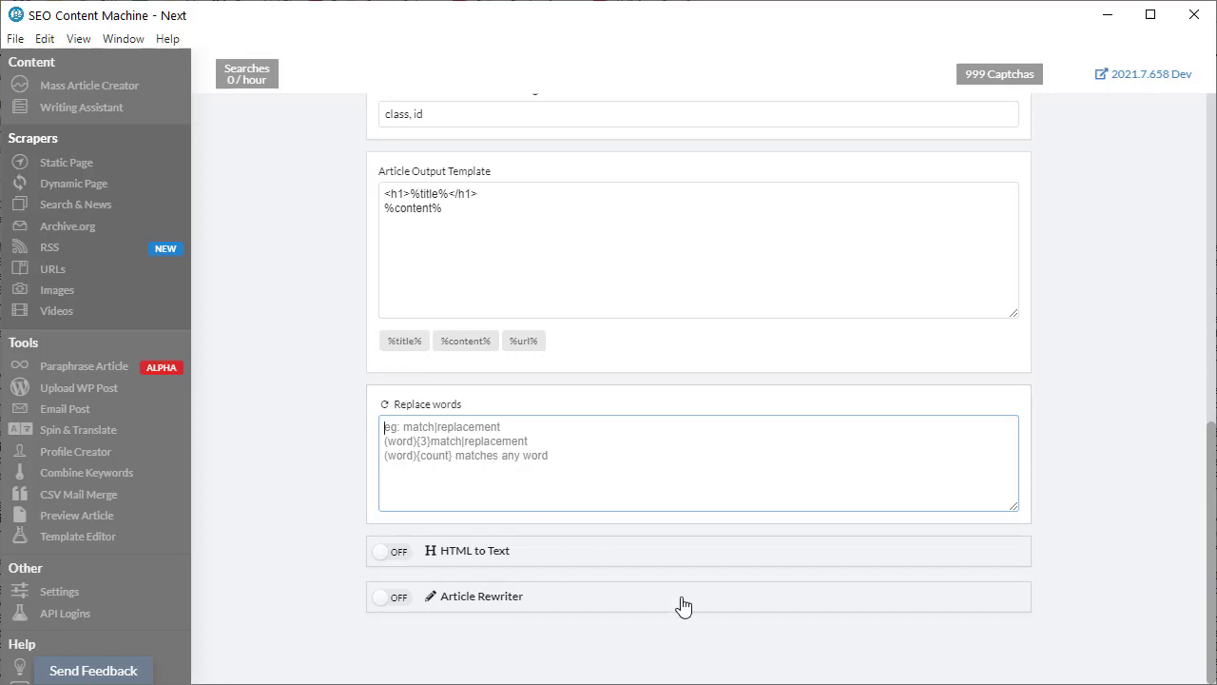
type("game|")
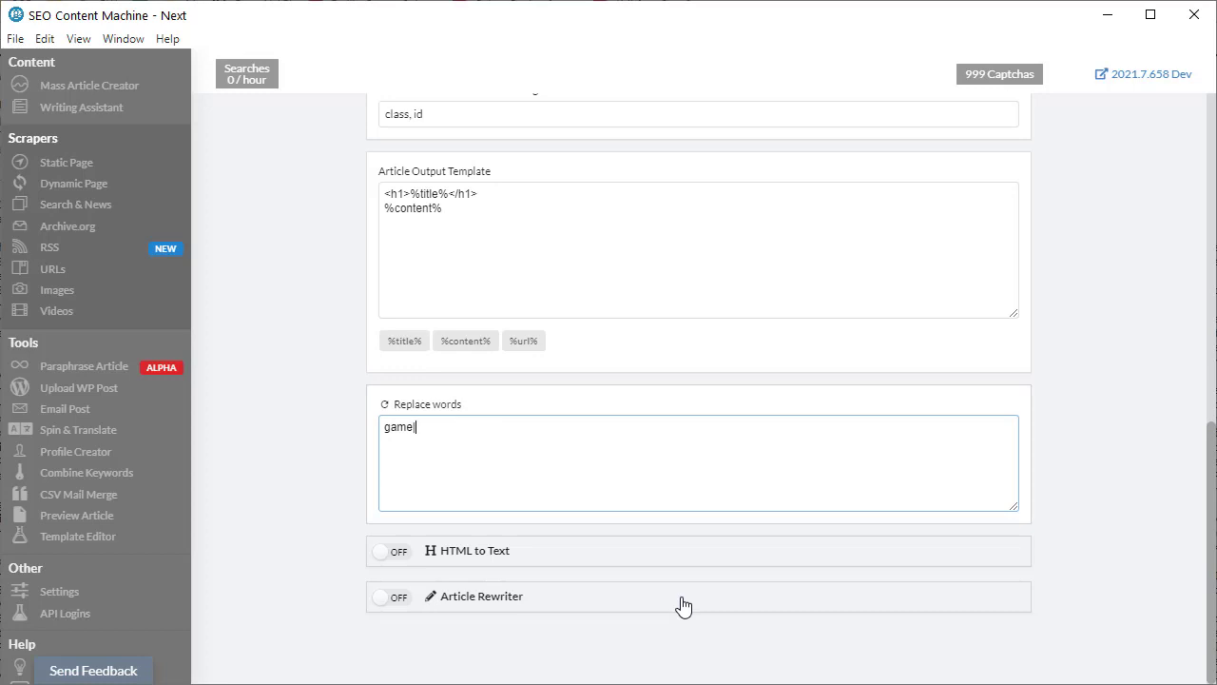
type("|ball")
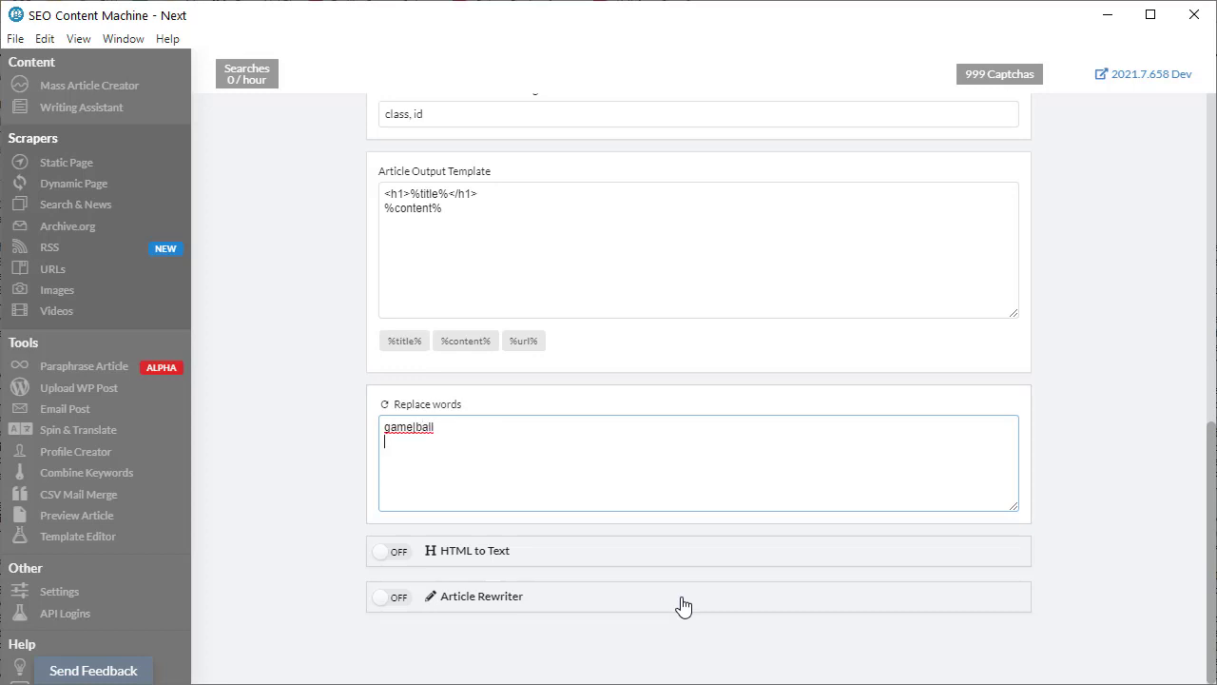
type("cou")
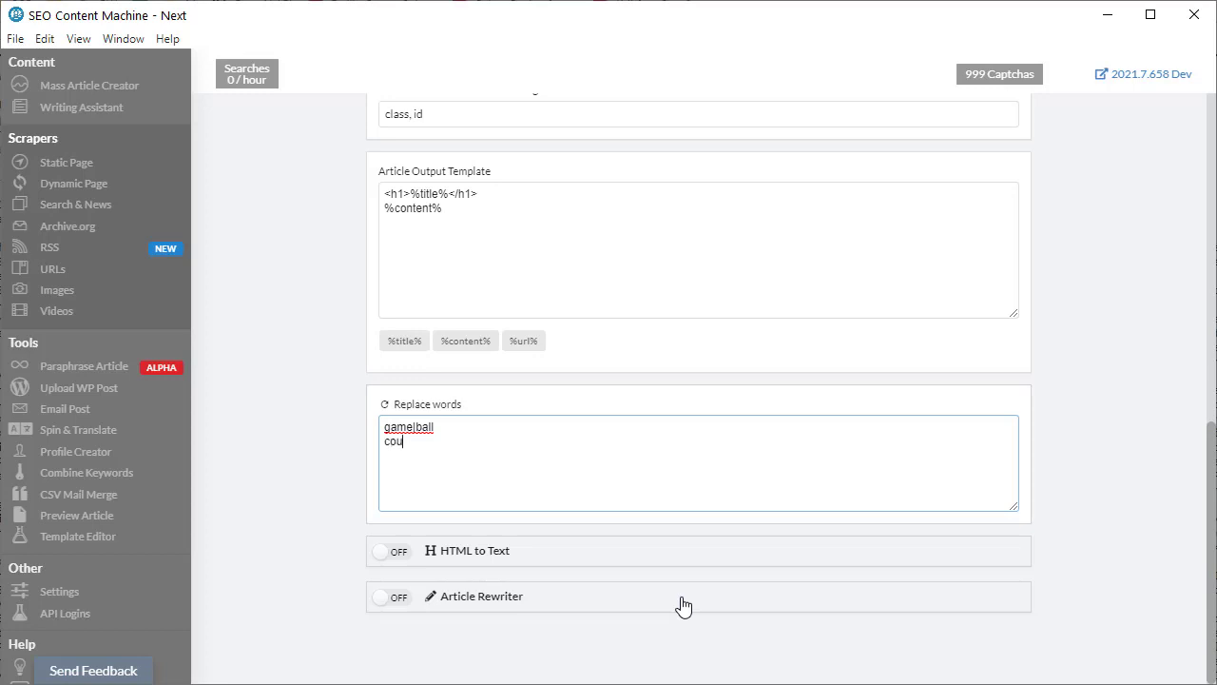
type("pon|")
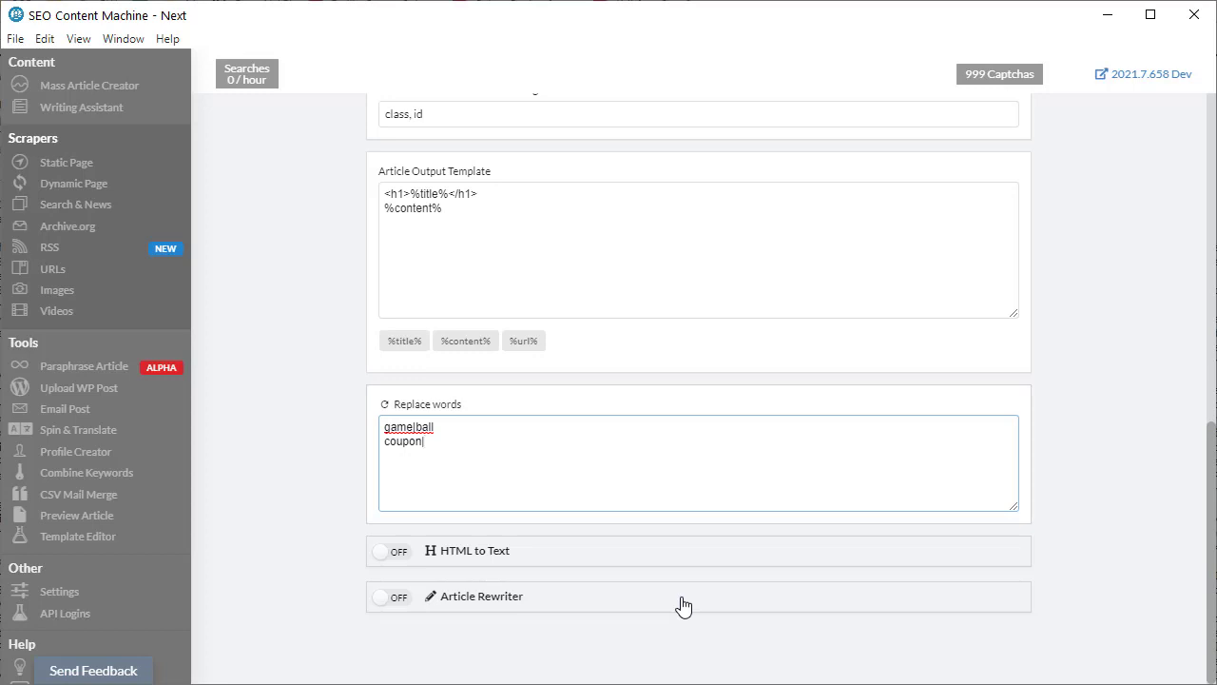
mouse_move(374, 497)
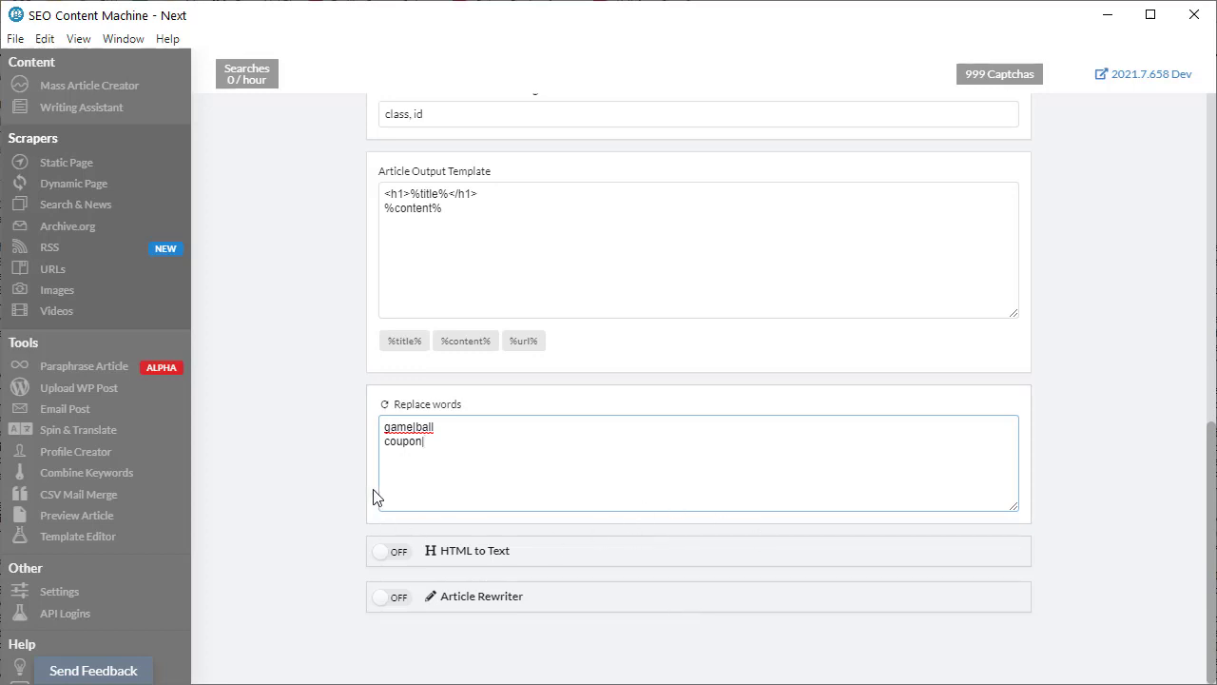
mouse_move(399, 556)
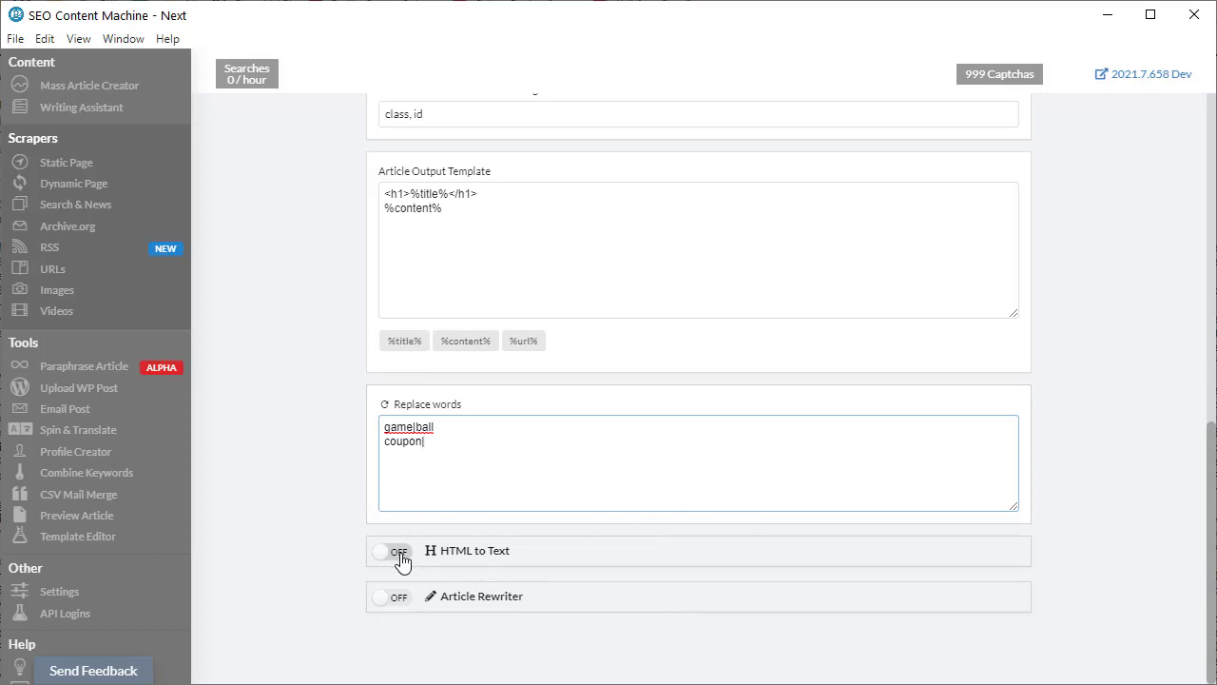
mouse_move(334, 561)
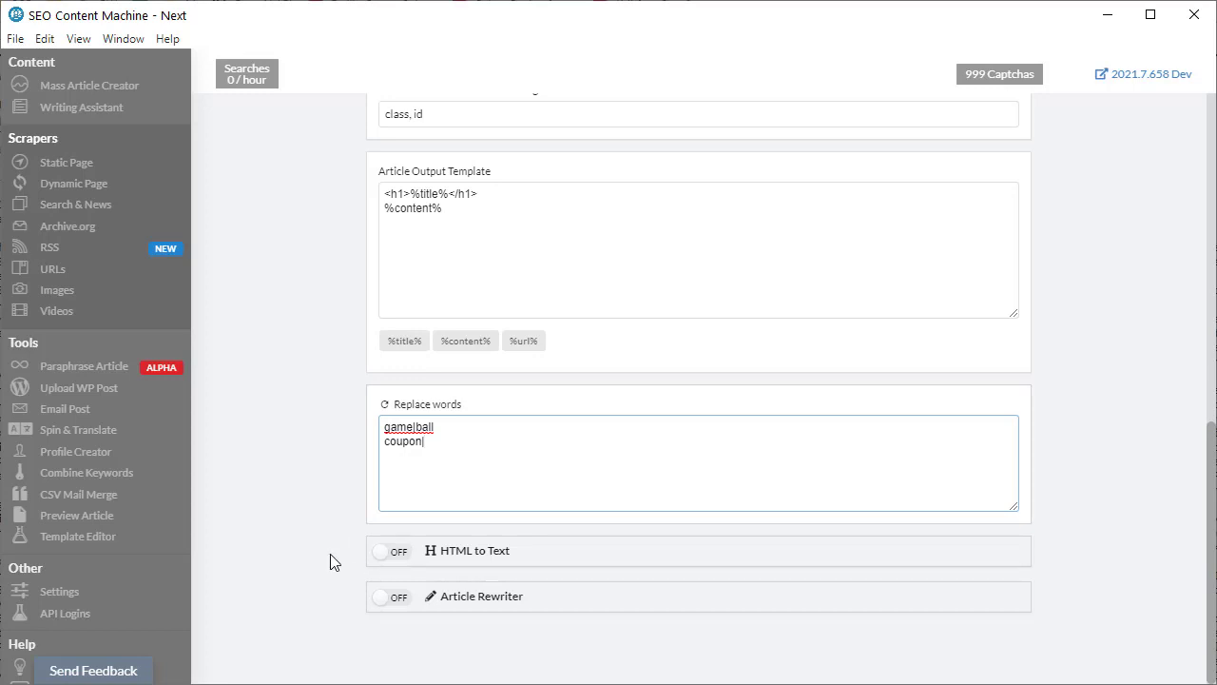
mouse_move(318, 573)
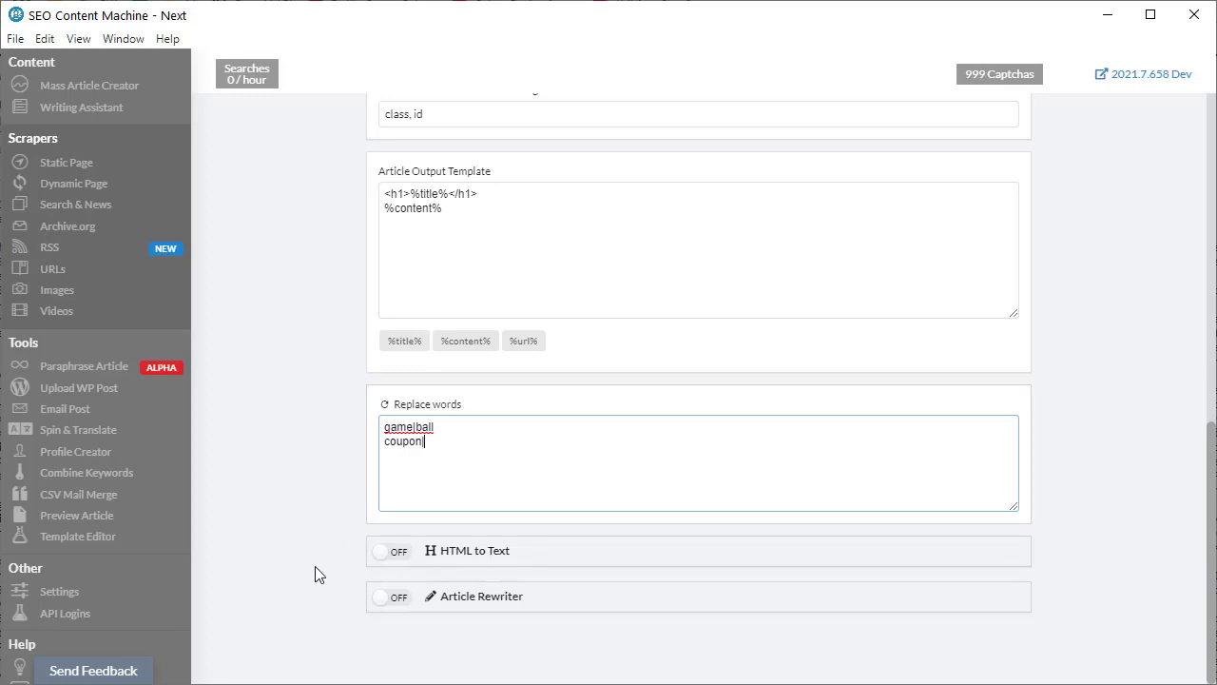
mouse_move(340, 554)
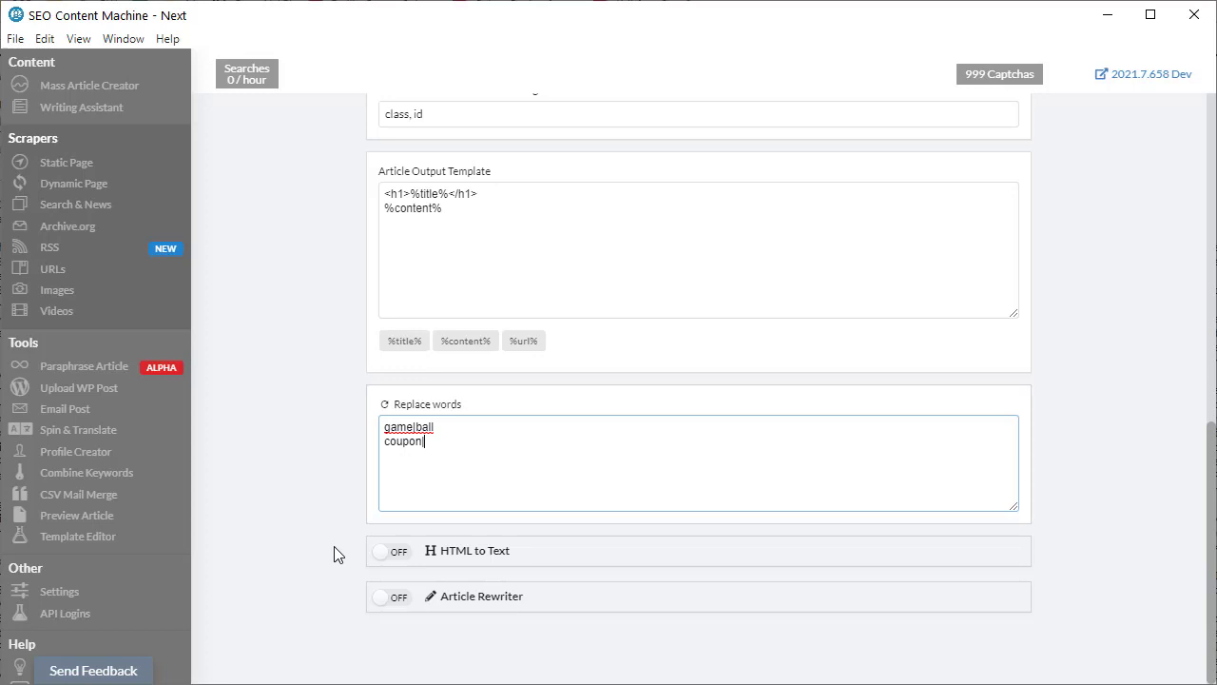
mouse_move(380, 580)
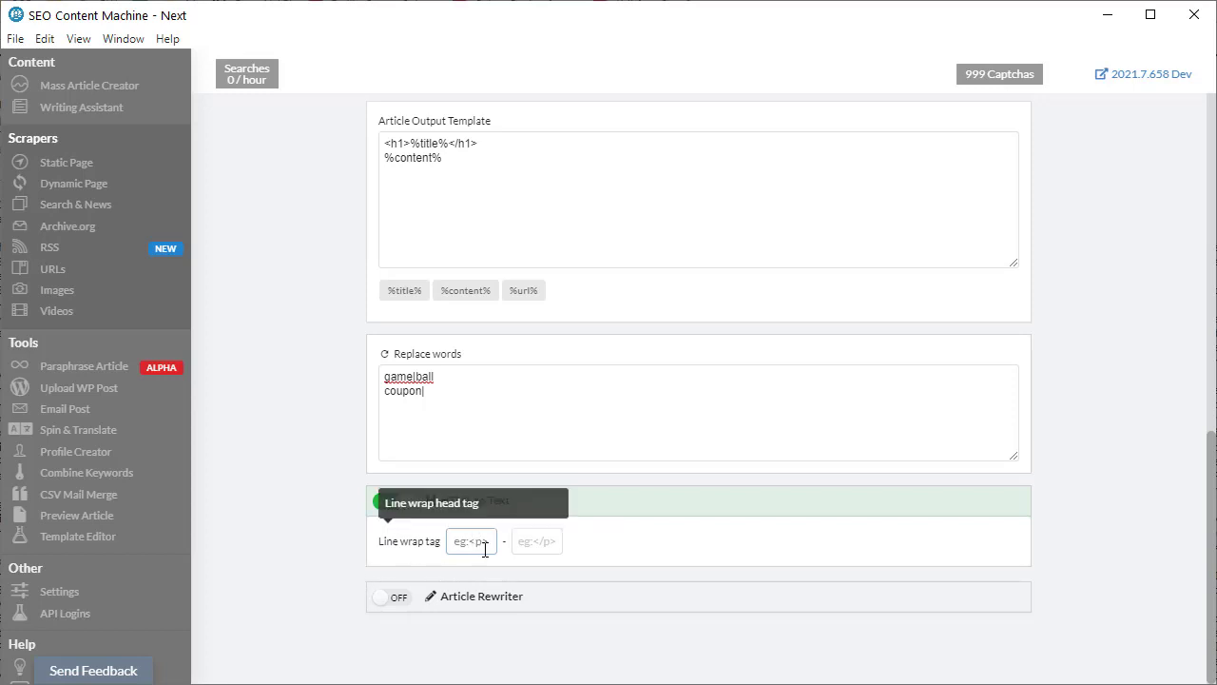
Switch HTML to Text on, revealing the empty Line wrap tag fields
left_click(389, 500)
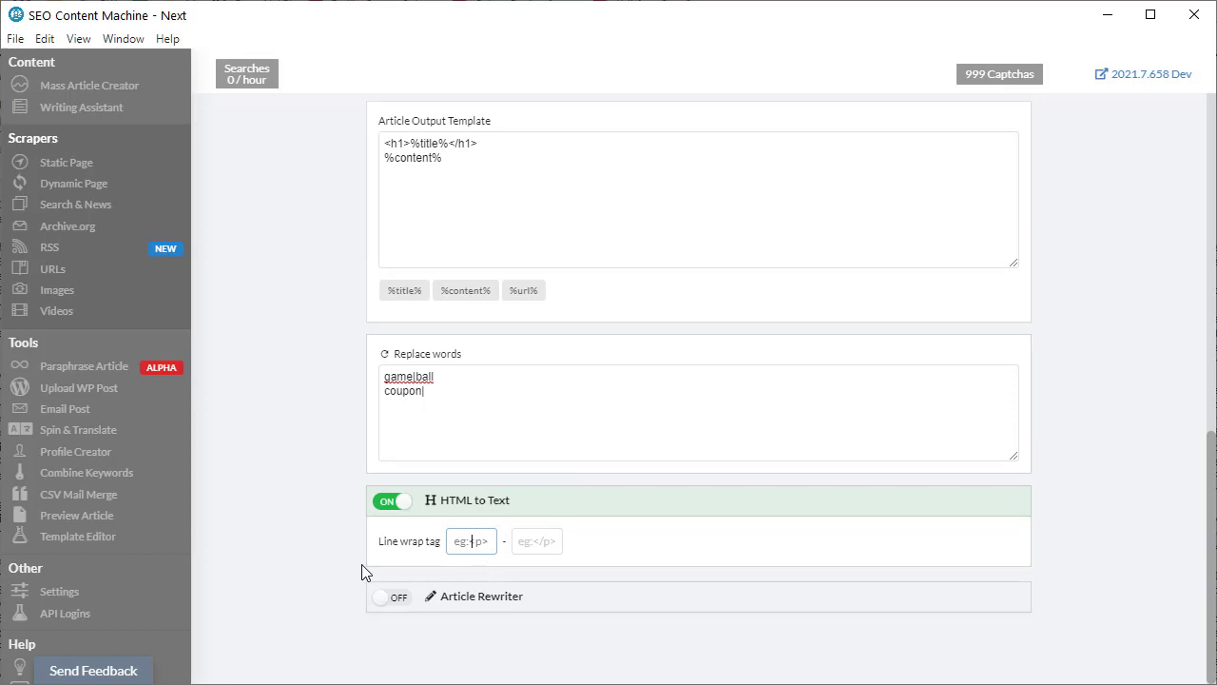
mouse_move(537, 541)
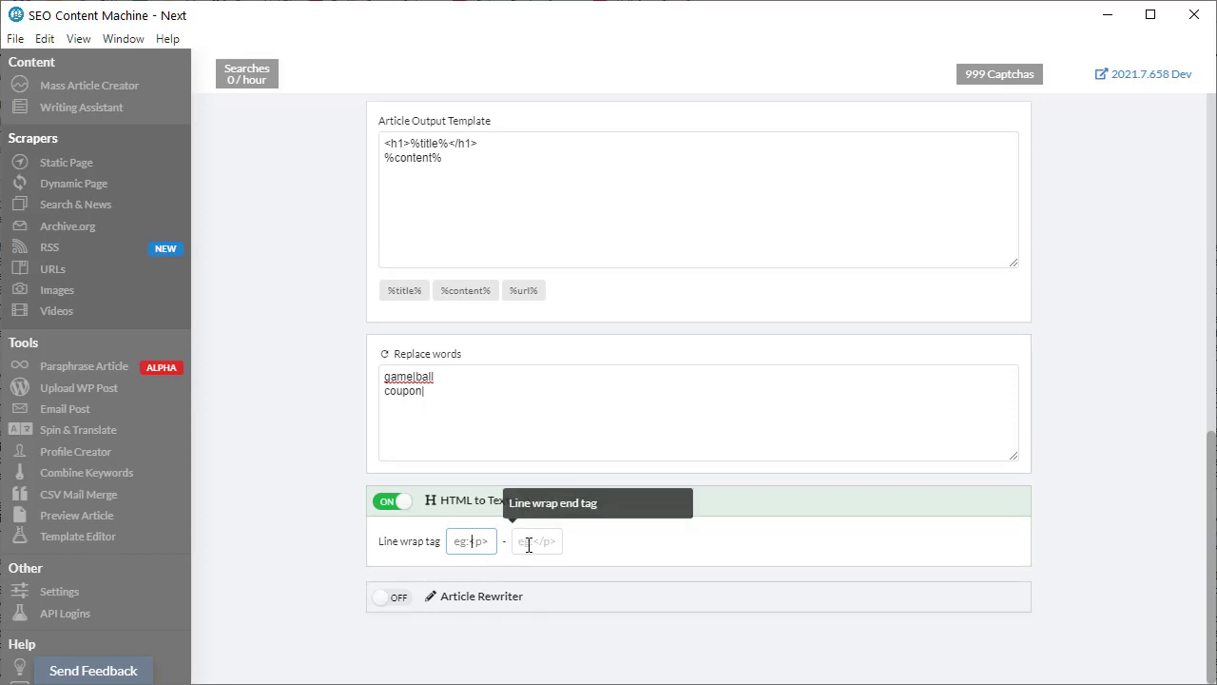
mouse_move(499, 591)
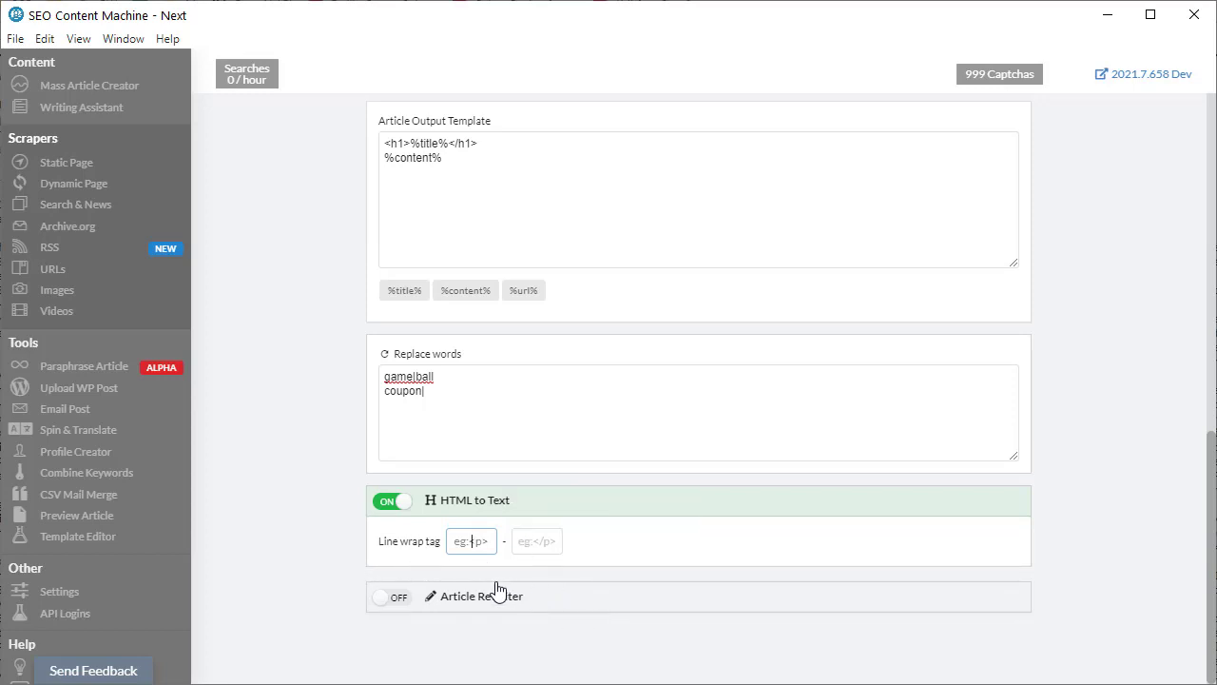
mouse_move(589, 638)
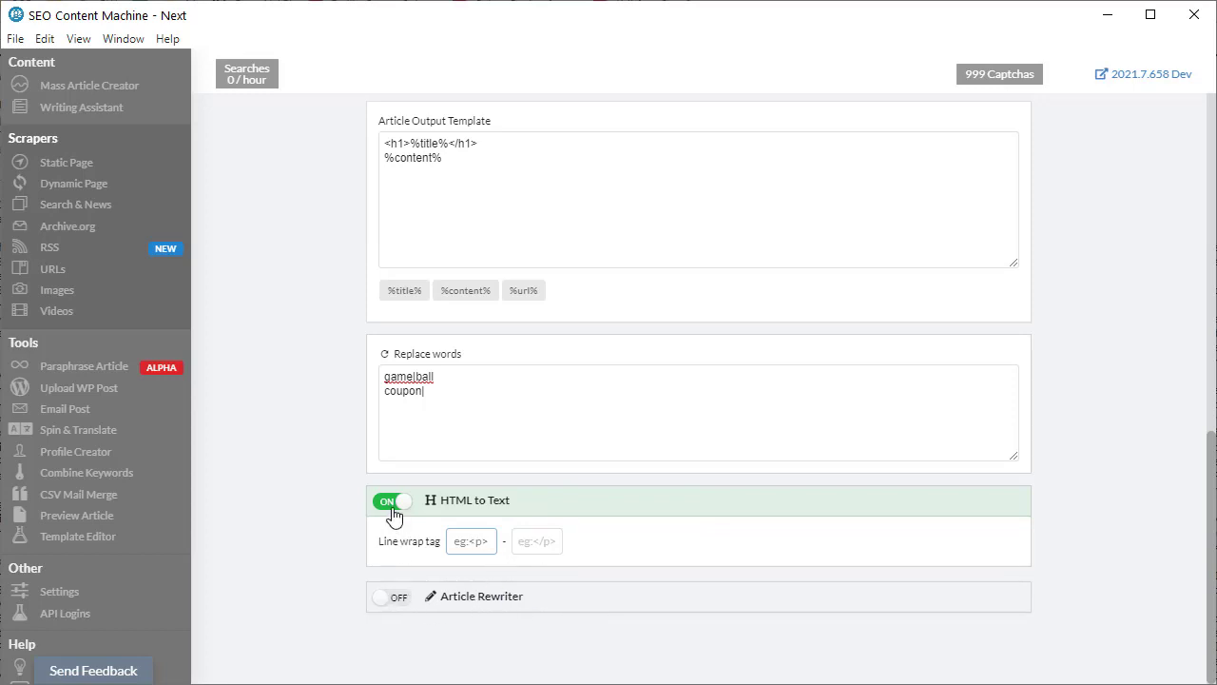
Turn Article Rewriter on to view its spinner options, then turn it off
left_click(393, 501)
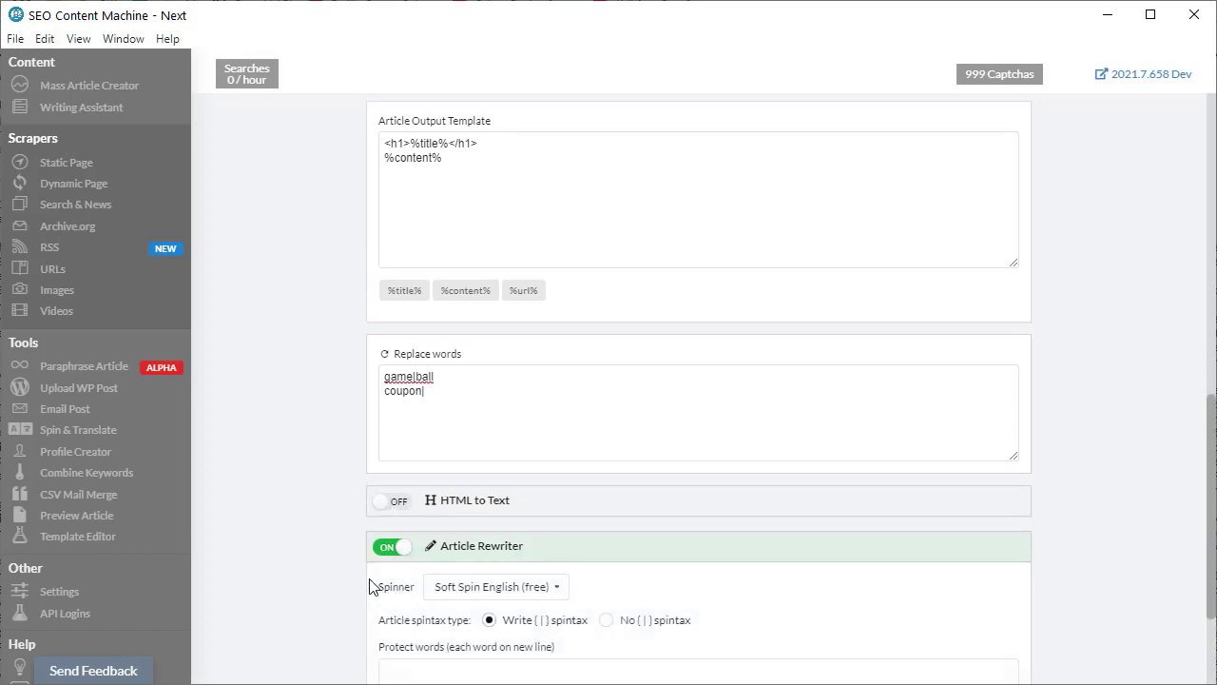
scroll("down", 3)
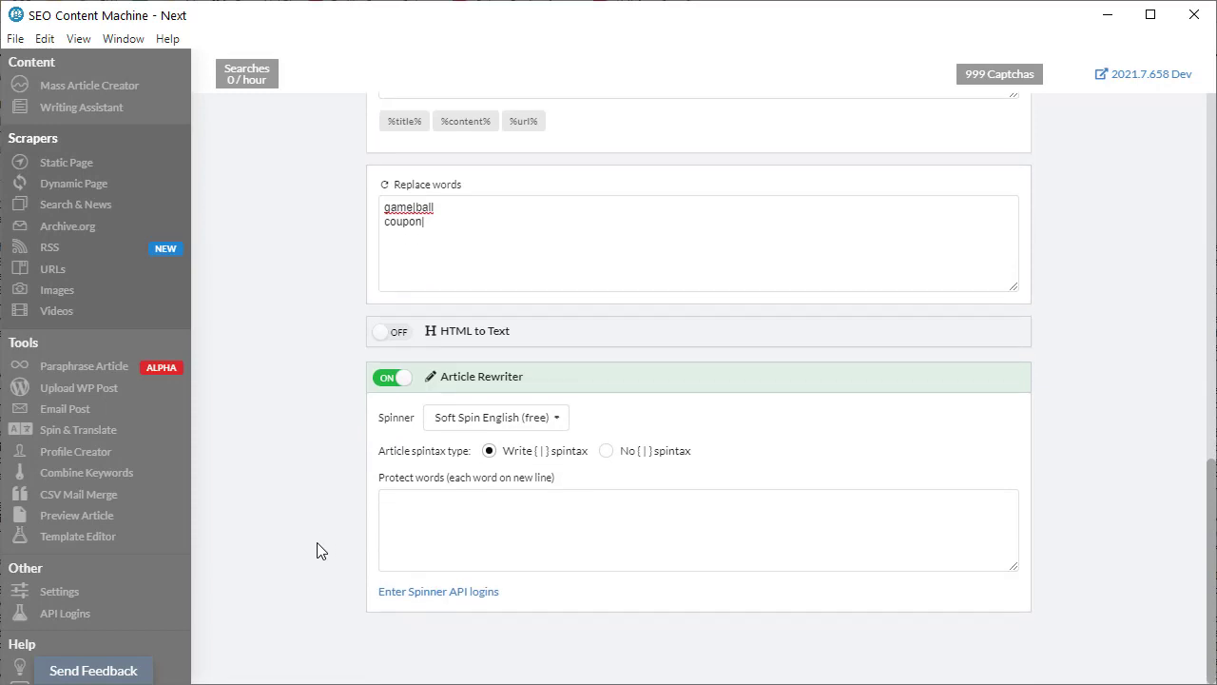
mouse_move(360, 572)
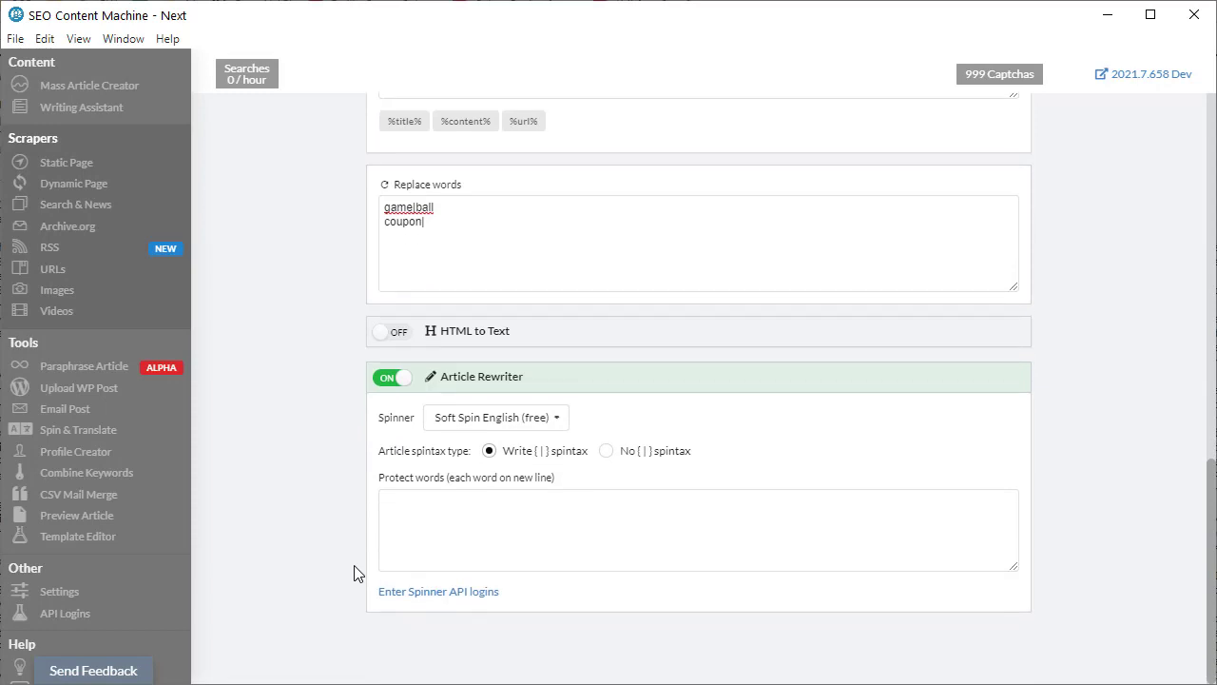
mouse_move(316, 607)
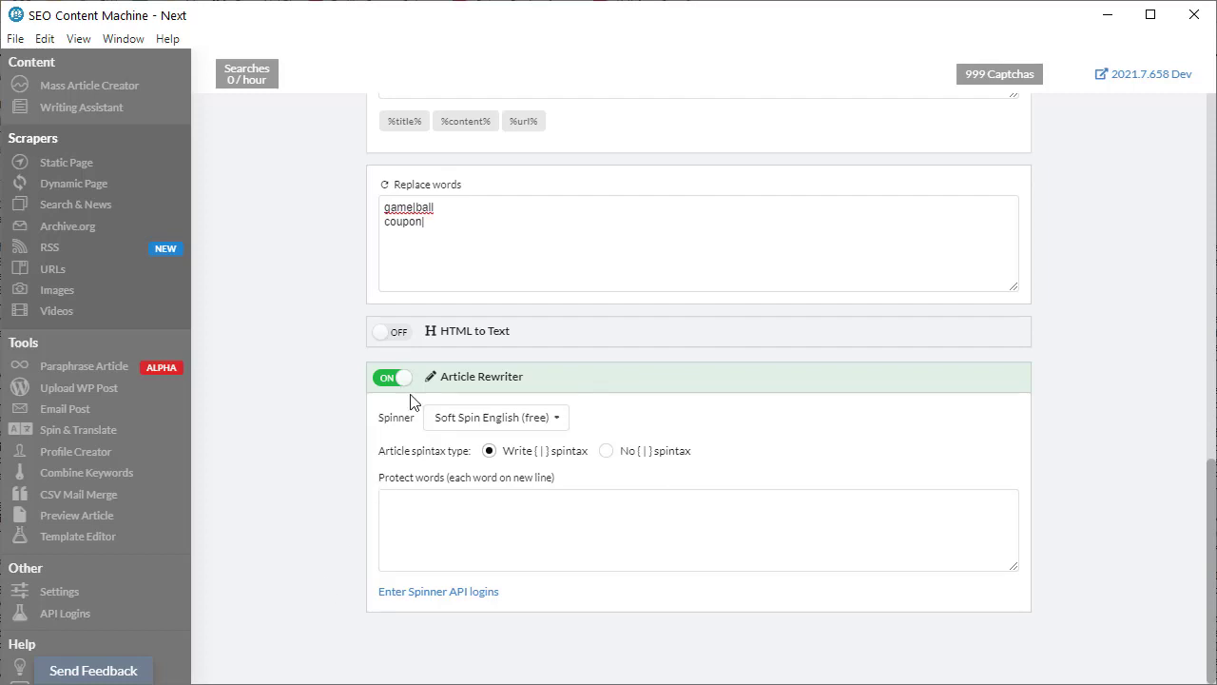
left_click(49, 248)
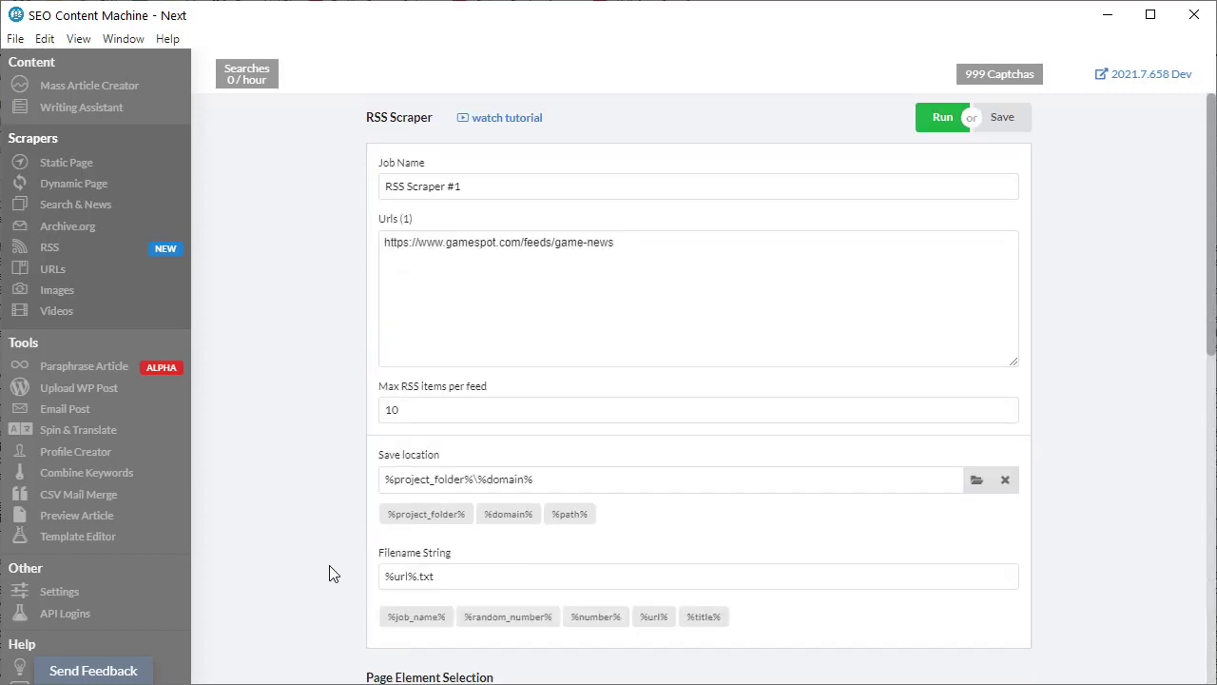
mouse_move(369, 552)
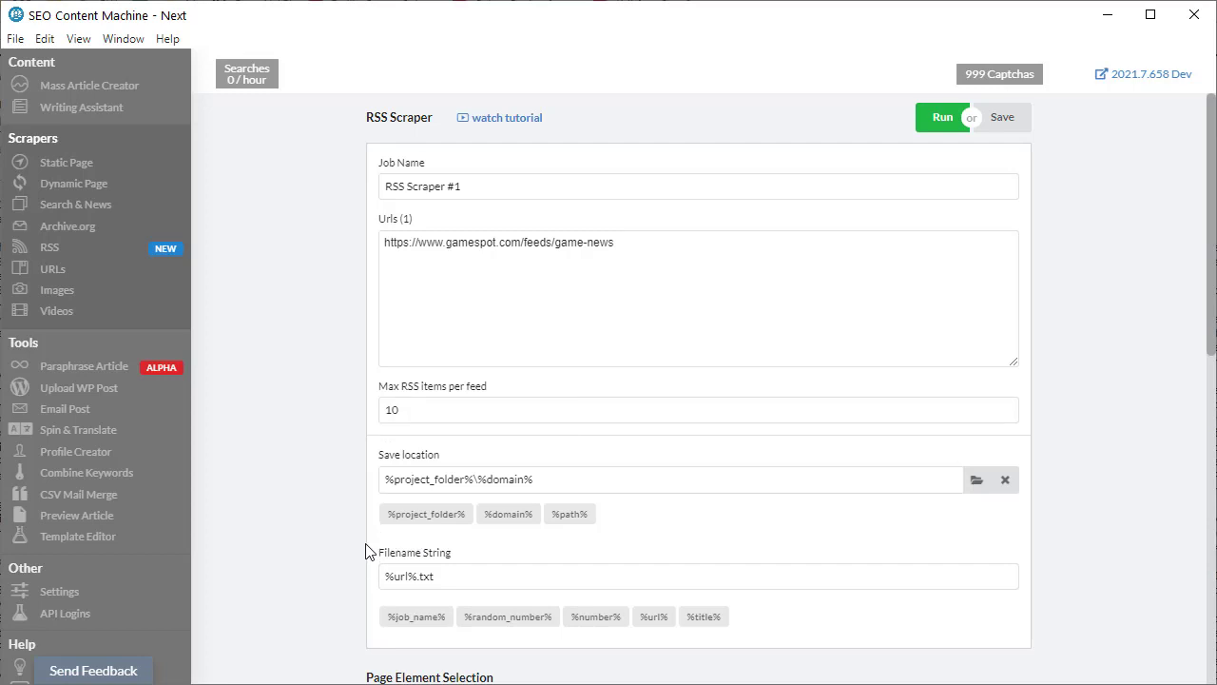
mouse_move(1061, 422)
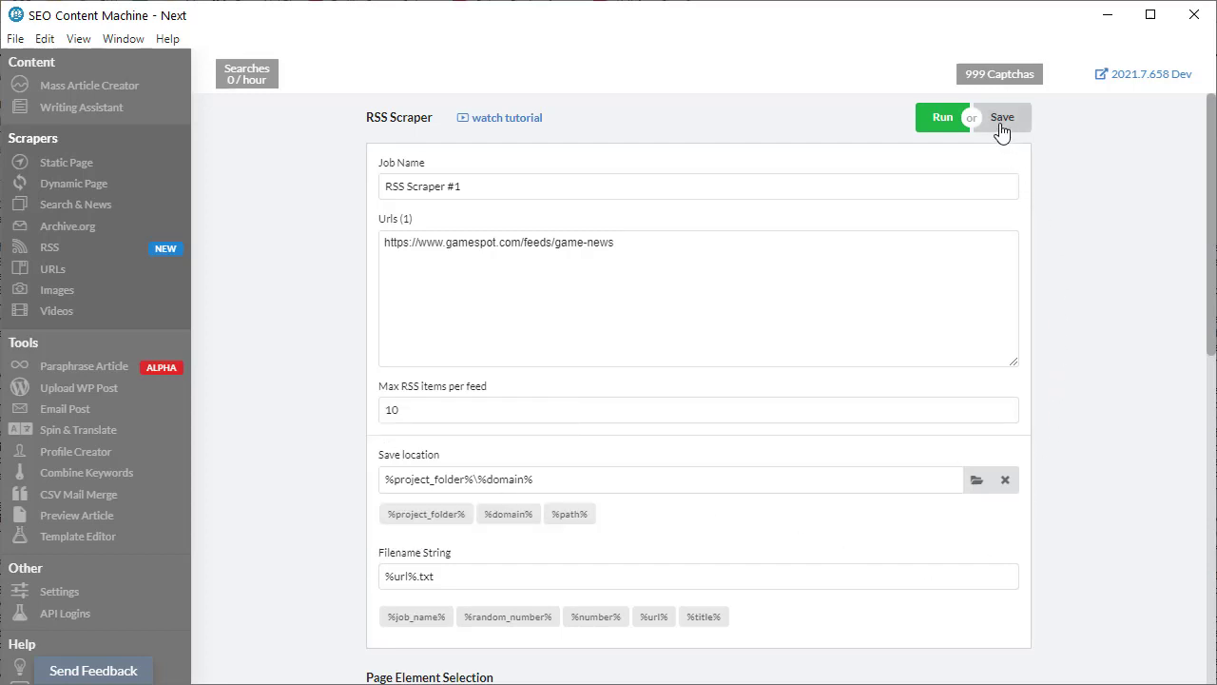
mouse_move(942, 122)
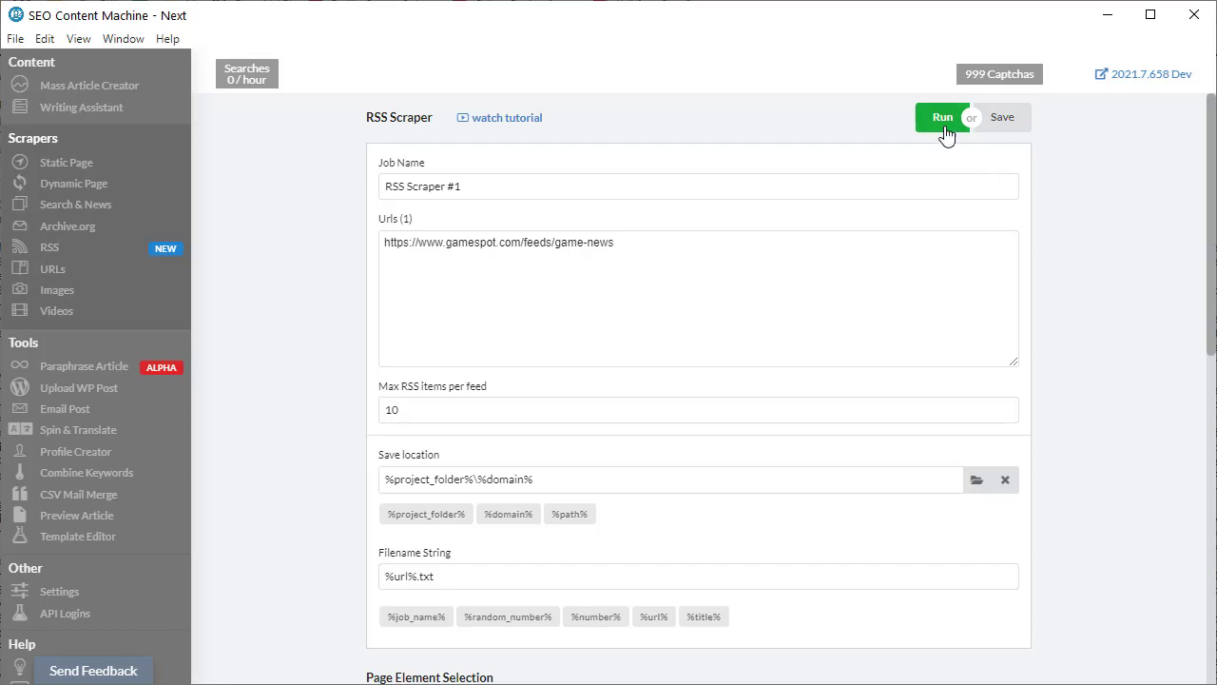
Run the job and watch the RSS Scraper #1 log until the status shows complete
left_click(941, 117)
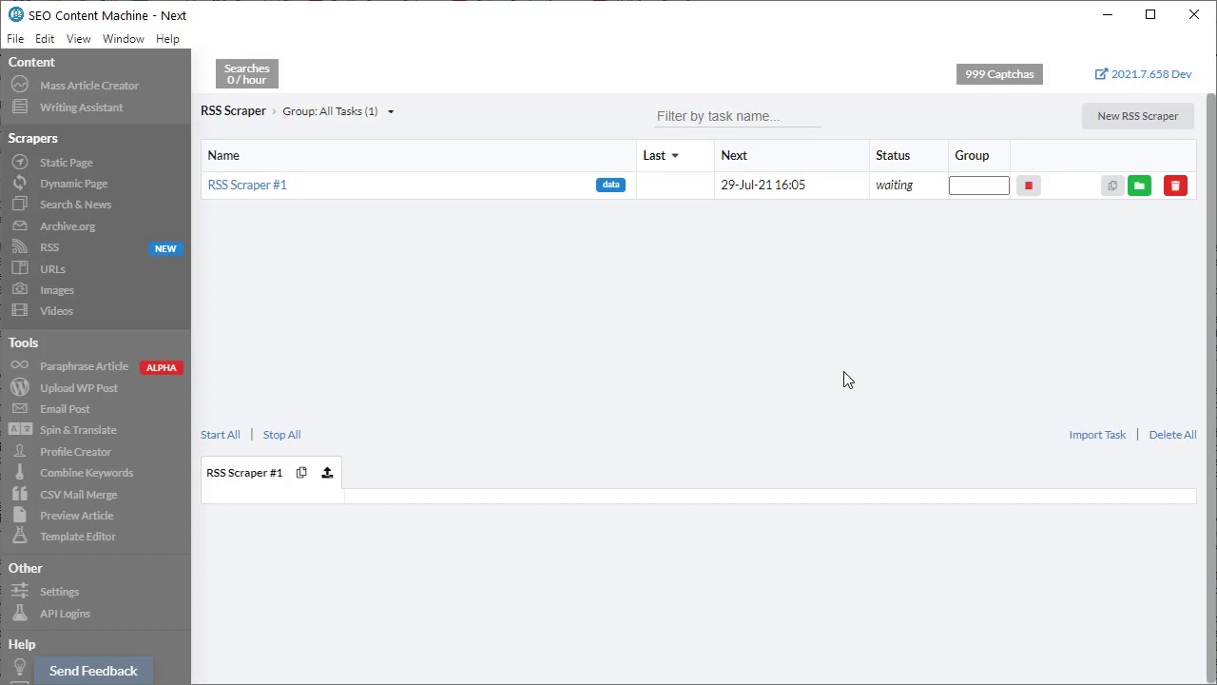
mouse_move(373, 190)
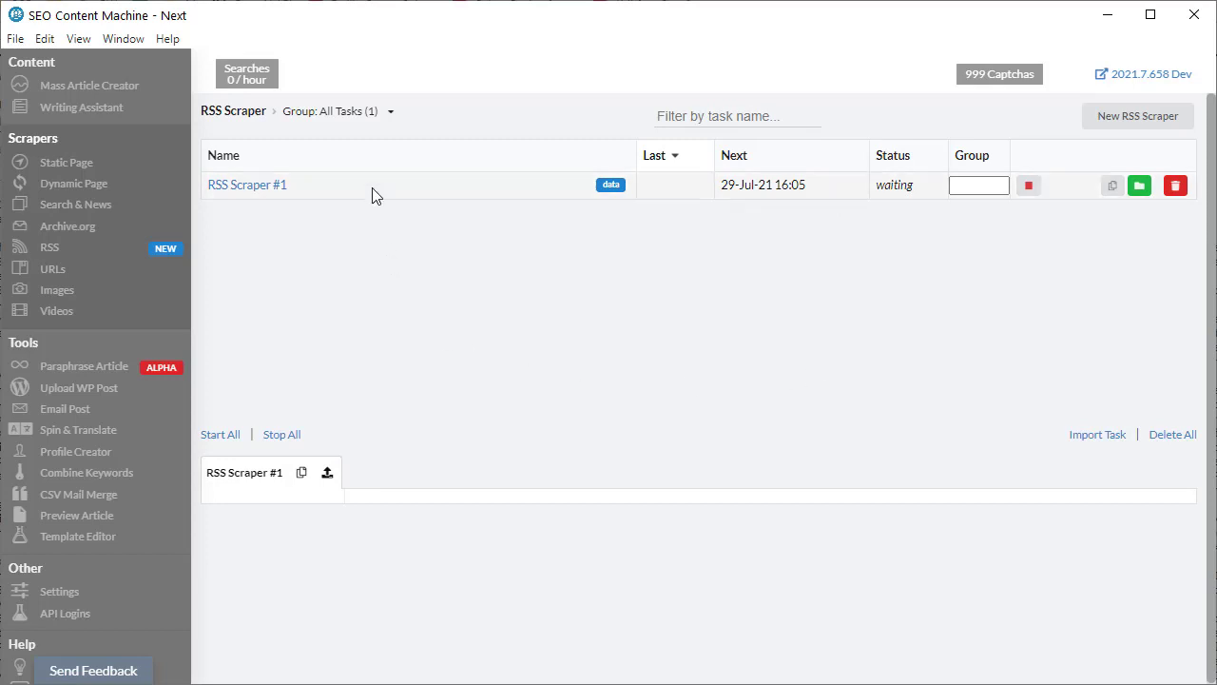
left_click(1138, 186)
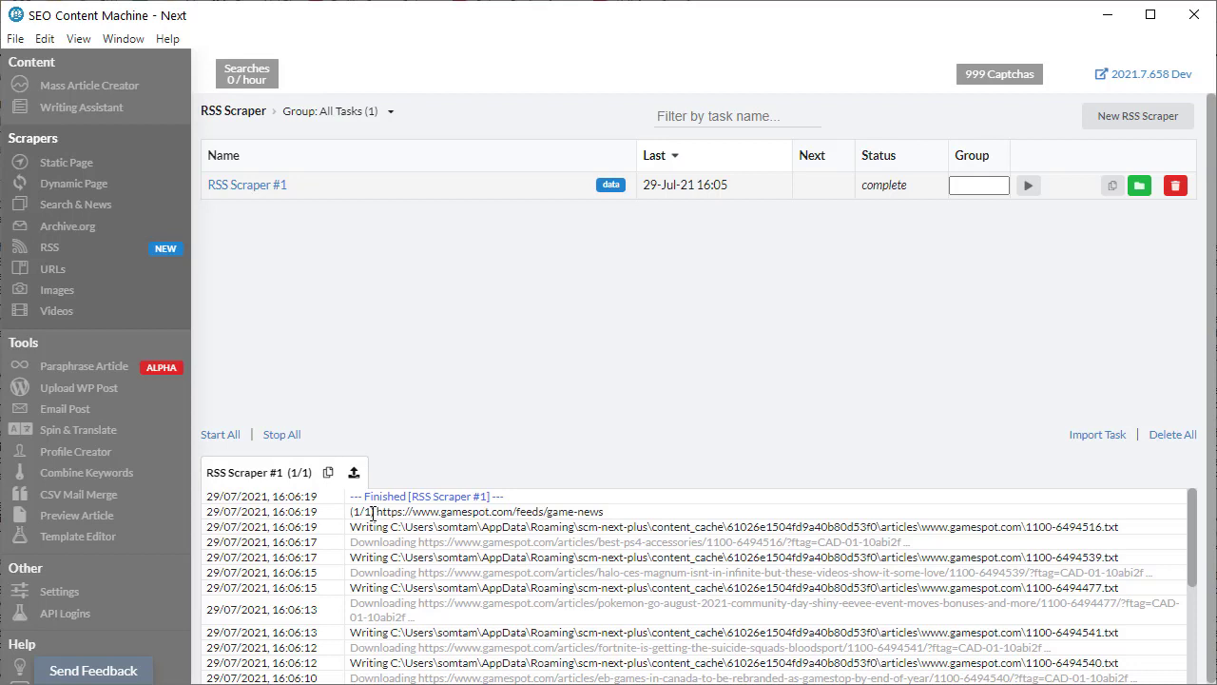
mouse_move(533, 317)
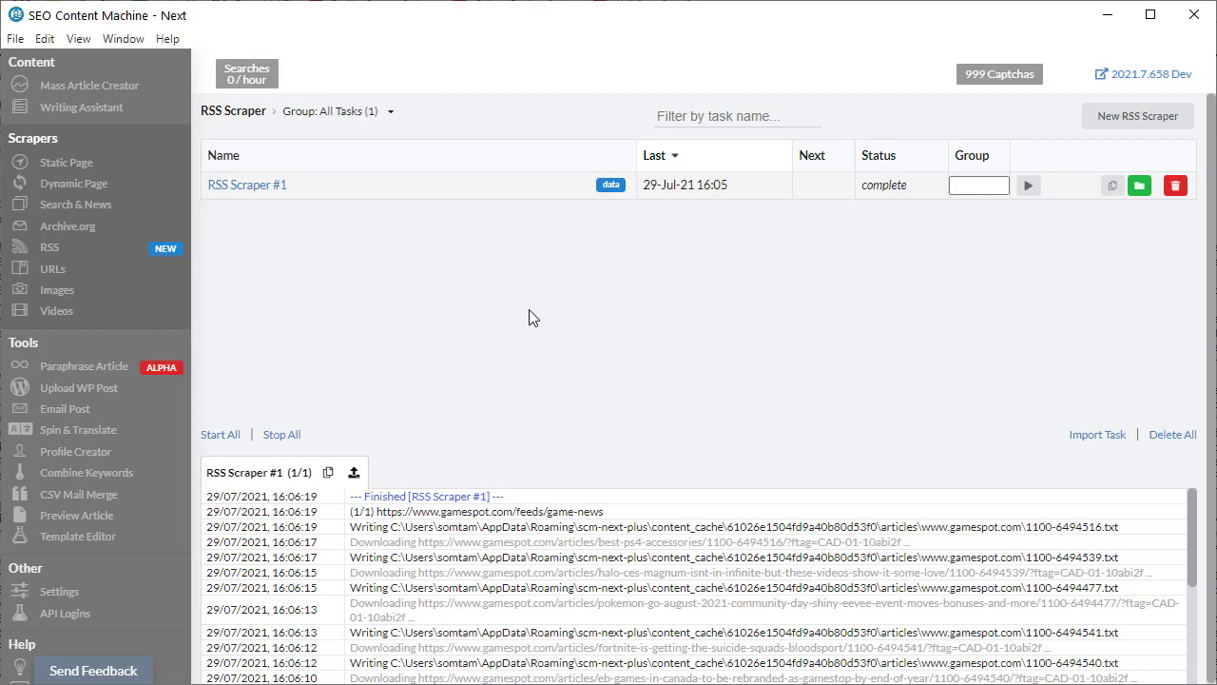
mouse_move(896, 193)
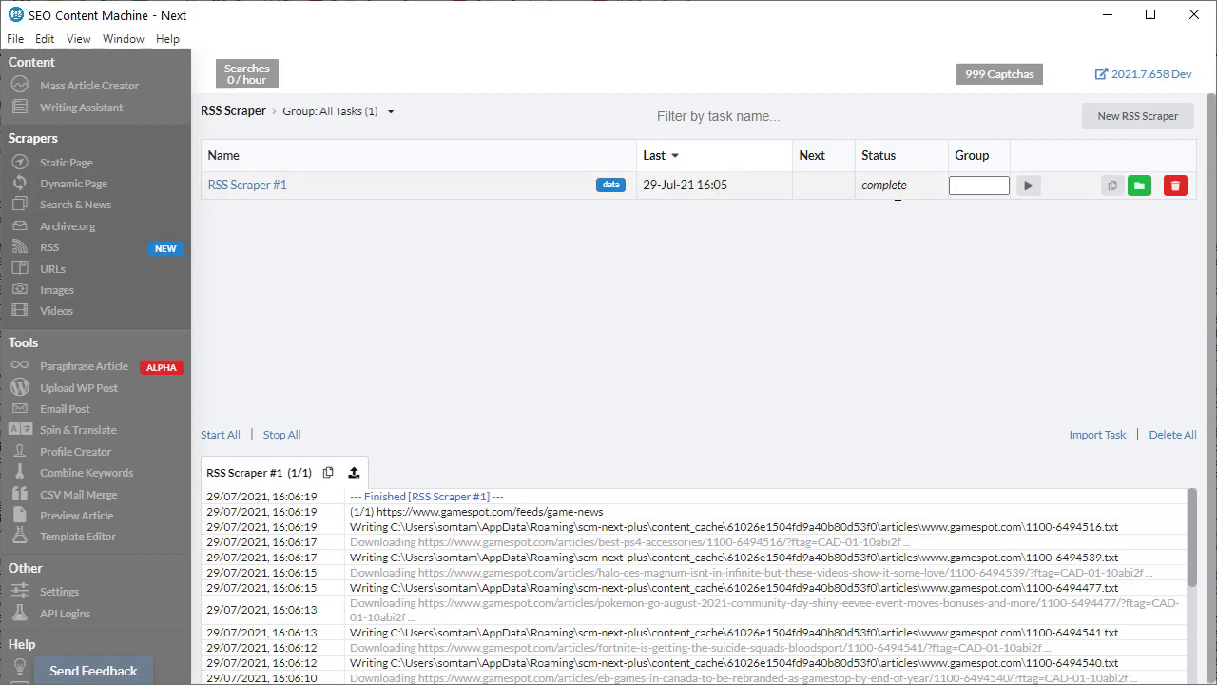
mouse_move(841, 364)
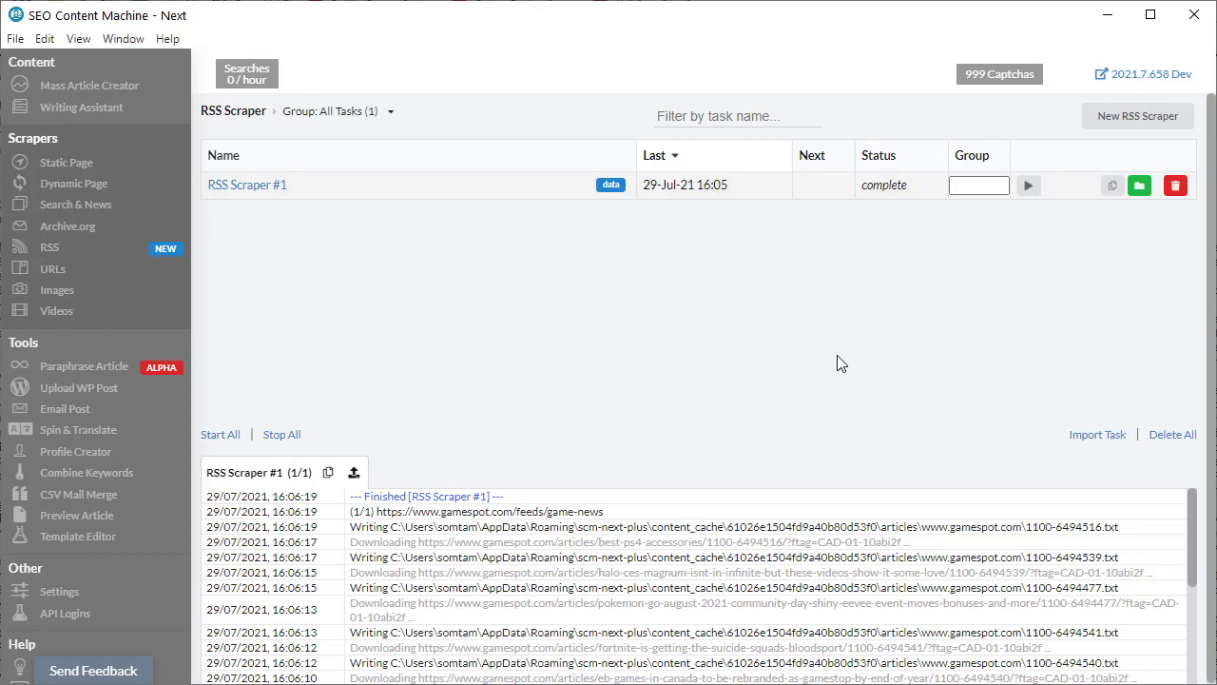
mouse_move(963, 311)
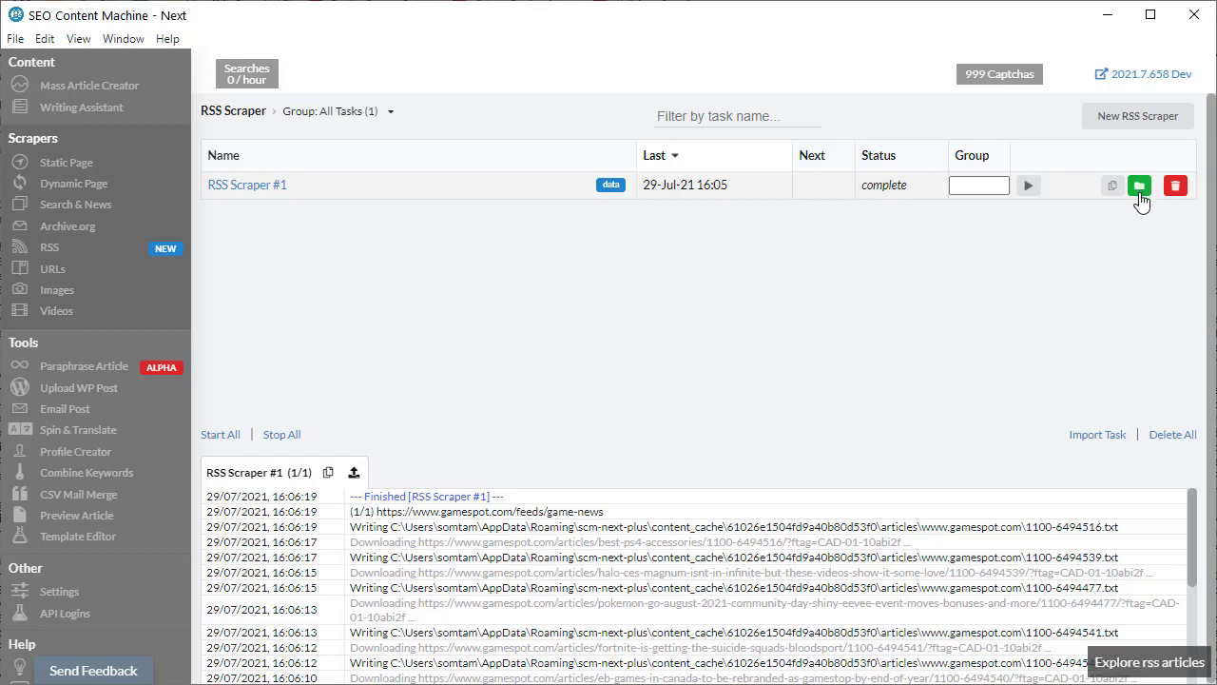
mouse_move(1139, 203)
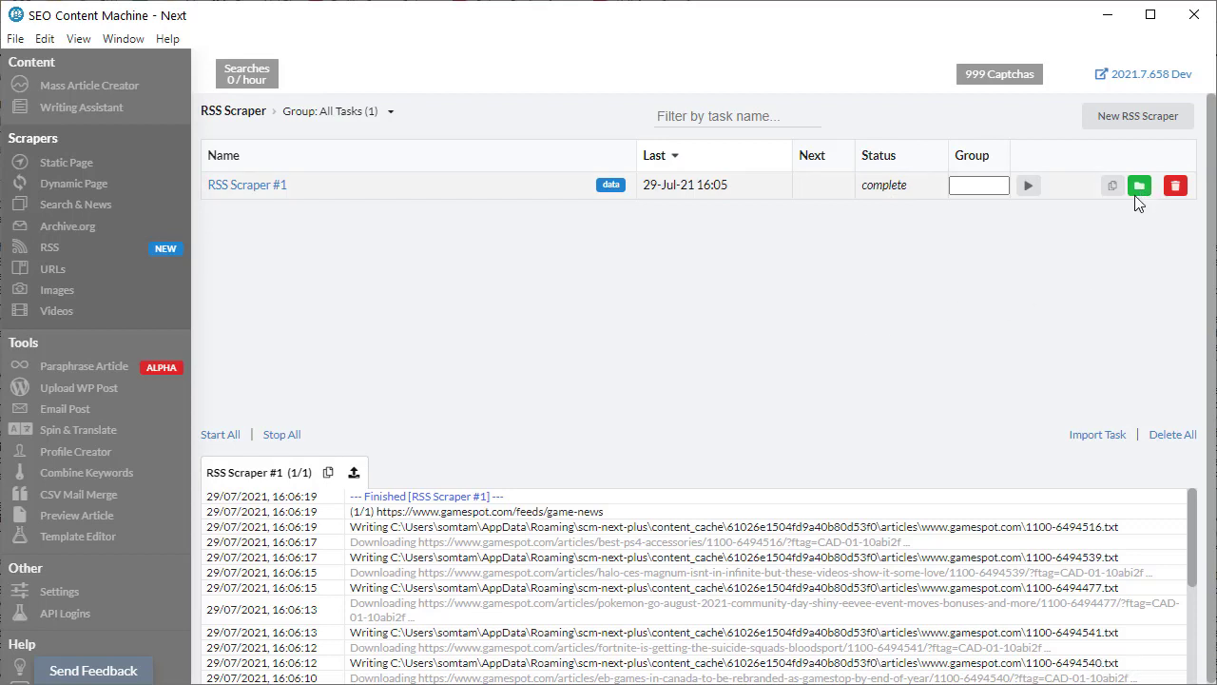
left_click(1139, 186)
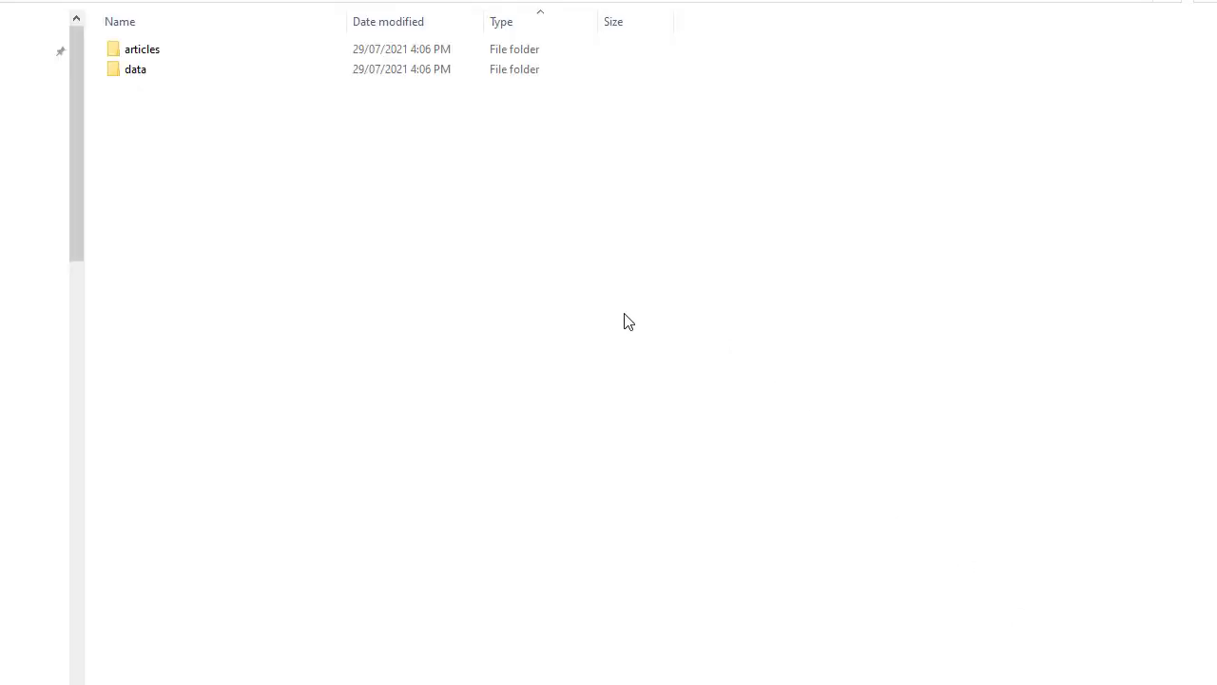
mouse_move(369, 210)
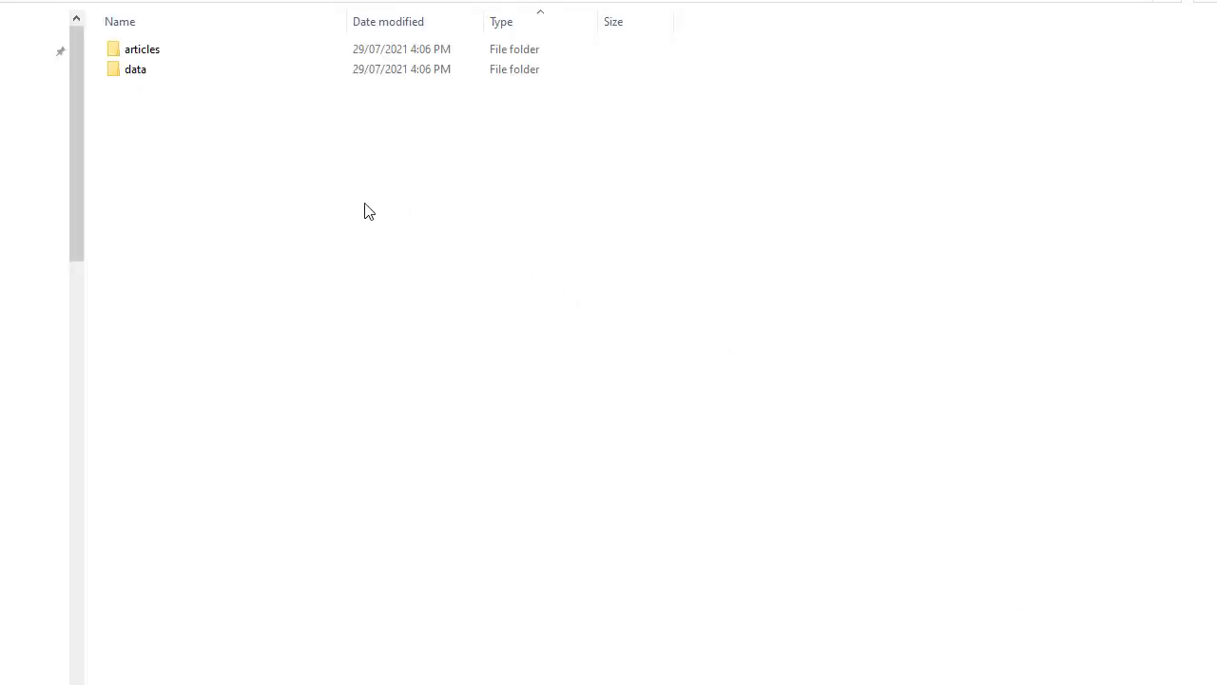
left_click(142, 48)
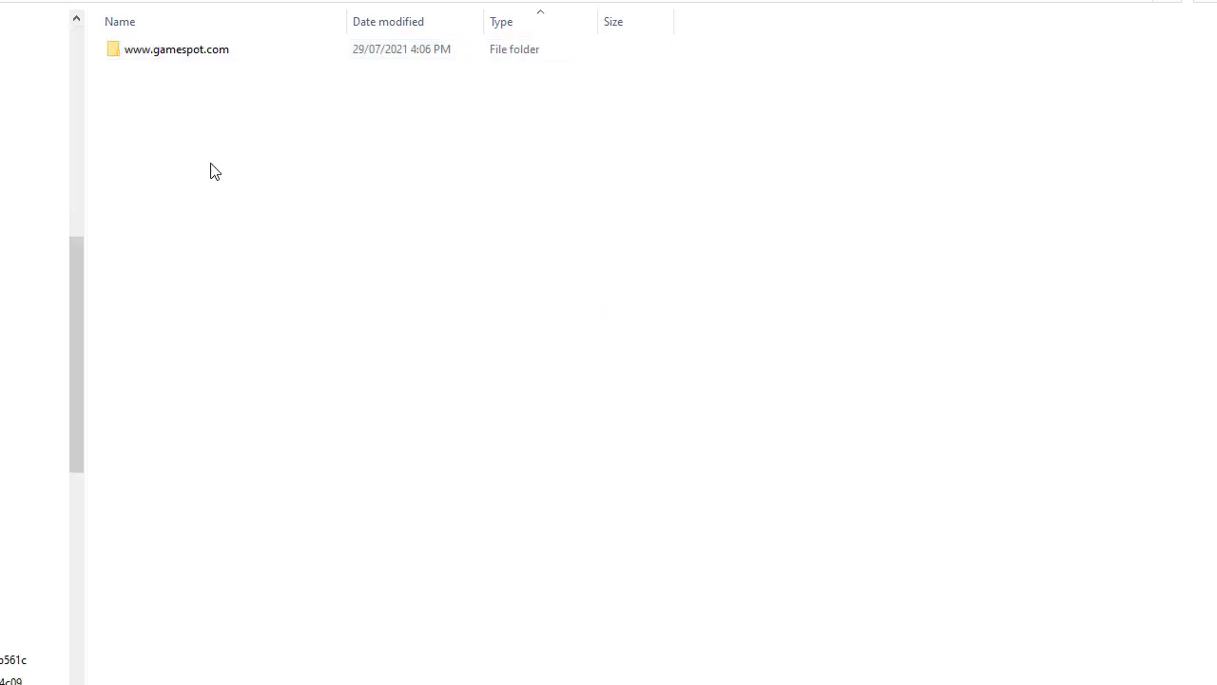
mouse_move(209, 62)
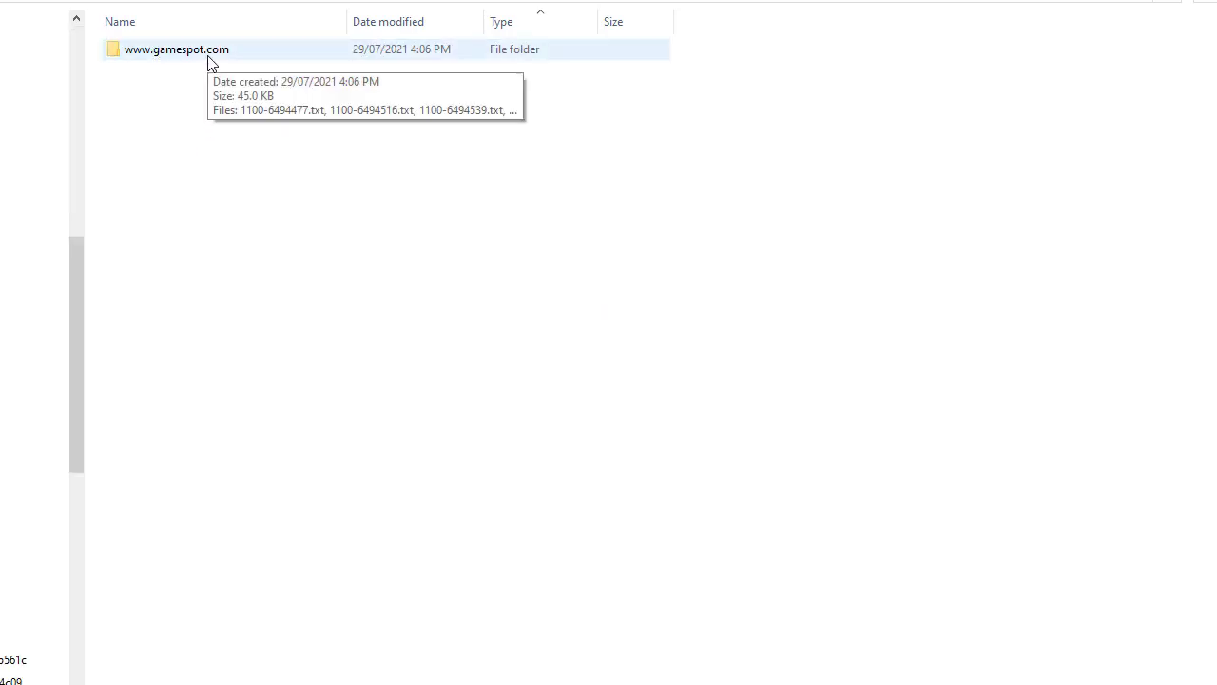
mouse_move(203, 104)
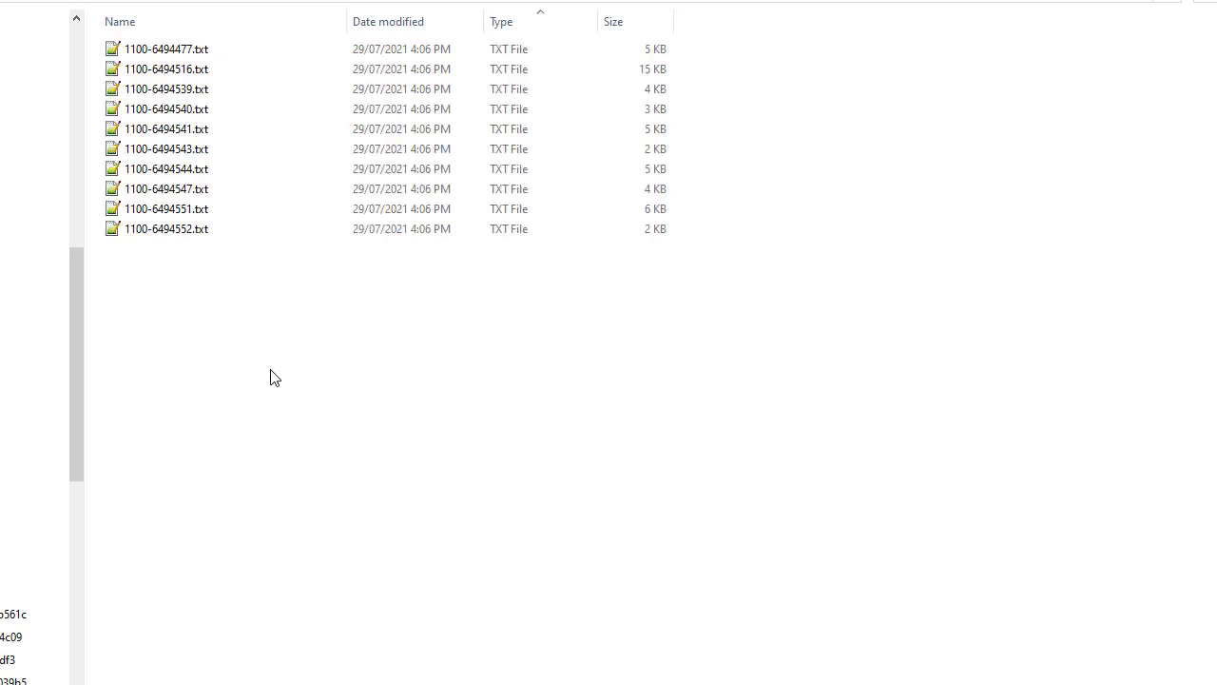
mouse_move(291, 356)
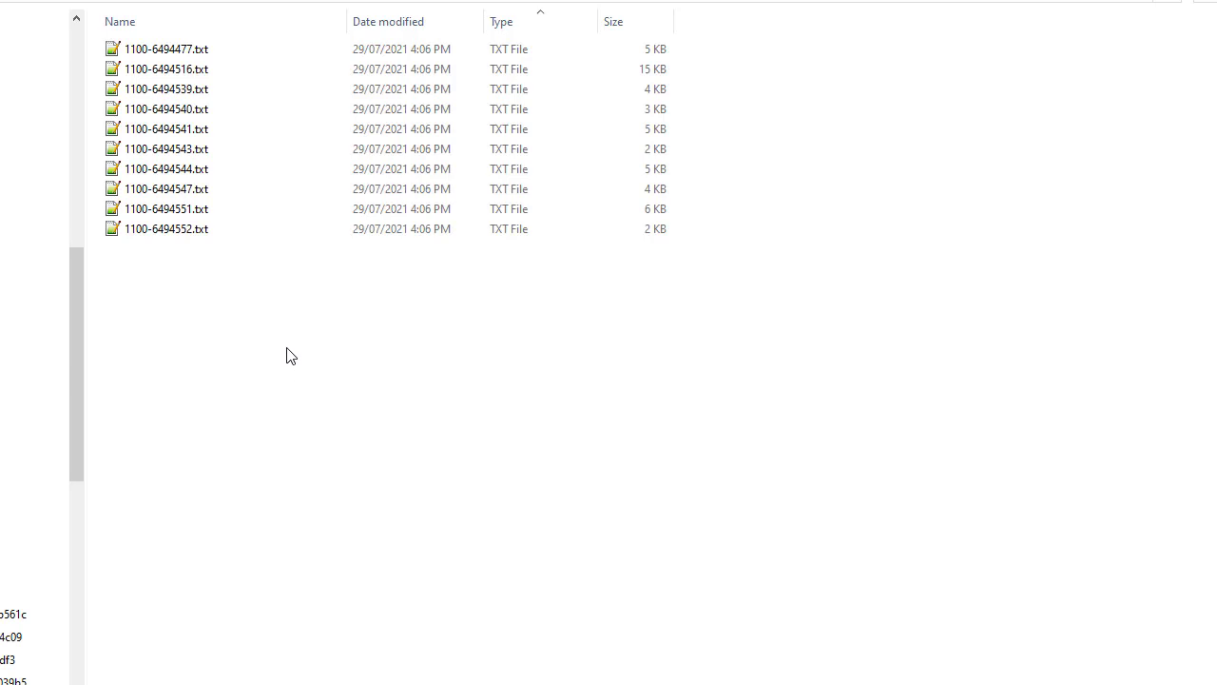
mouse_move(207, 50)
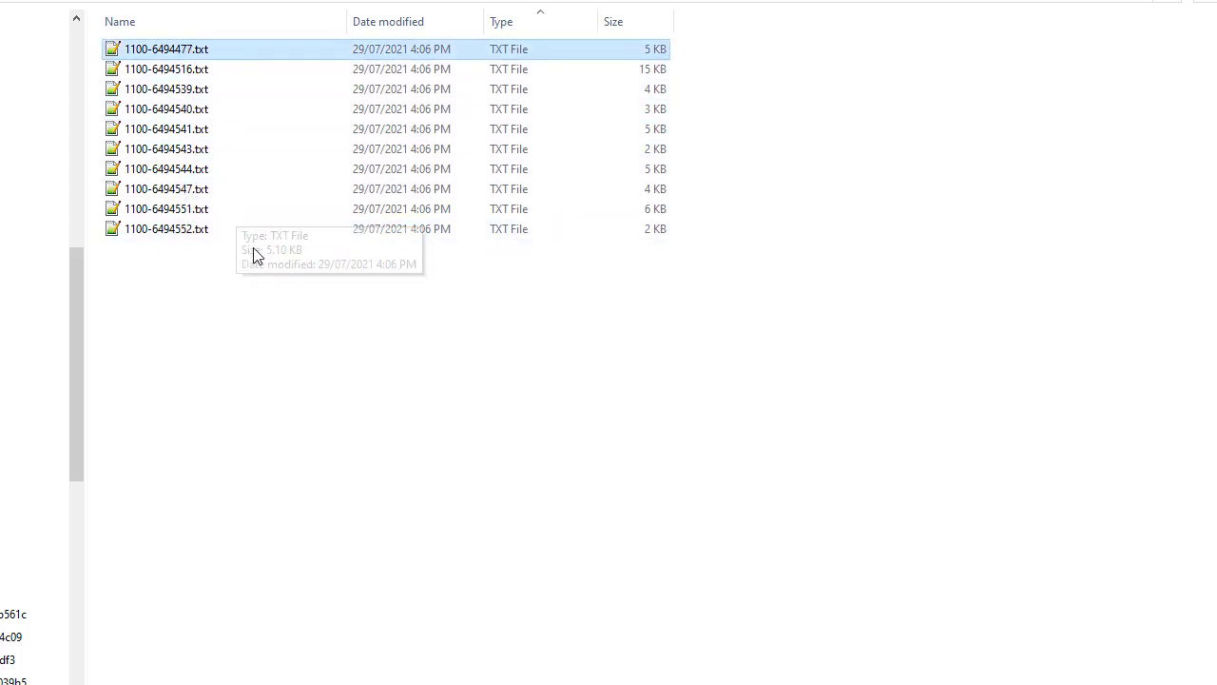
mouse_move(257, 276)
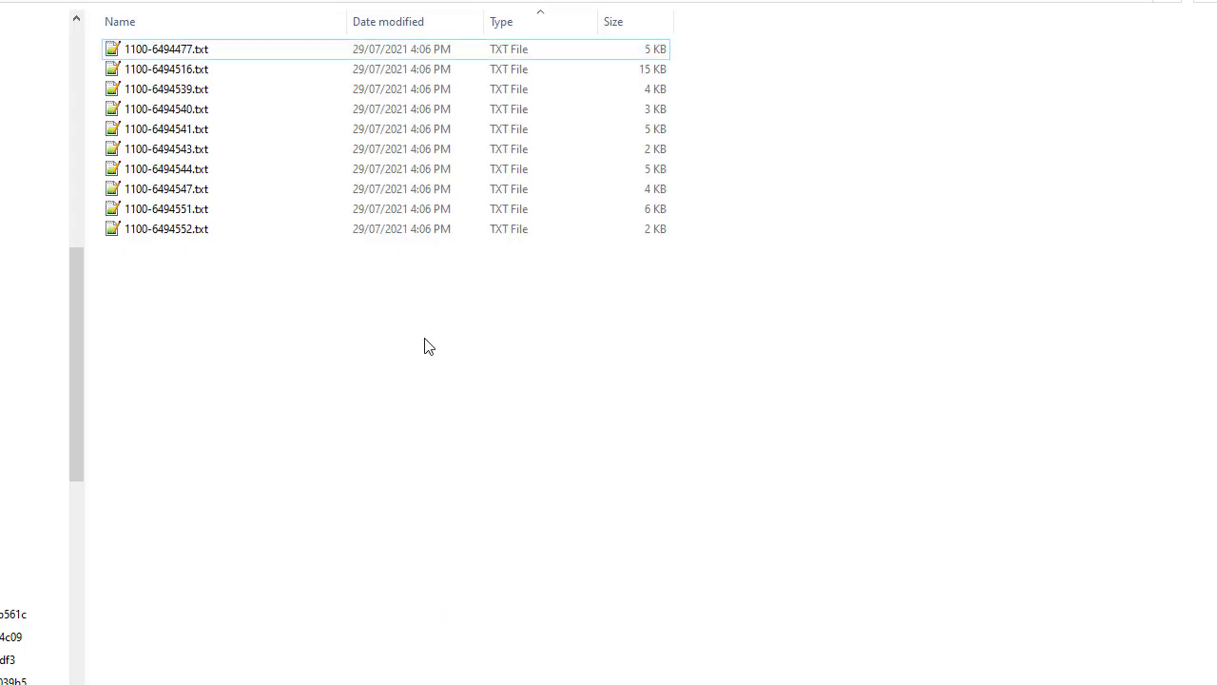
left_click(167, 188)
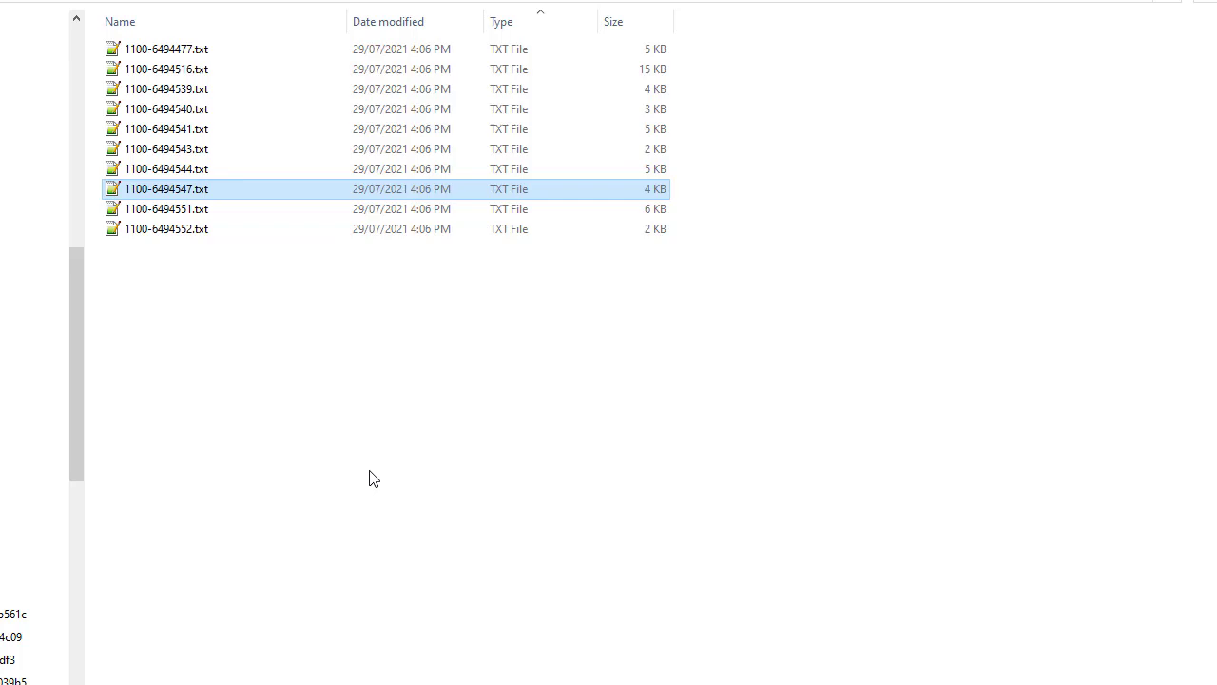
mouse_move(501, 483)
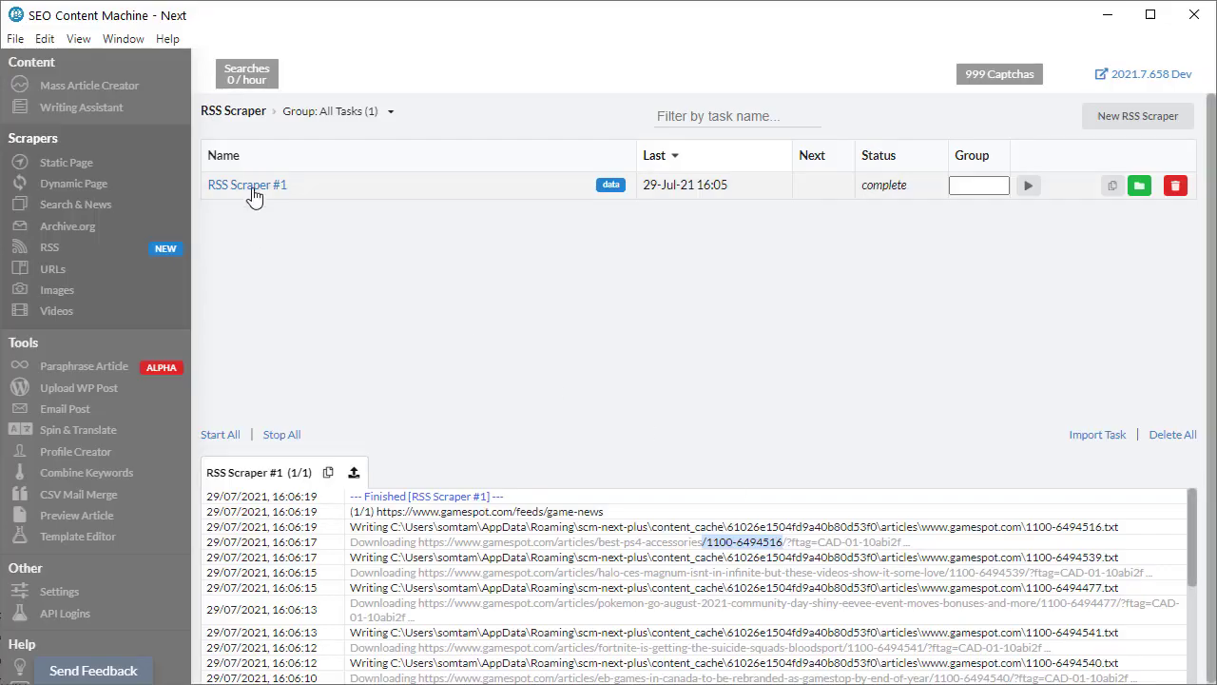
Set the RSS Scraper #1 filename pattern to %title%.txt using the title macro
left_click(247, 185)
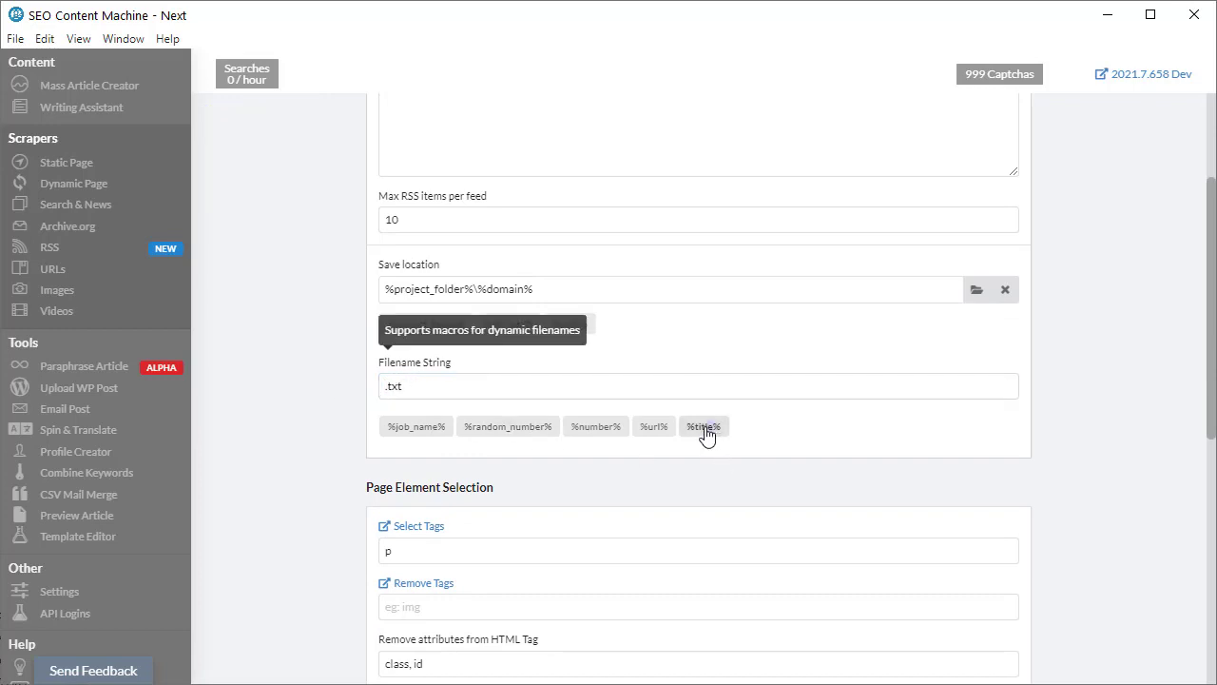
left_click(702, 426)
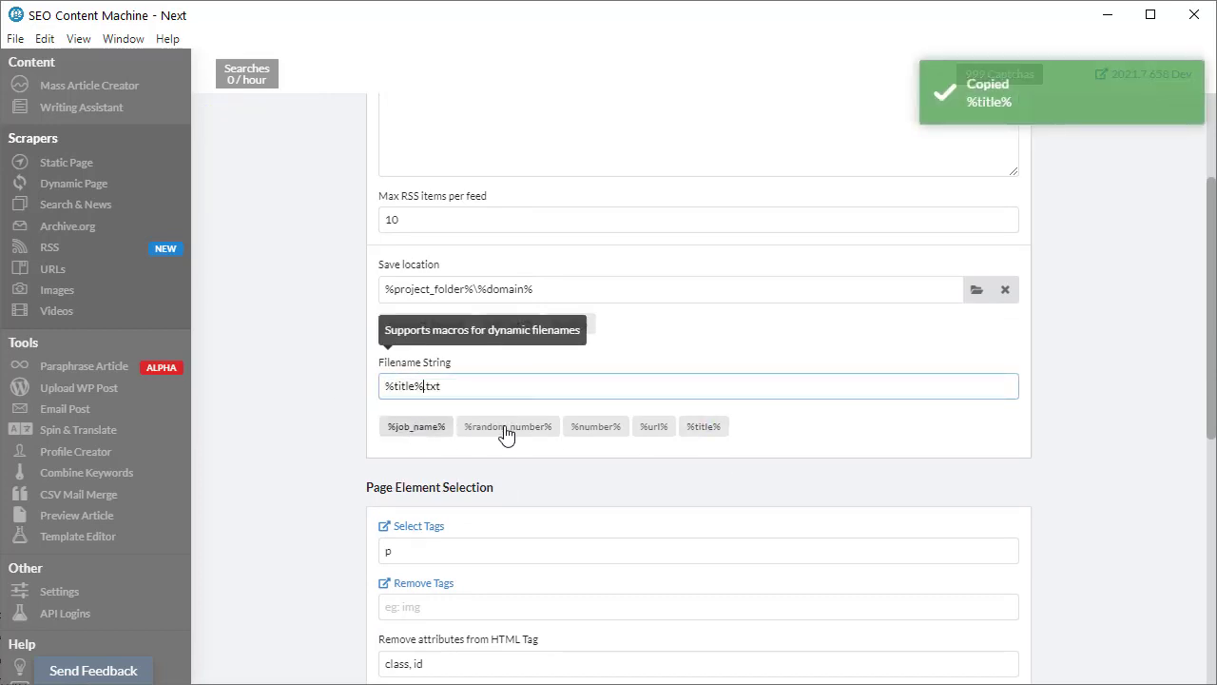
scroll("up", 3)
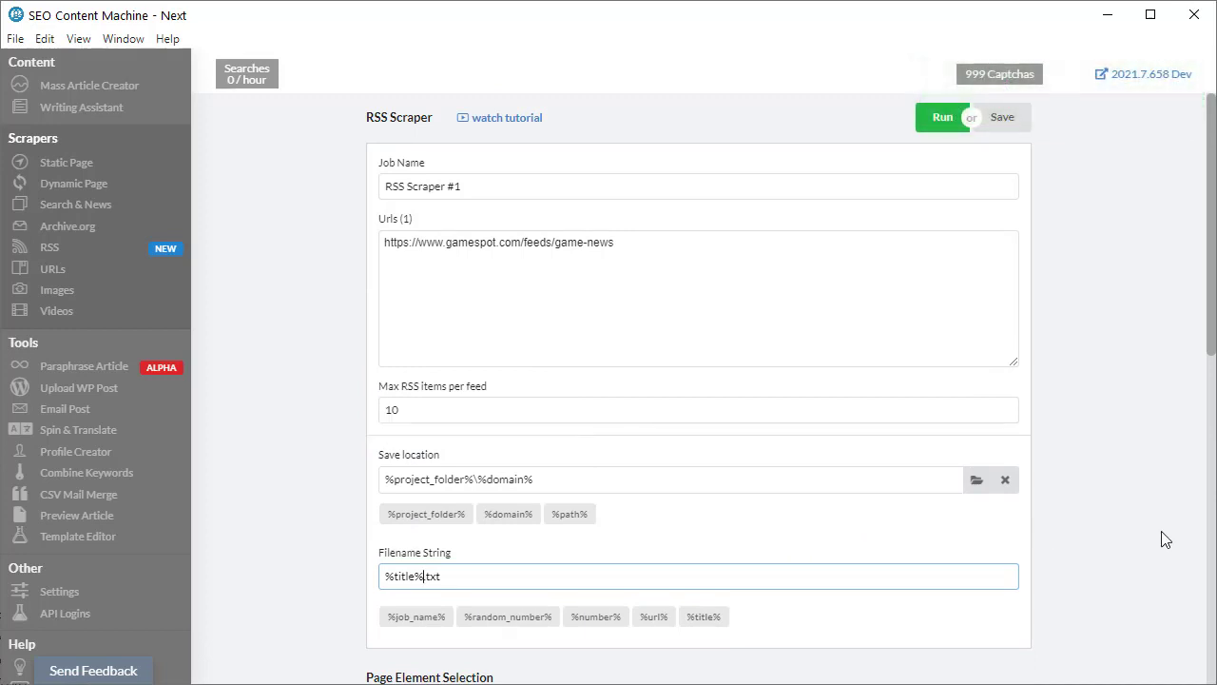
mouse_move(1198, 499)
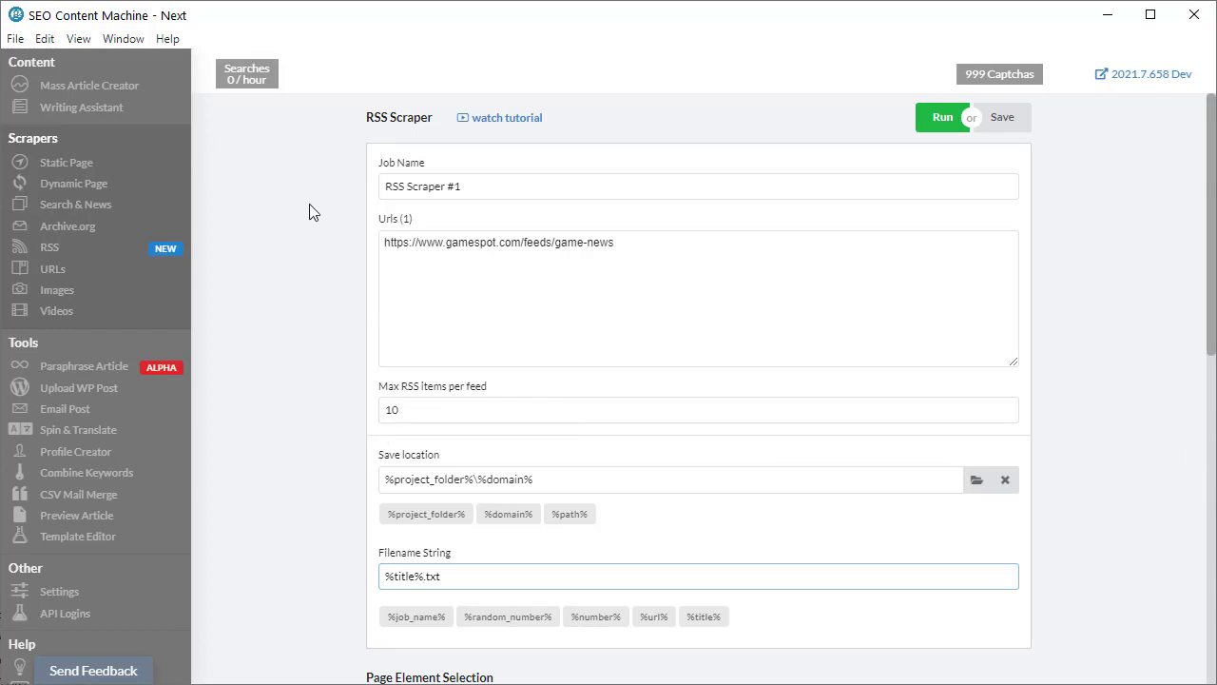
left_click(943, 117)
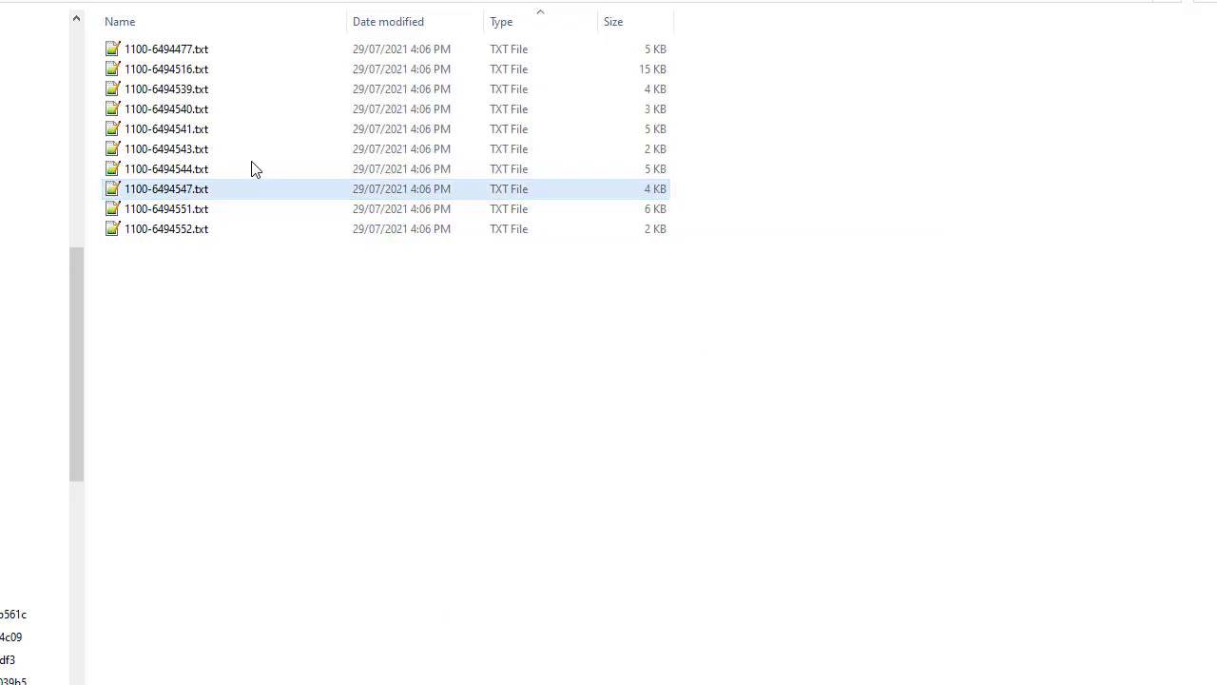
Open 1100-6494477.txt in Notepad++ and read its h1 title and paragraph markup
double_click(166, 49)
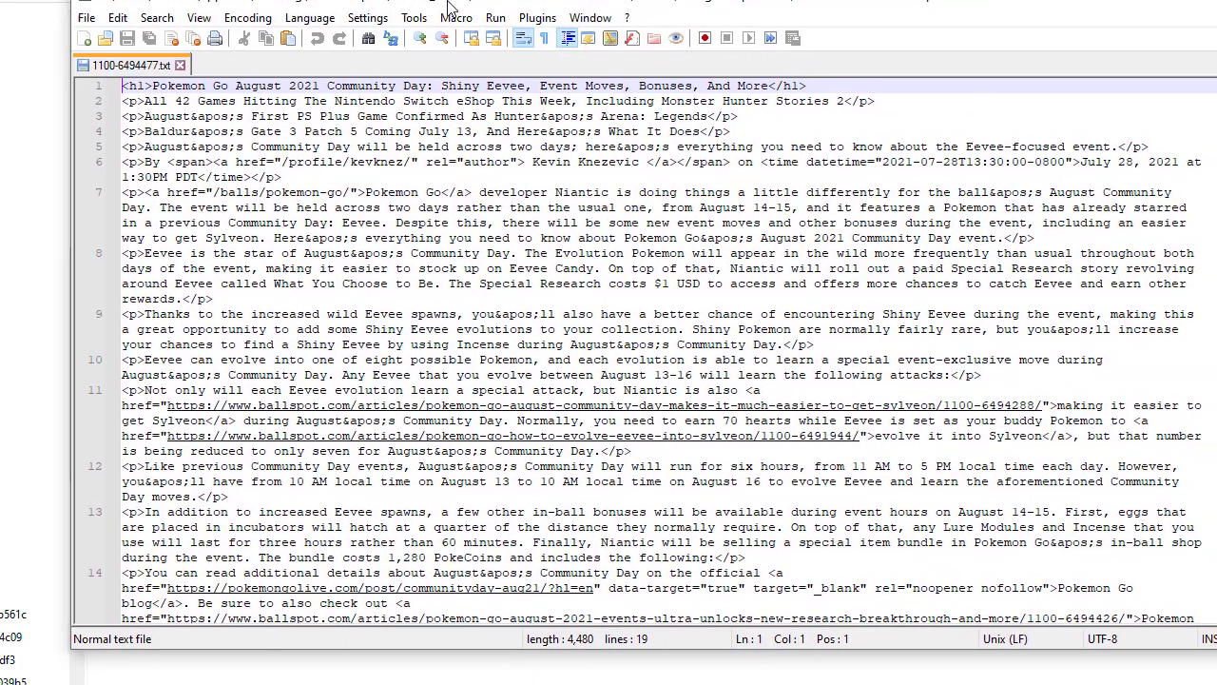
left_click(308, 131)
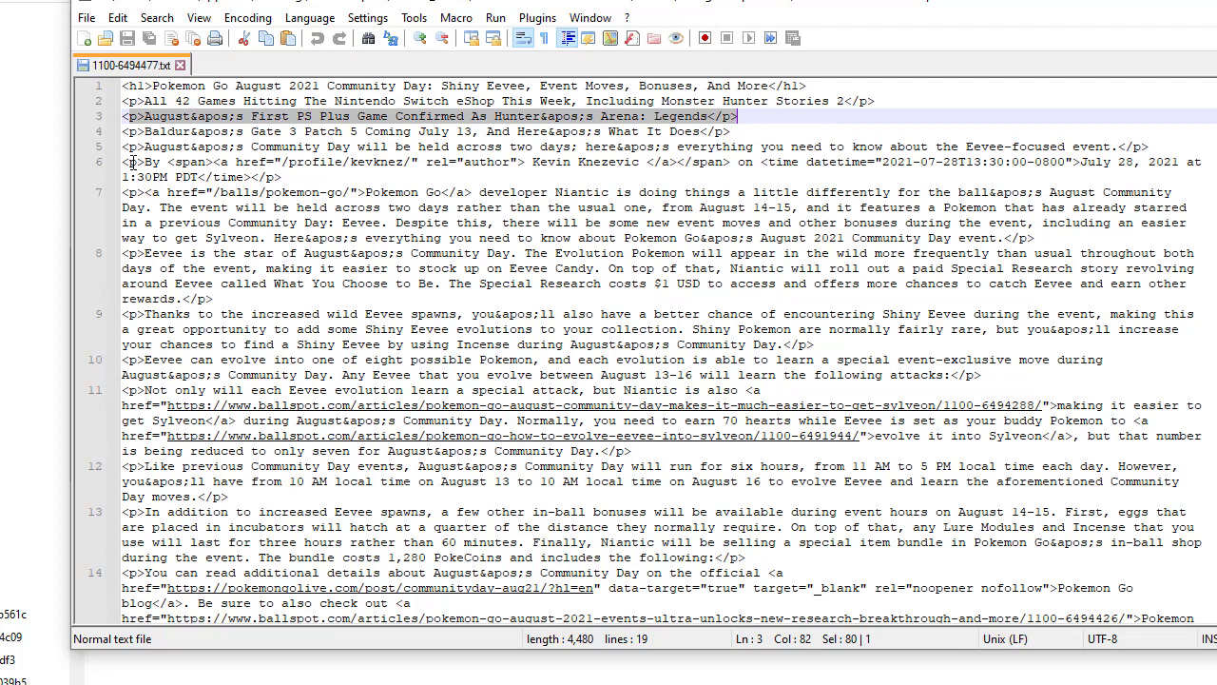
scroll("down", 3)
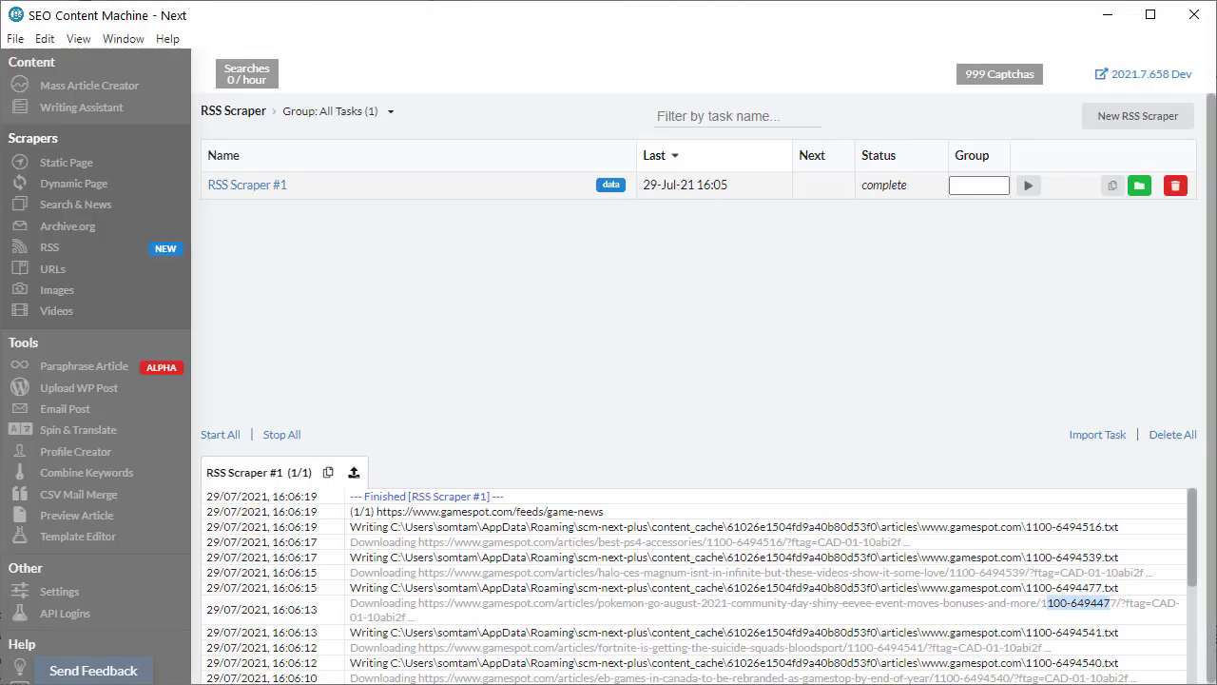
Review RSS Scraper #1's Page Element Selection: p tags kept, class and id stripped
left_click(247, 185)
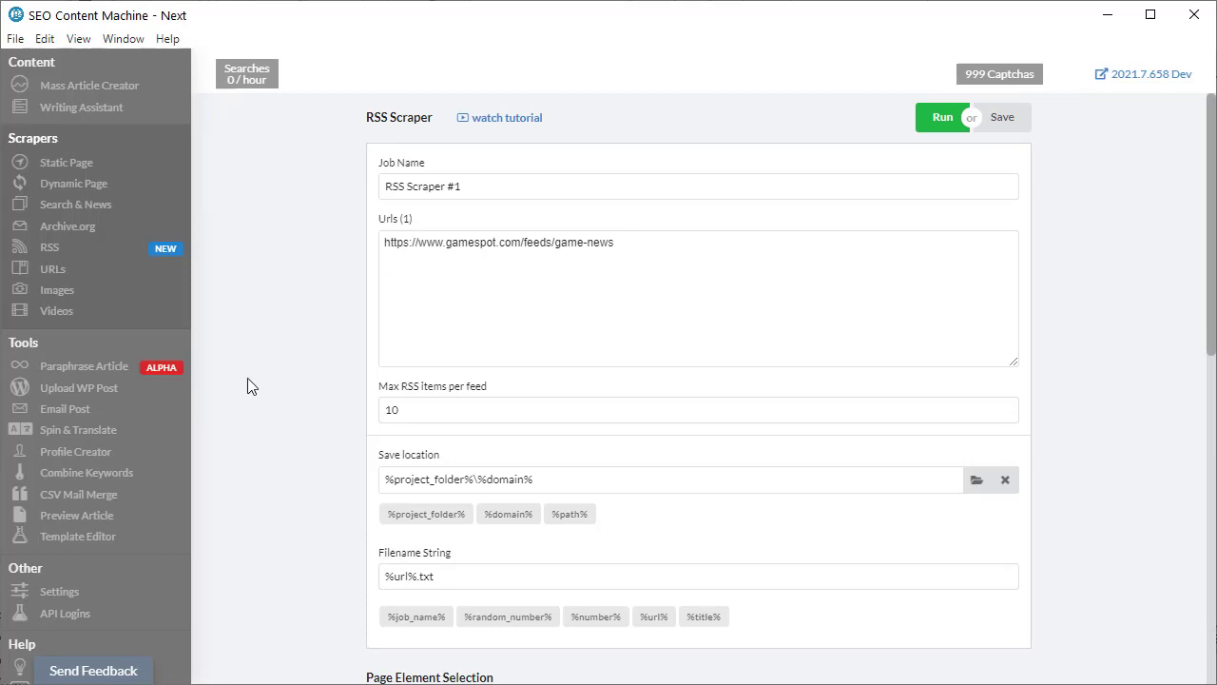
scroll("down", 3)
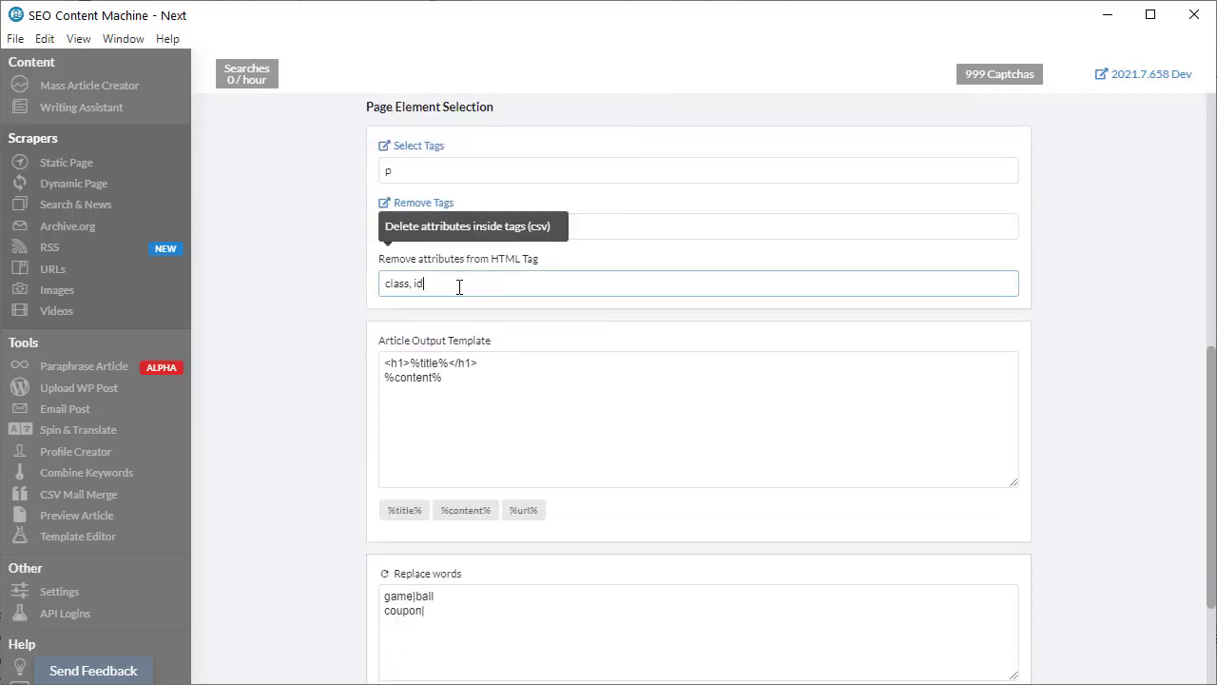
mouse_move(1160, 385)
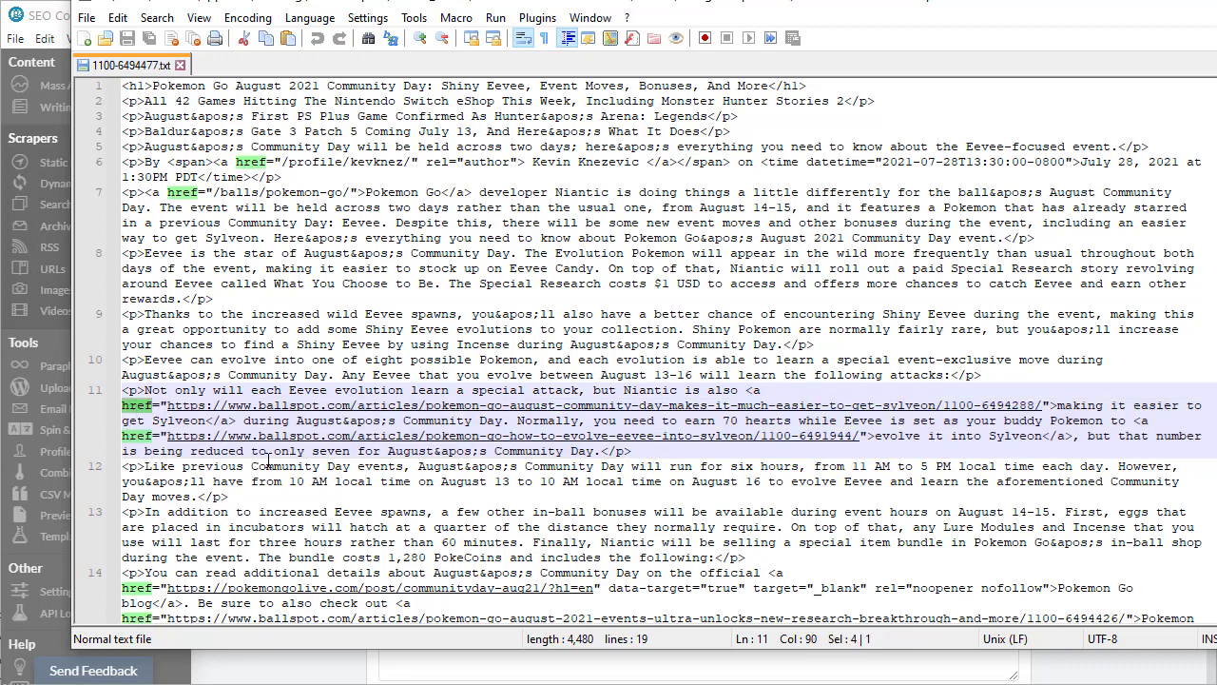
Scroll through 1100-6494477.txt to its closing lines and back up
scroll("down", 3)
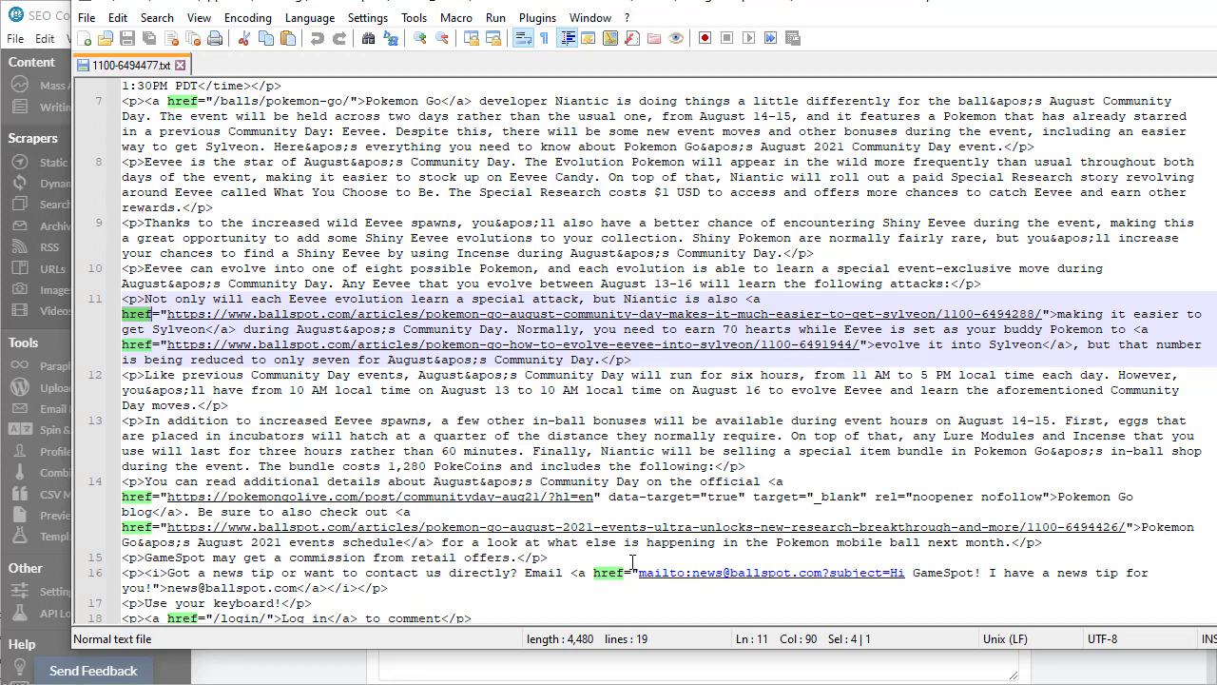
scroll("up", 3)
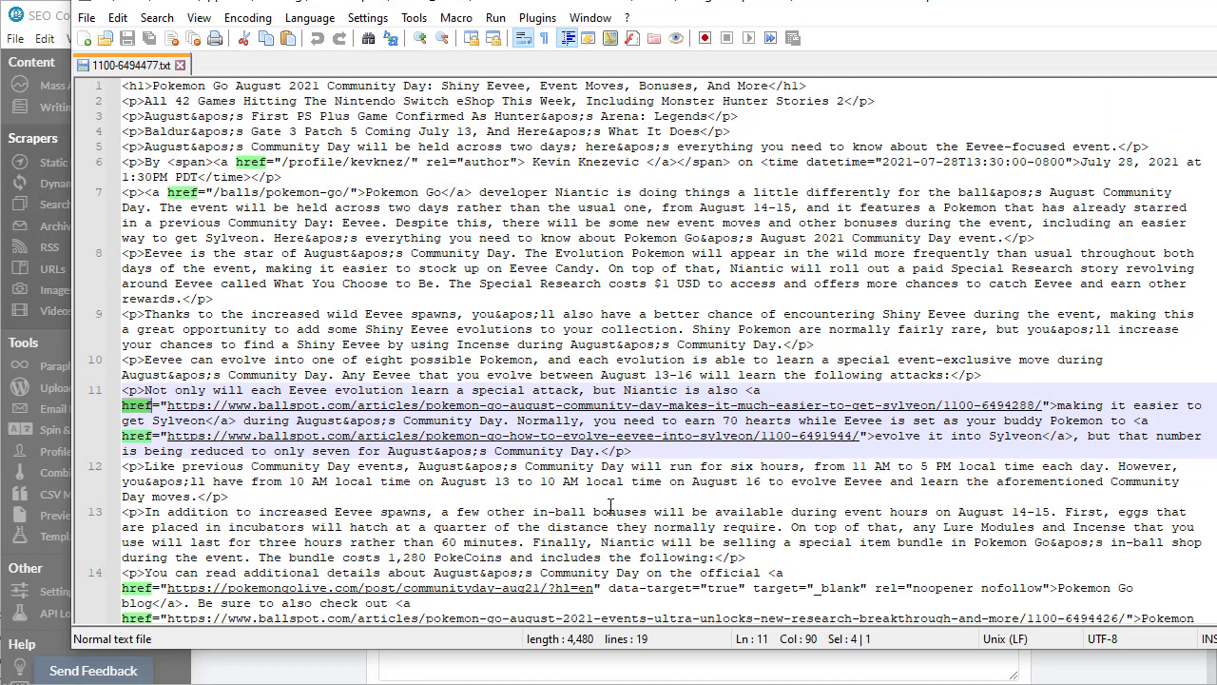
mouse_move(653, 516)
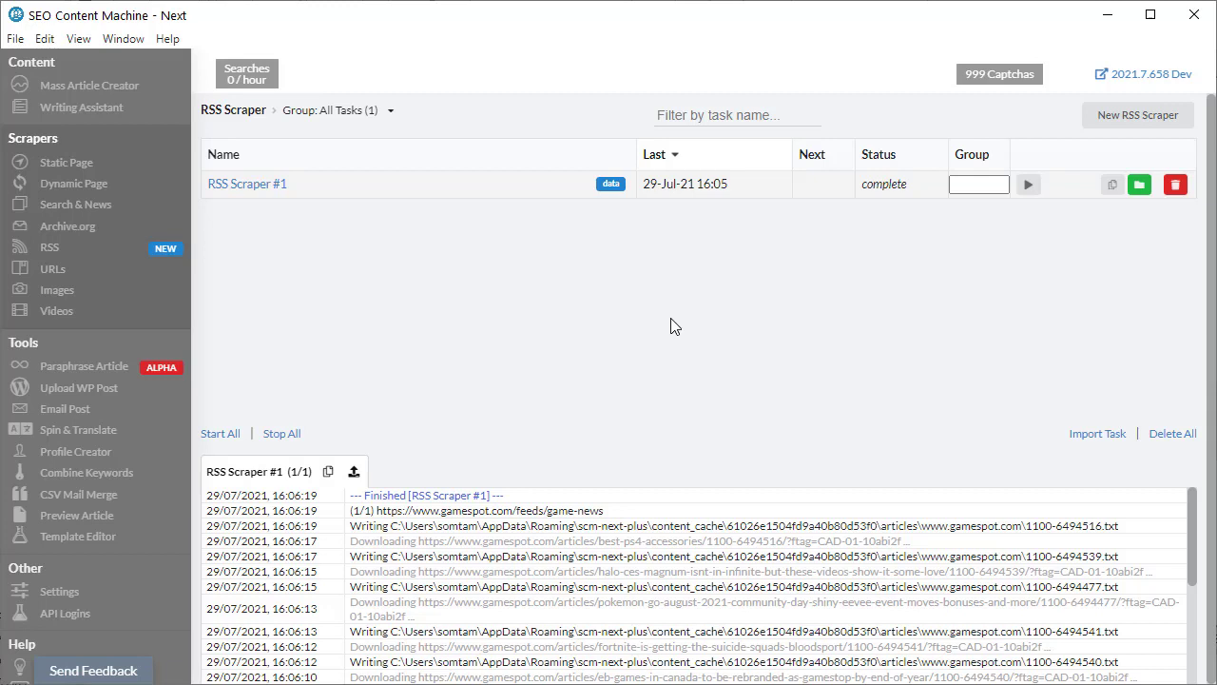
mouse_move(679, 358)
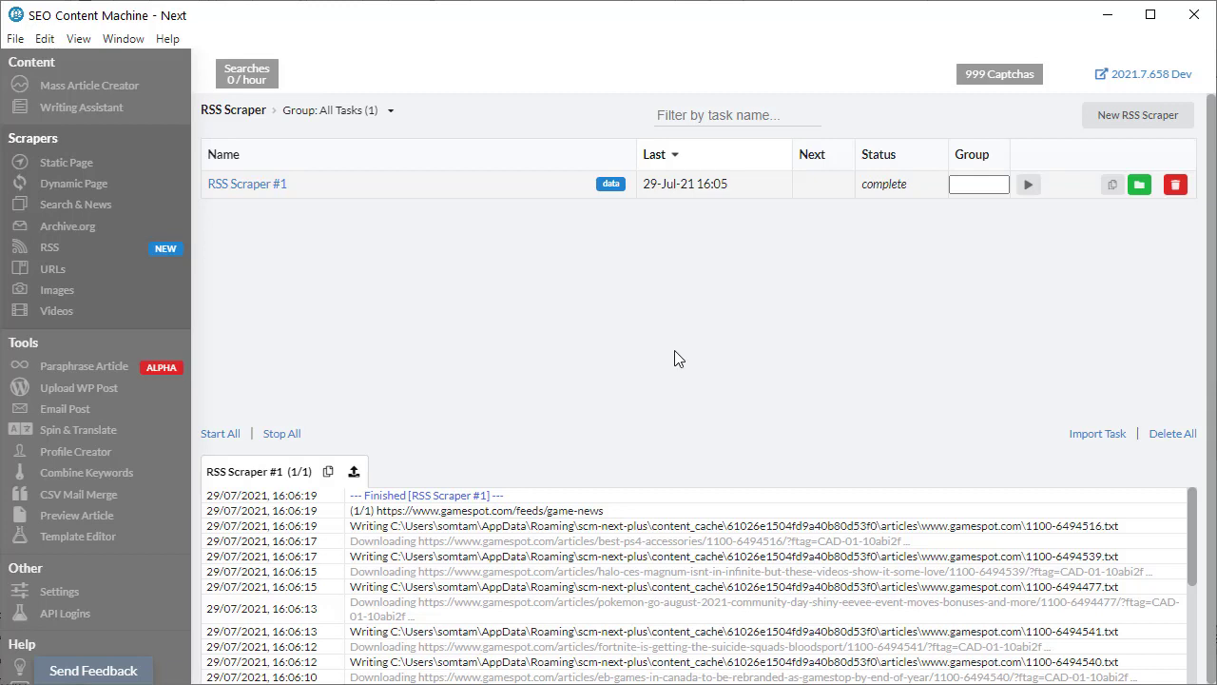
mouse_move(667, 354)
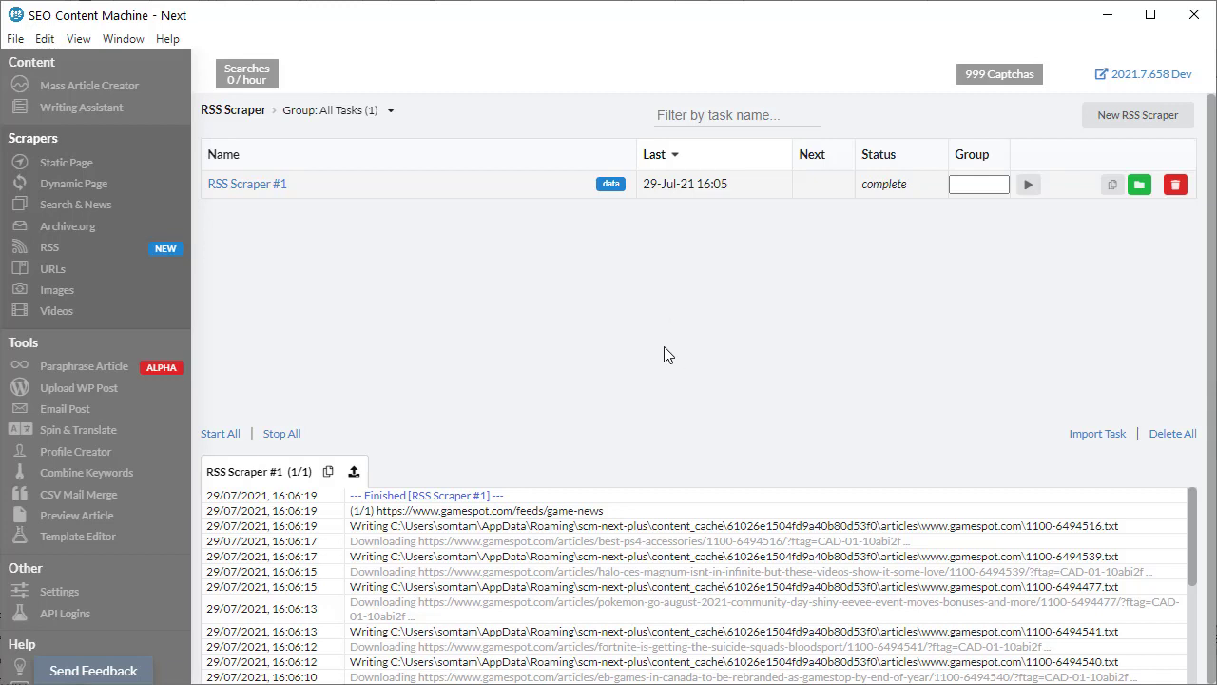
mouse_move(659, 343)
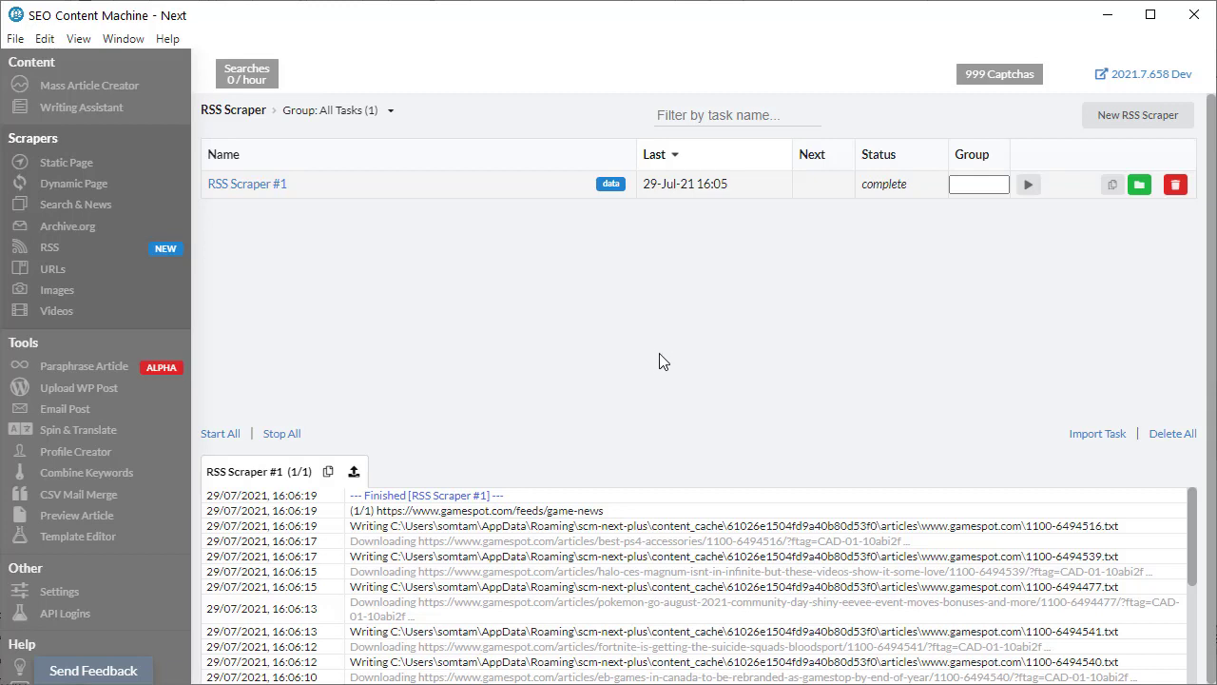
mouse_move(649, 345)
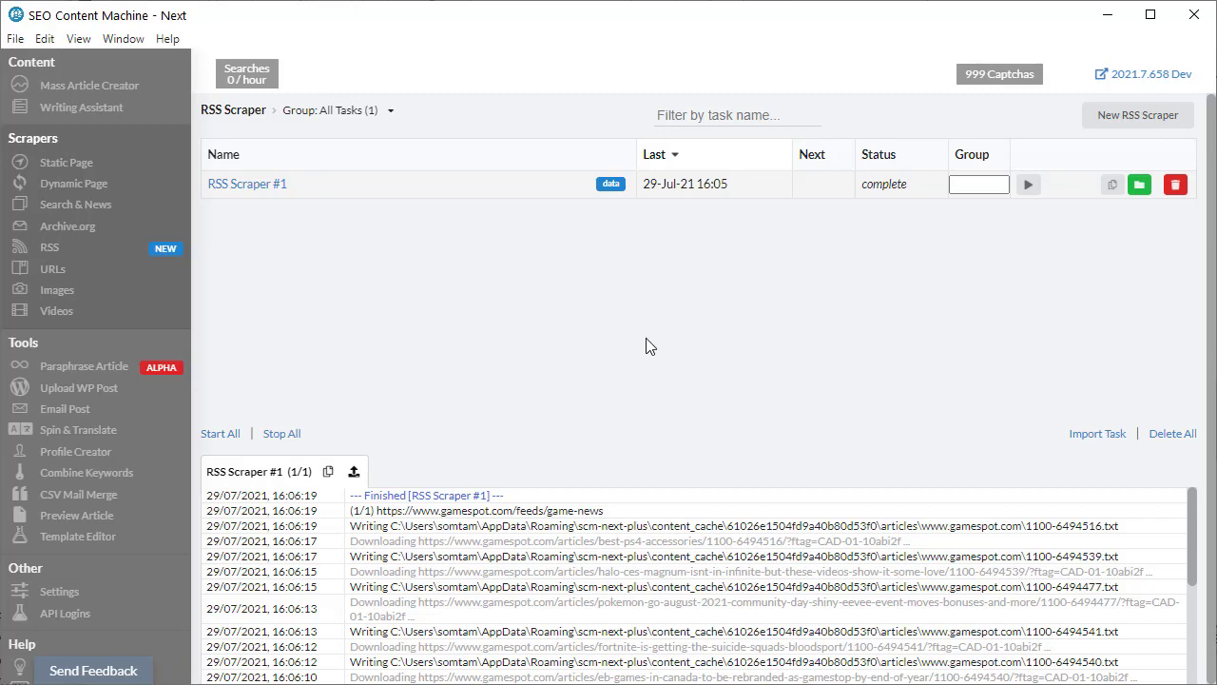